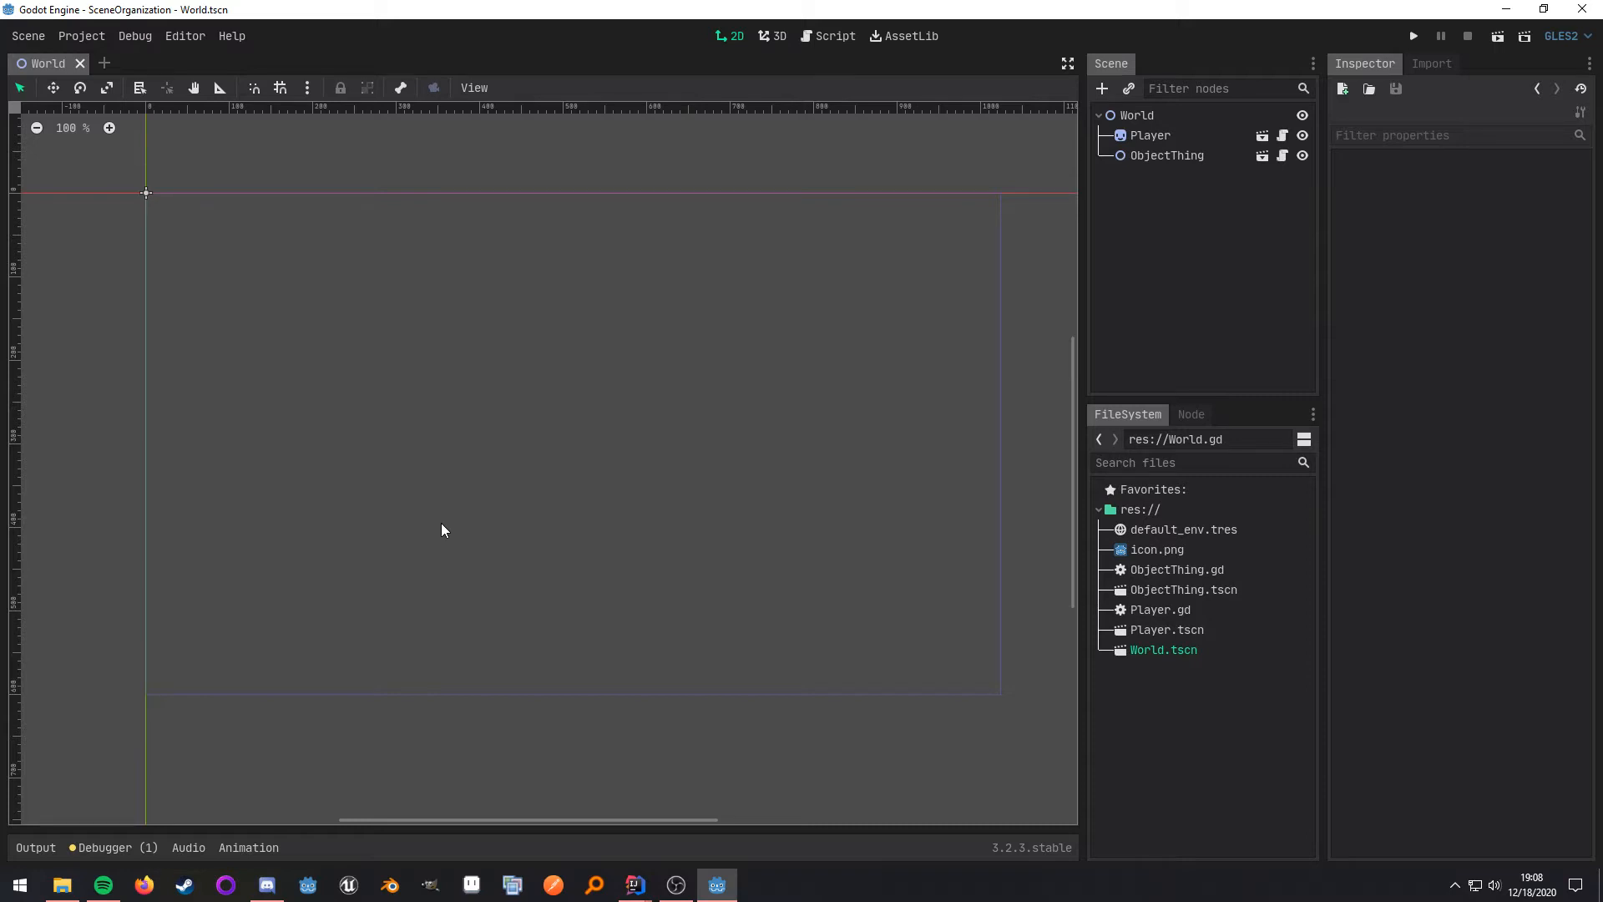
{"action": "mouse_move", "coordinate": [536, 474]}
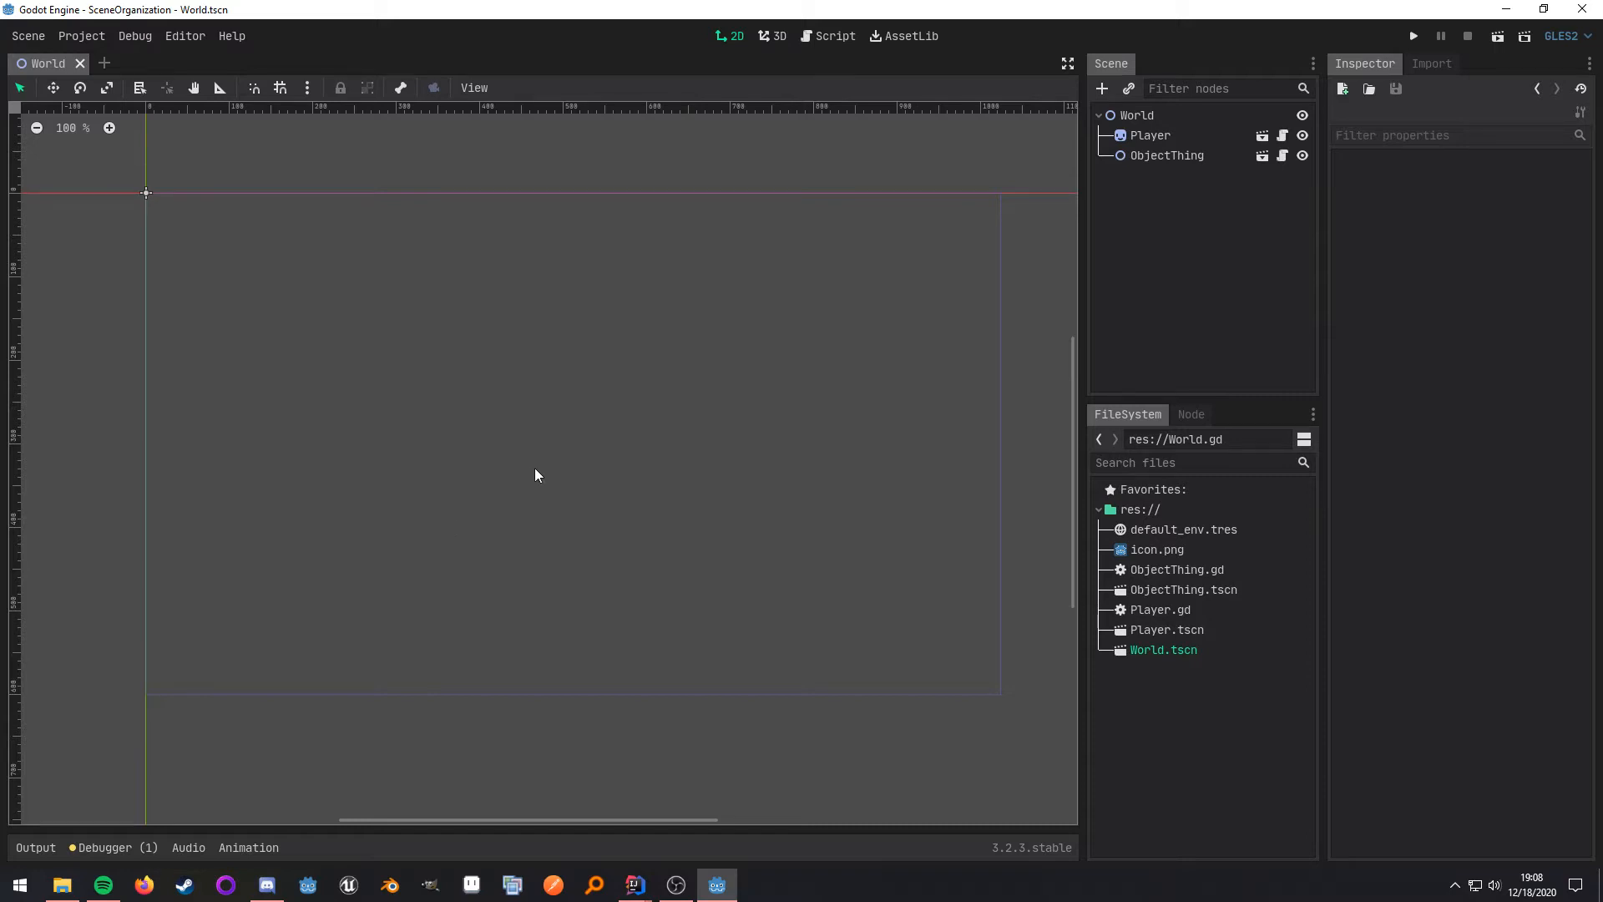
{"action": "mouse_move", "coordinate": [1151, 135]}
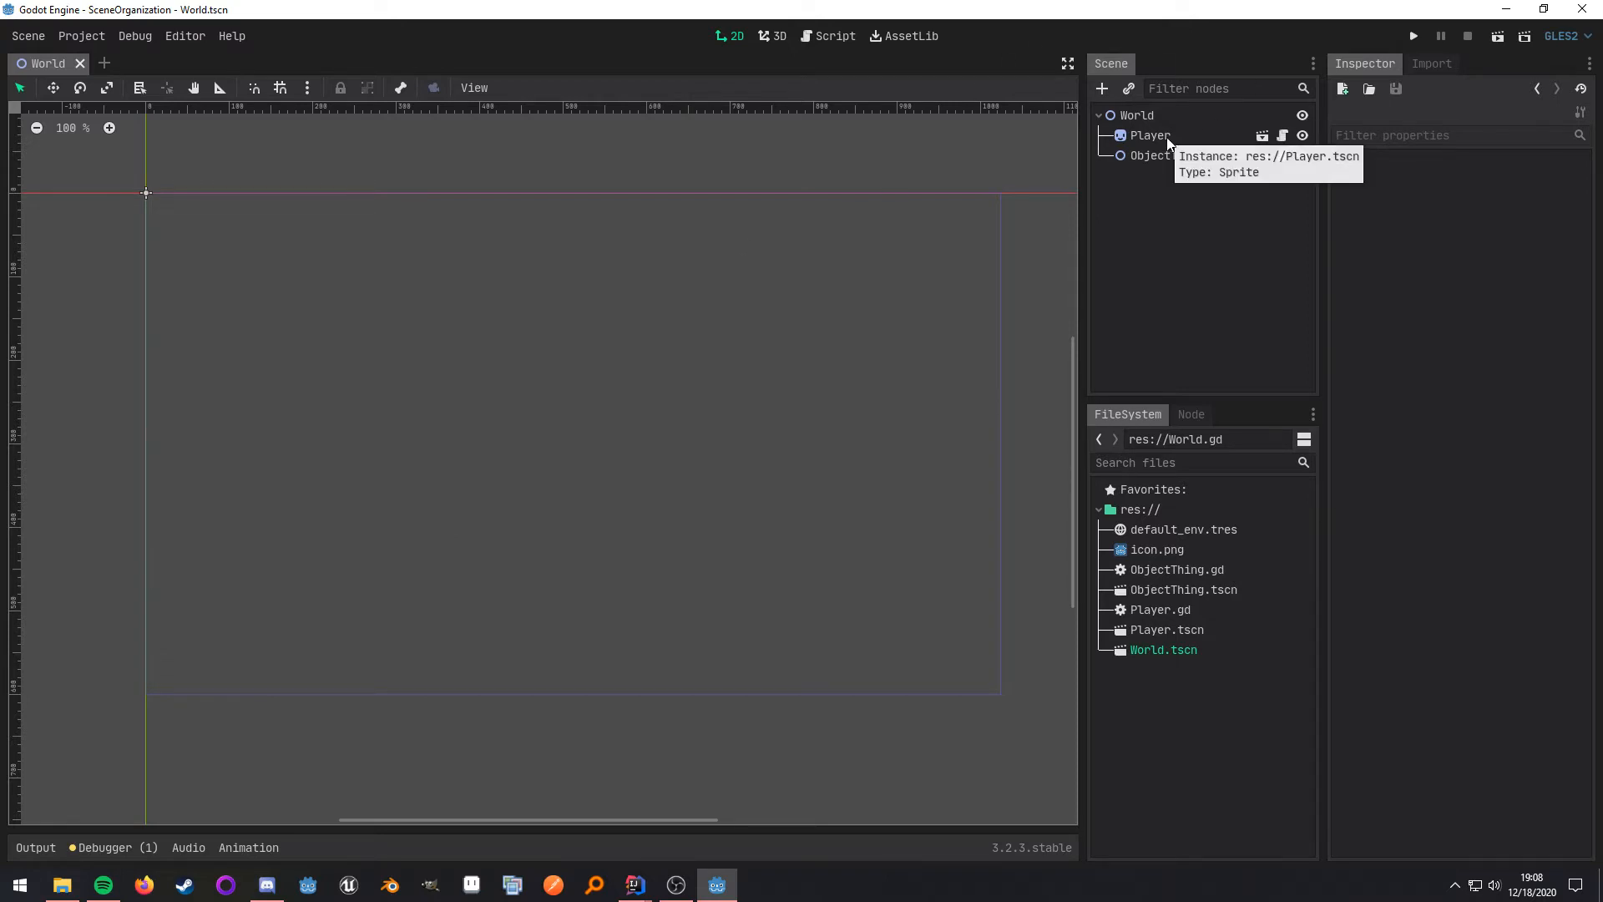
- Inspect the ObjectThing and Player nodes' properties in the Scene dock
{"action": "left_click", "coordinate": [1167, 154]}
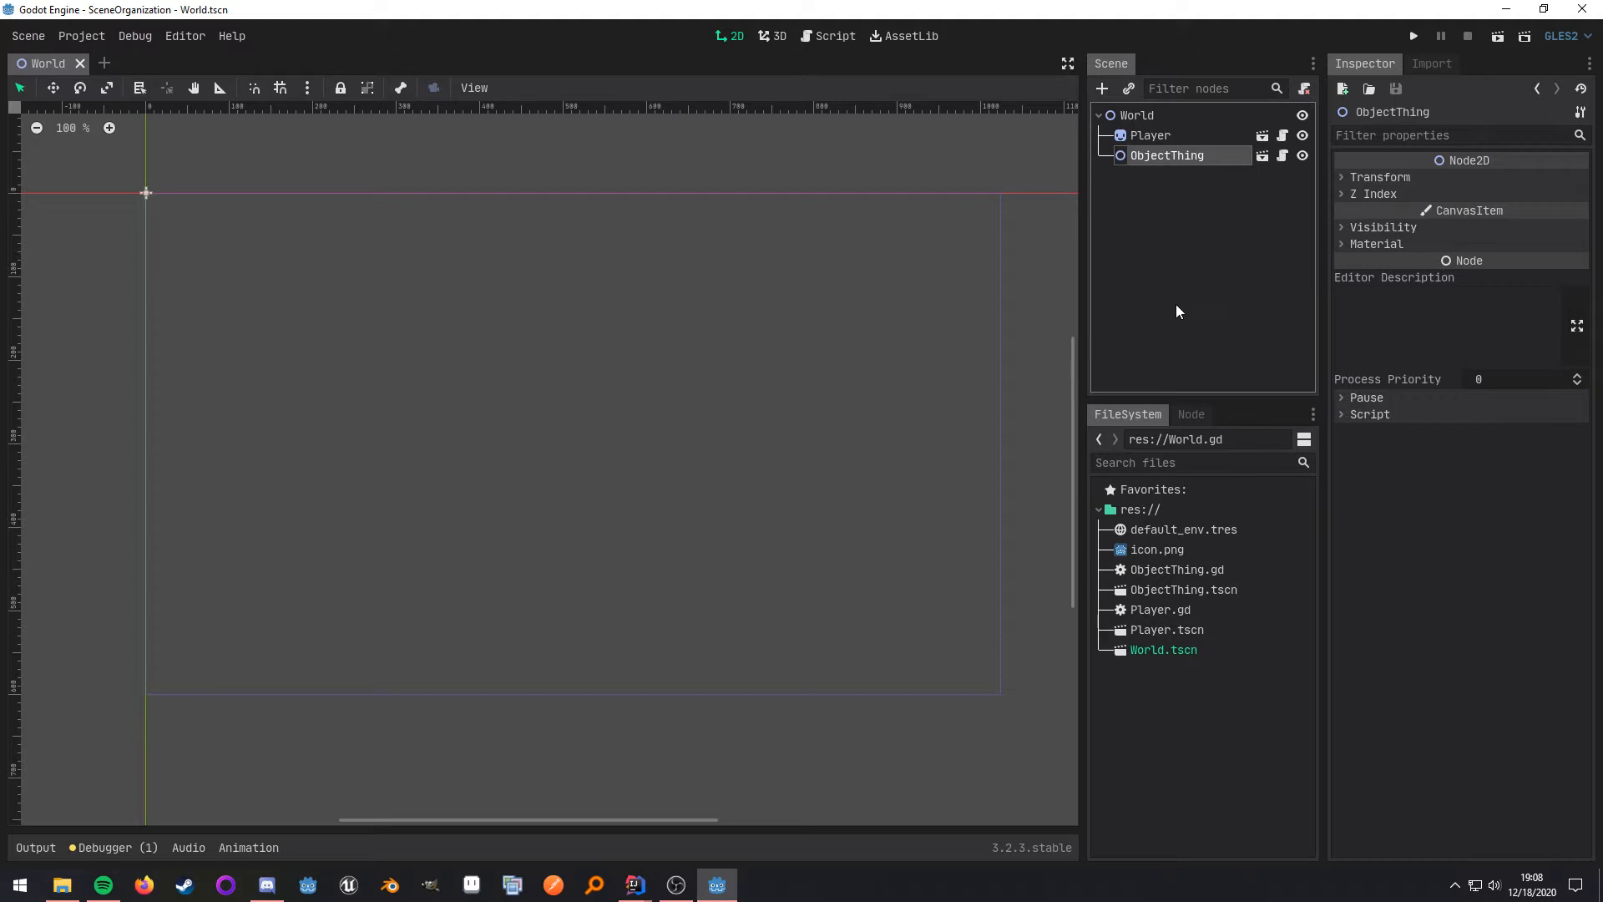
{"action": "double_click", "coordinate": [1166, 154]}
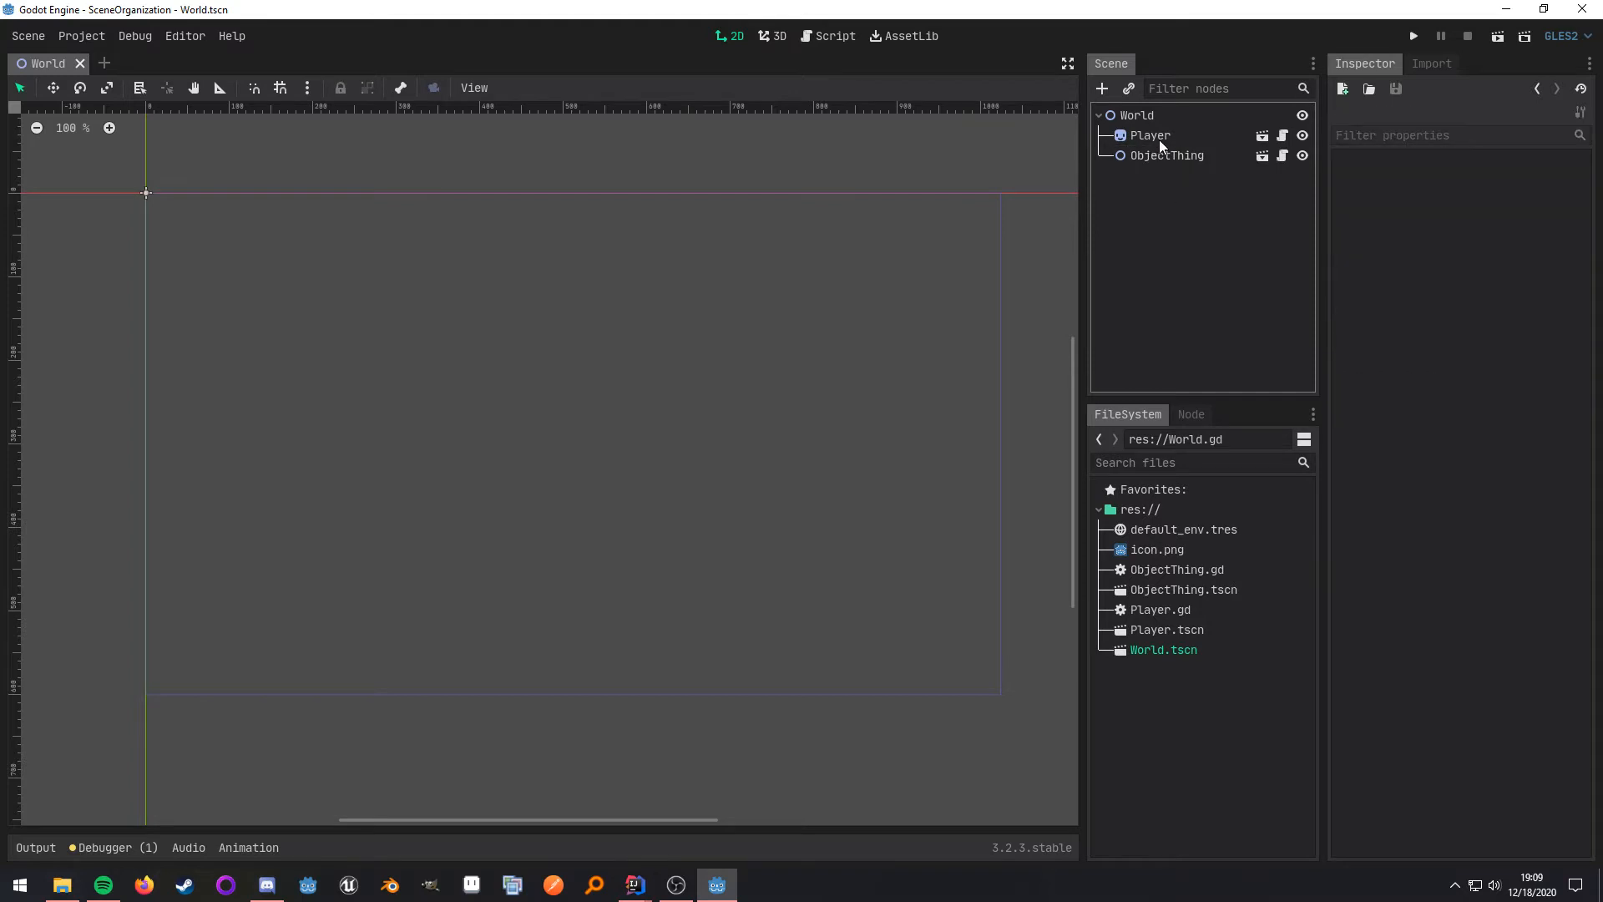
{"action": "left_click", "coordinate": [1151, 135]}
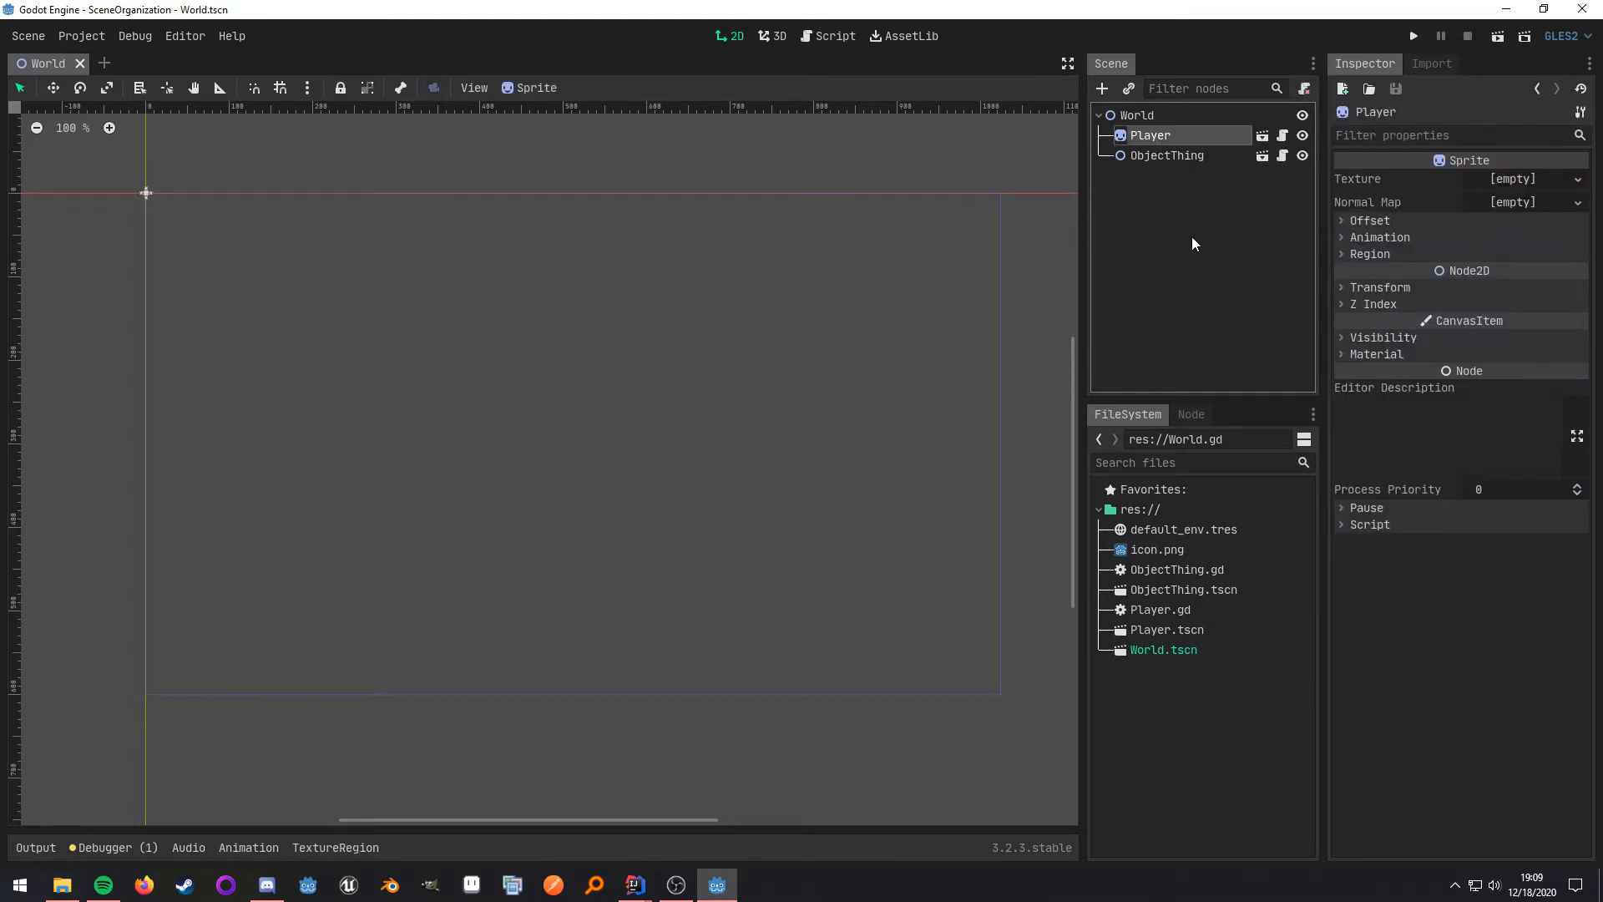
{"action": "mouse_move", "coordinate": [1164, 247]}
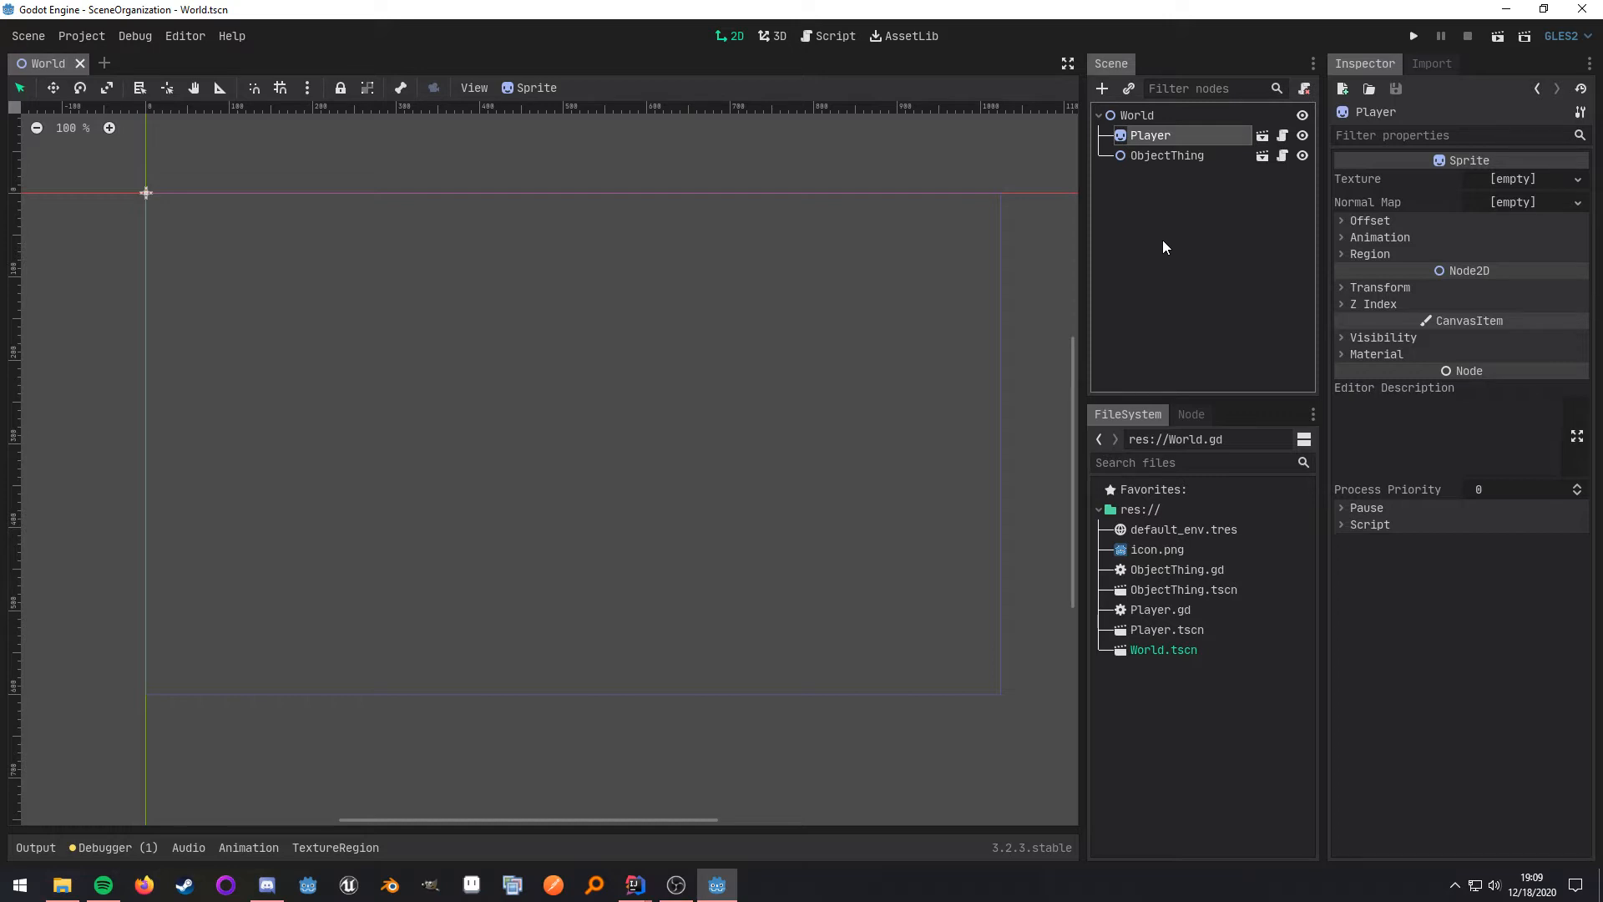
{"action": "mouse_move", "coordinate": [1207, 284]}
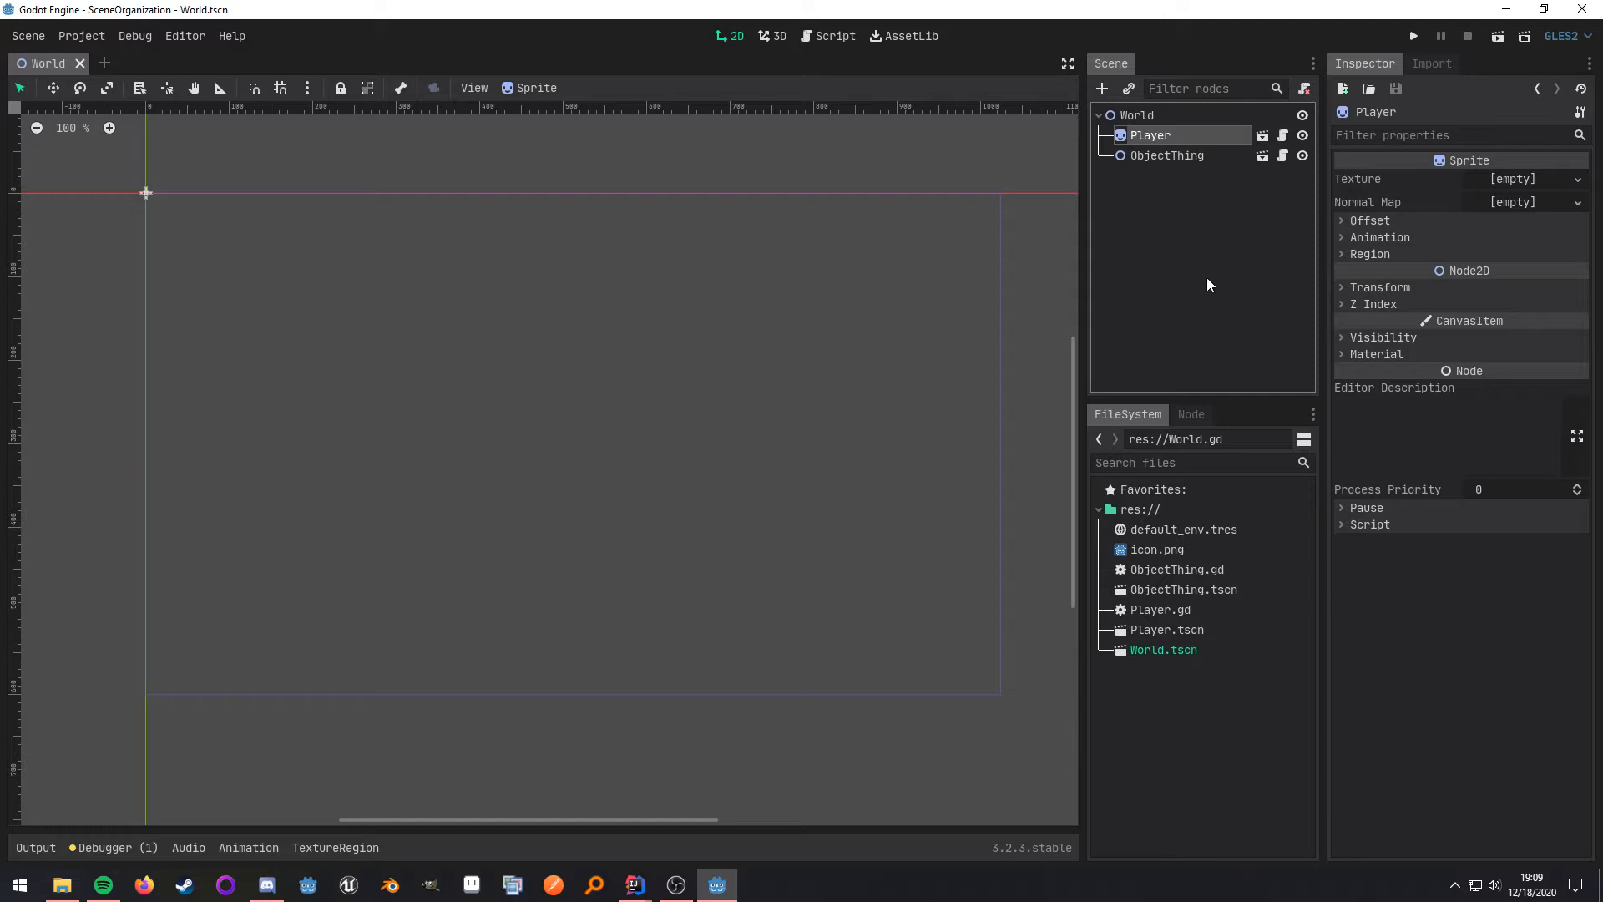
{"action": "mouse_move", "coordinate": [1163, 148]}
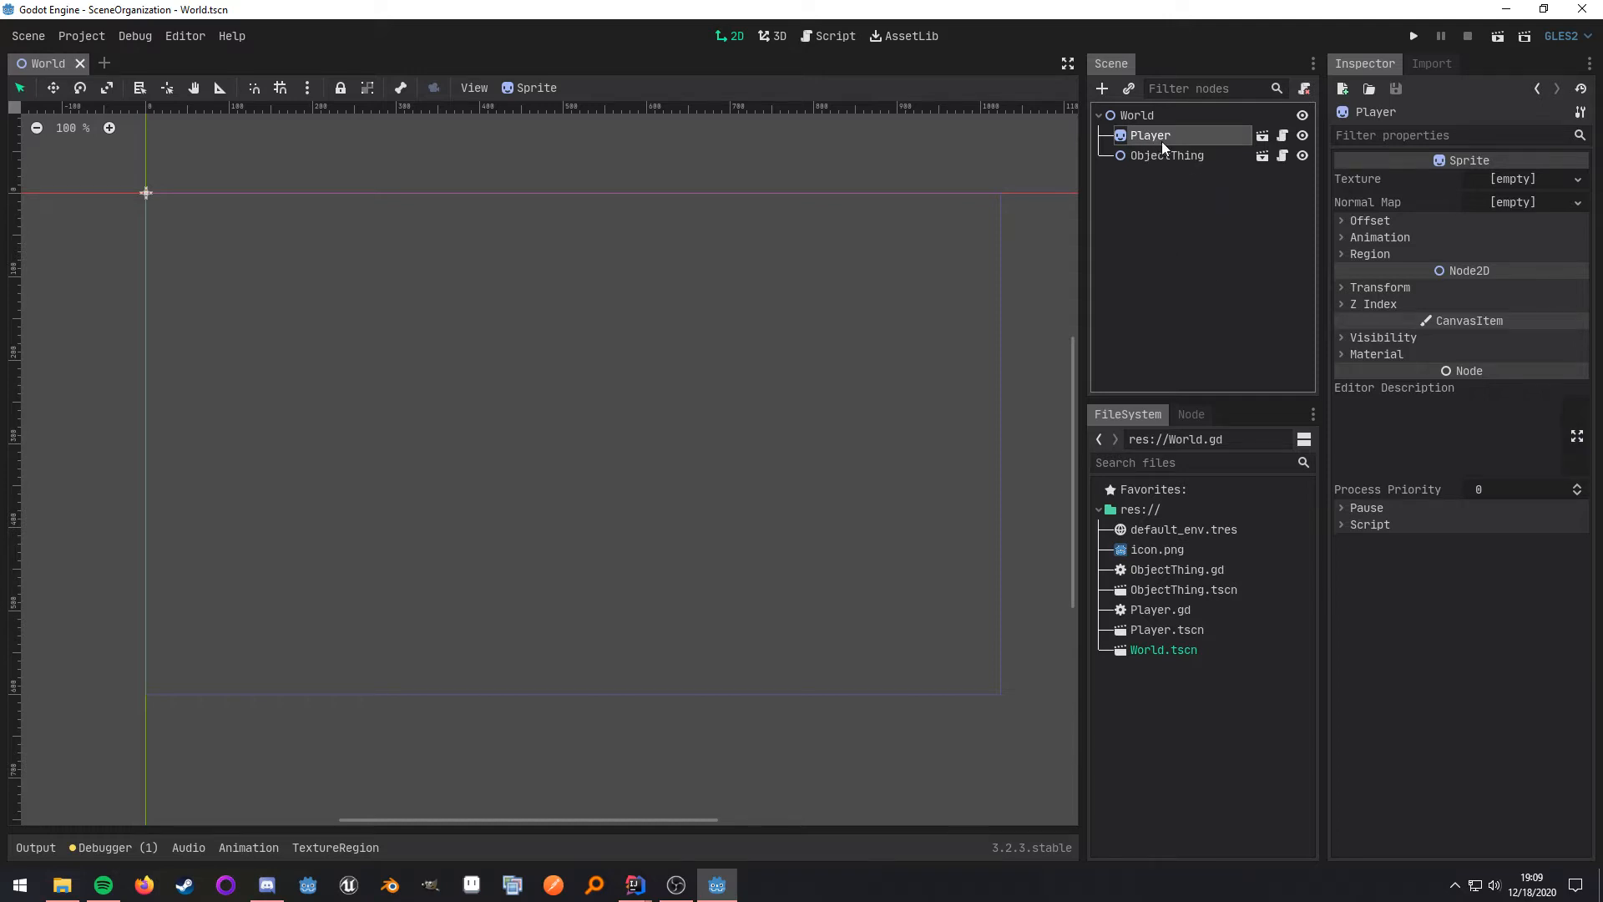
{"action": "mouse_move", "coordinate": [1188, 111]}
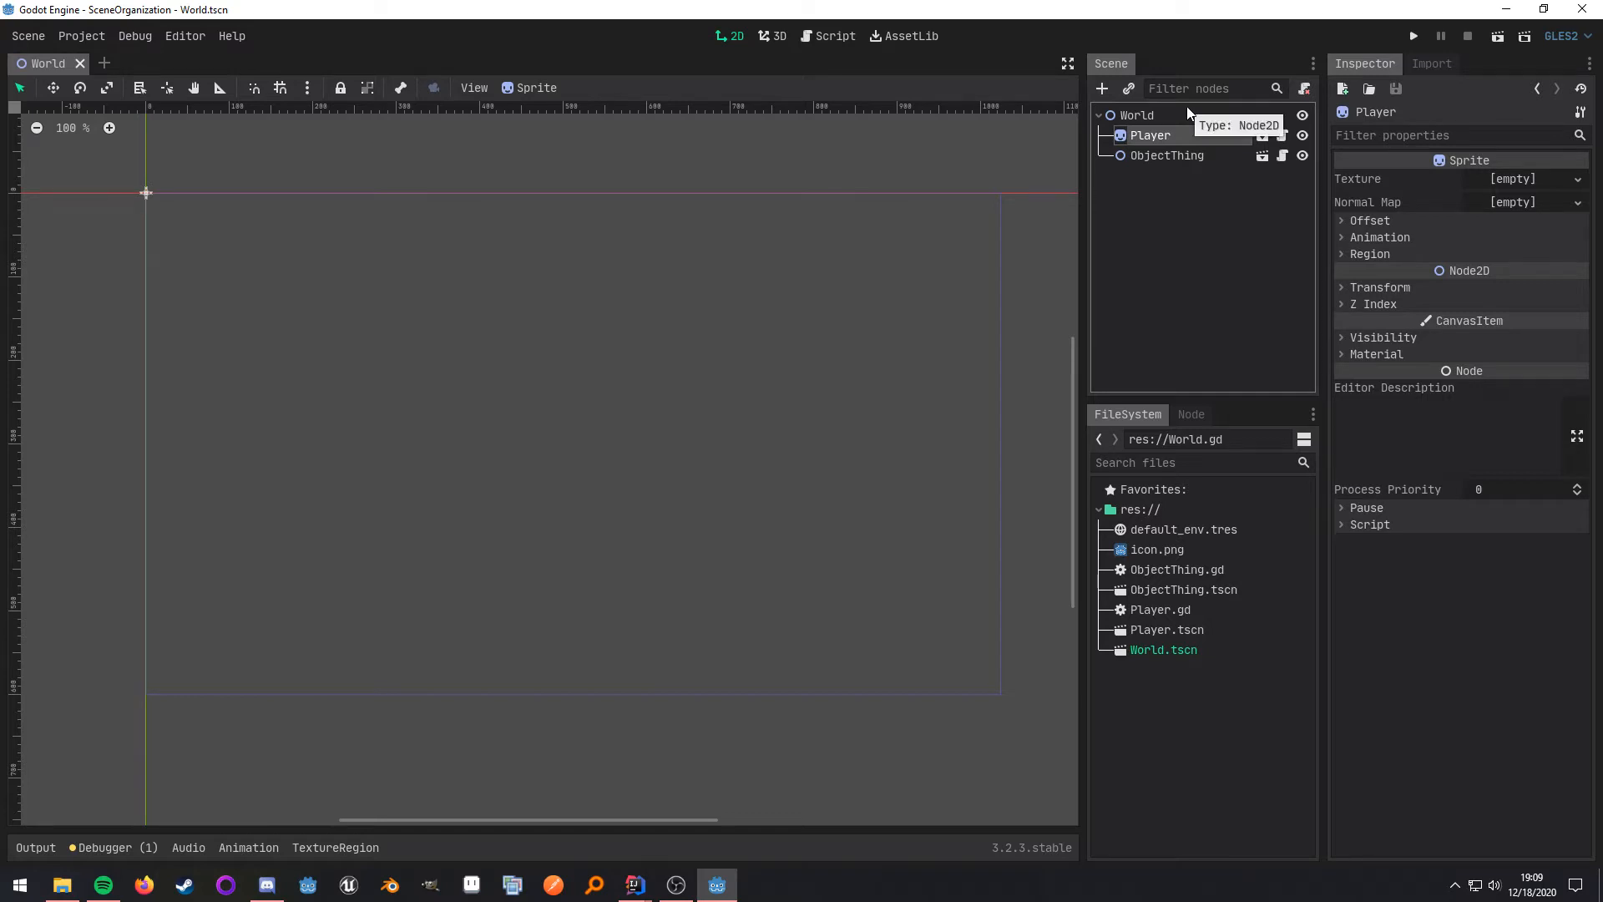
{"action": "left_click", "coordinate": [1166, 154]}
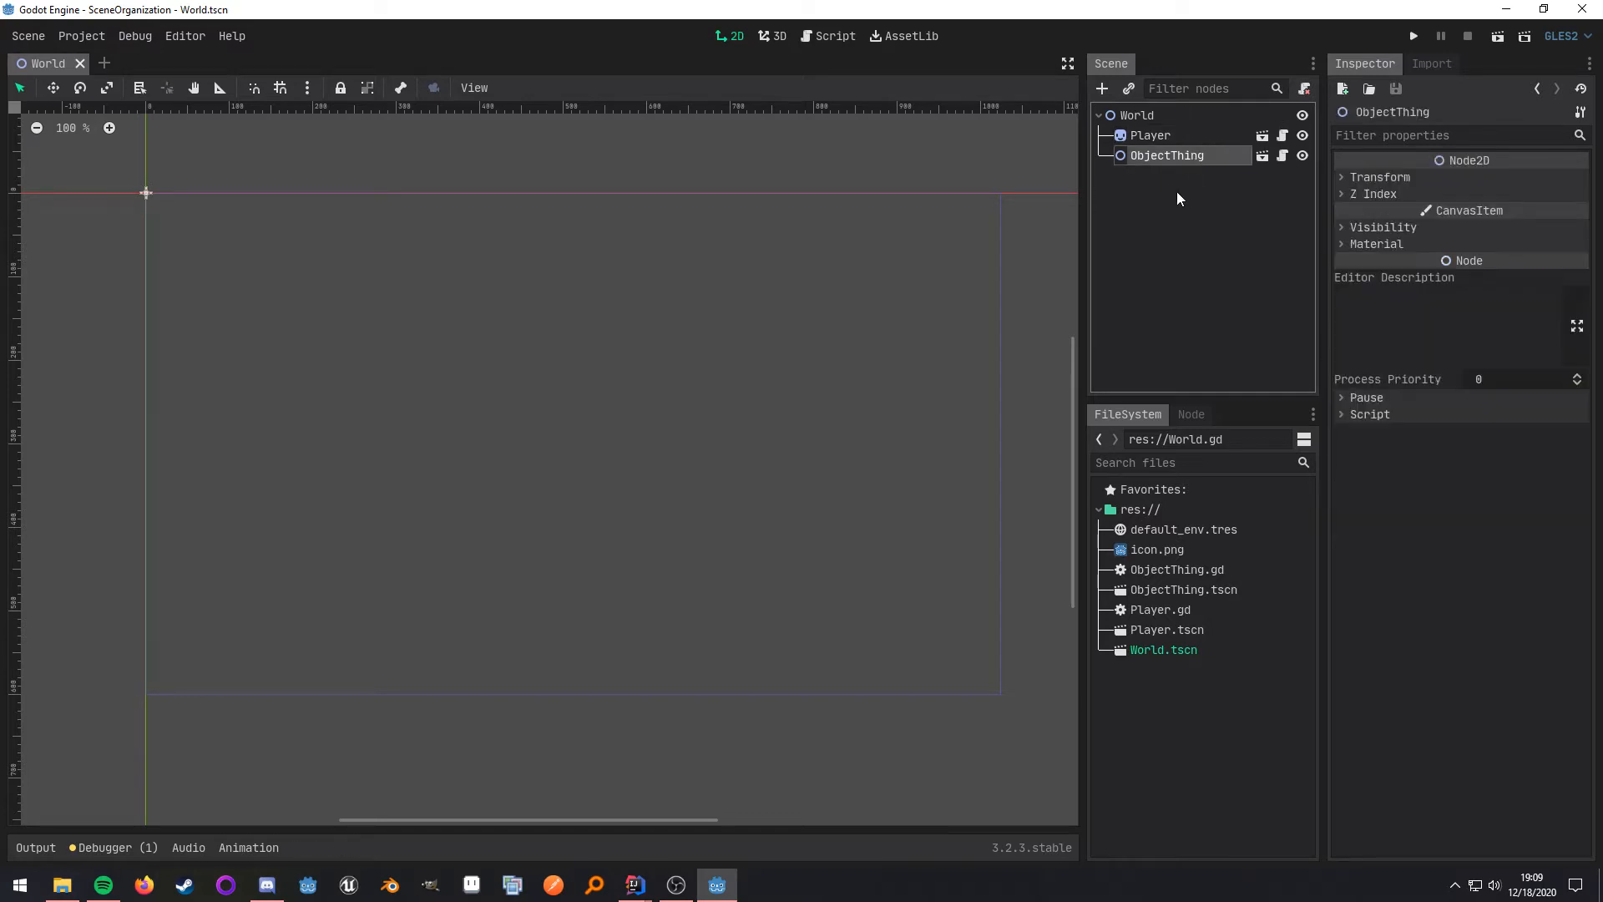
{"action": "mouse_move", "coordinate": [1181, 140]}
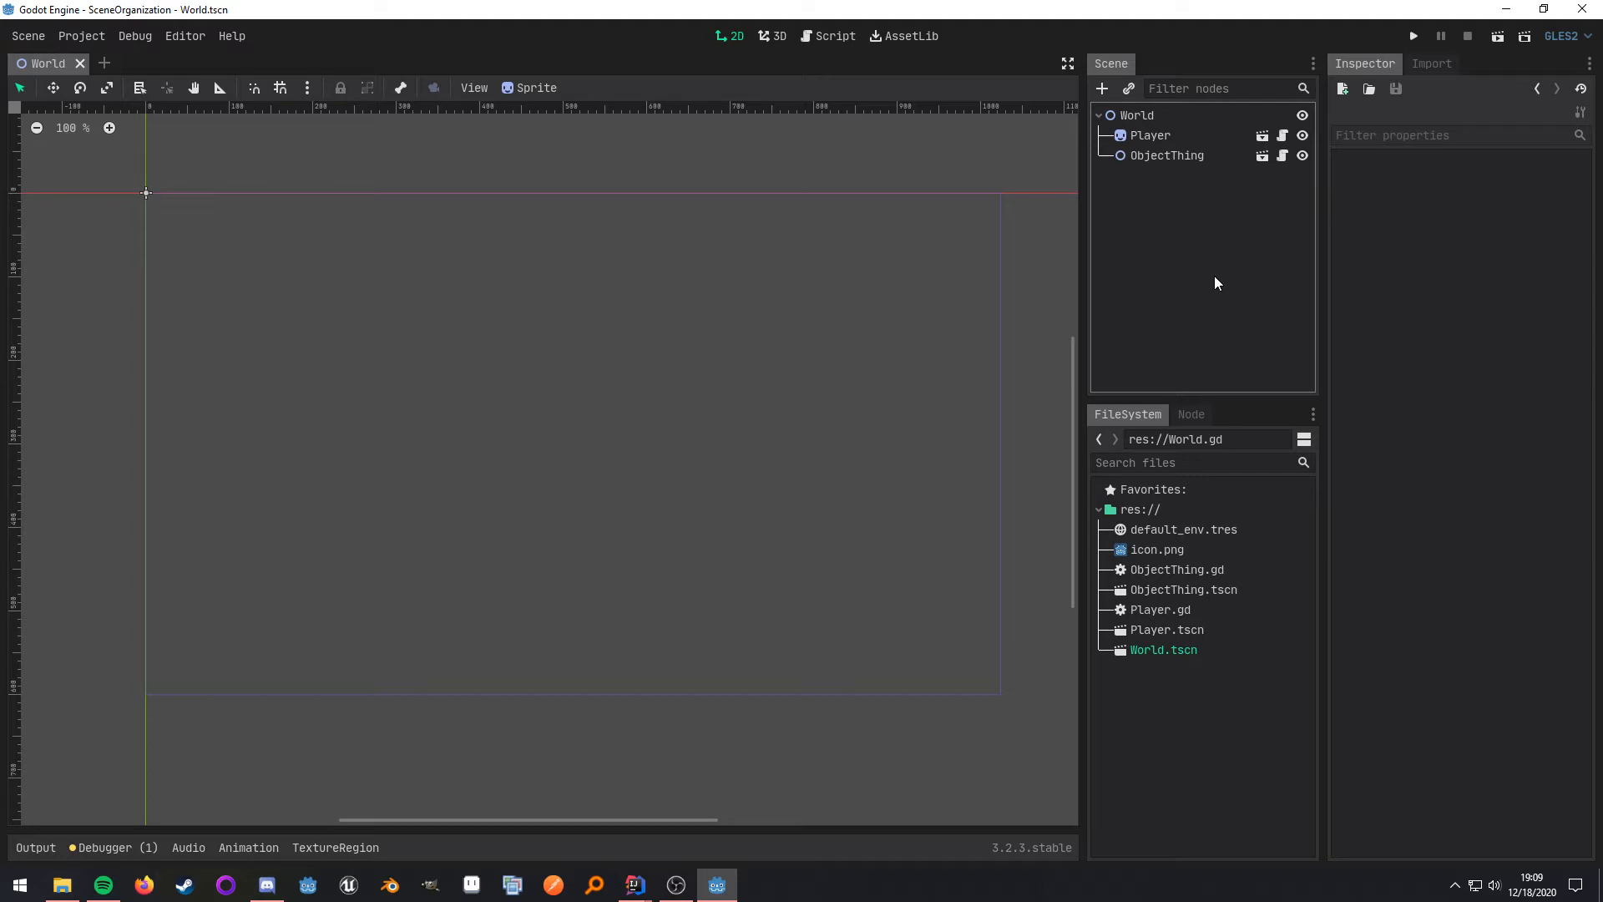
{"action": "mouse_move", "coordinate": [1230, 250]}
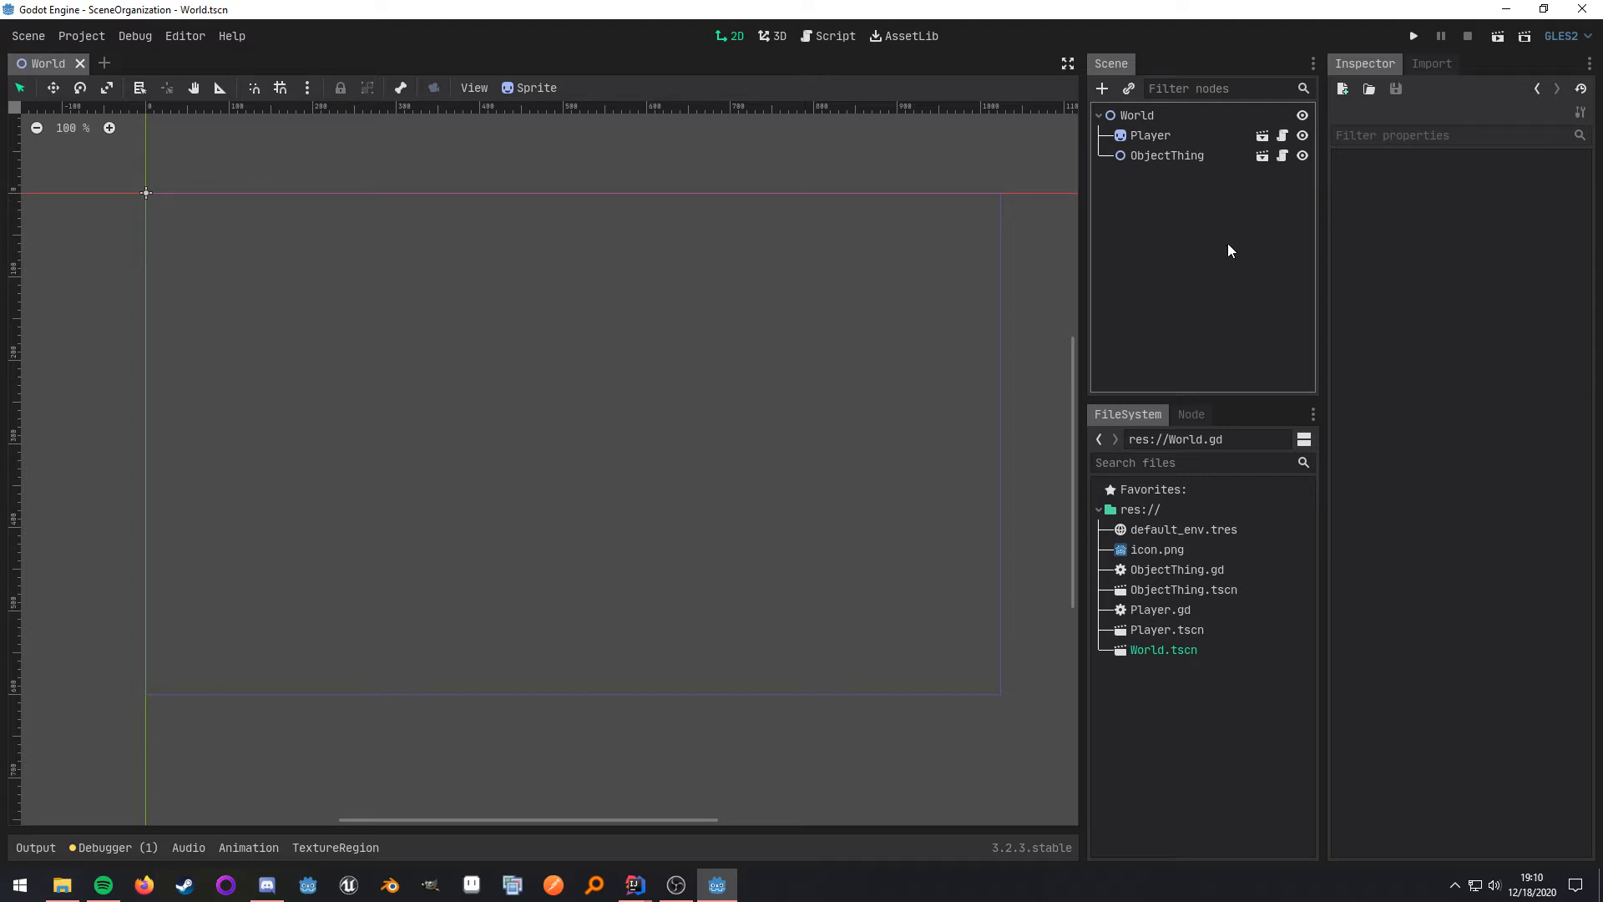
- Open Player.gd and review its emit_signal('important_event') line
{"action": "left_click", "coordinate": [834, 36]}
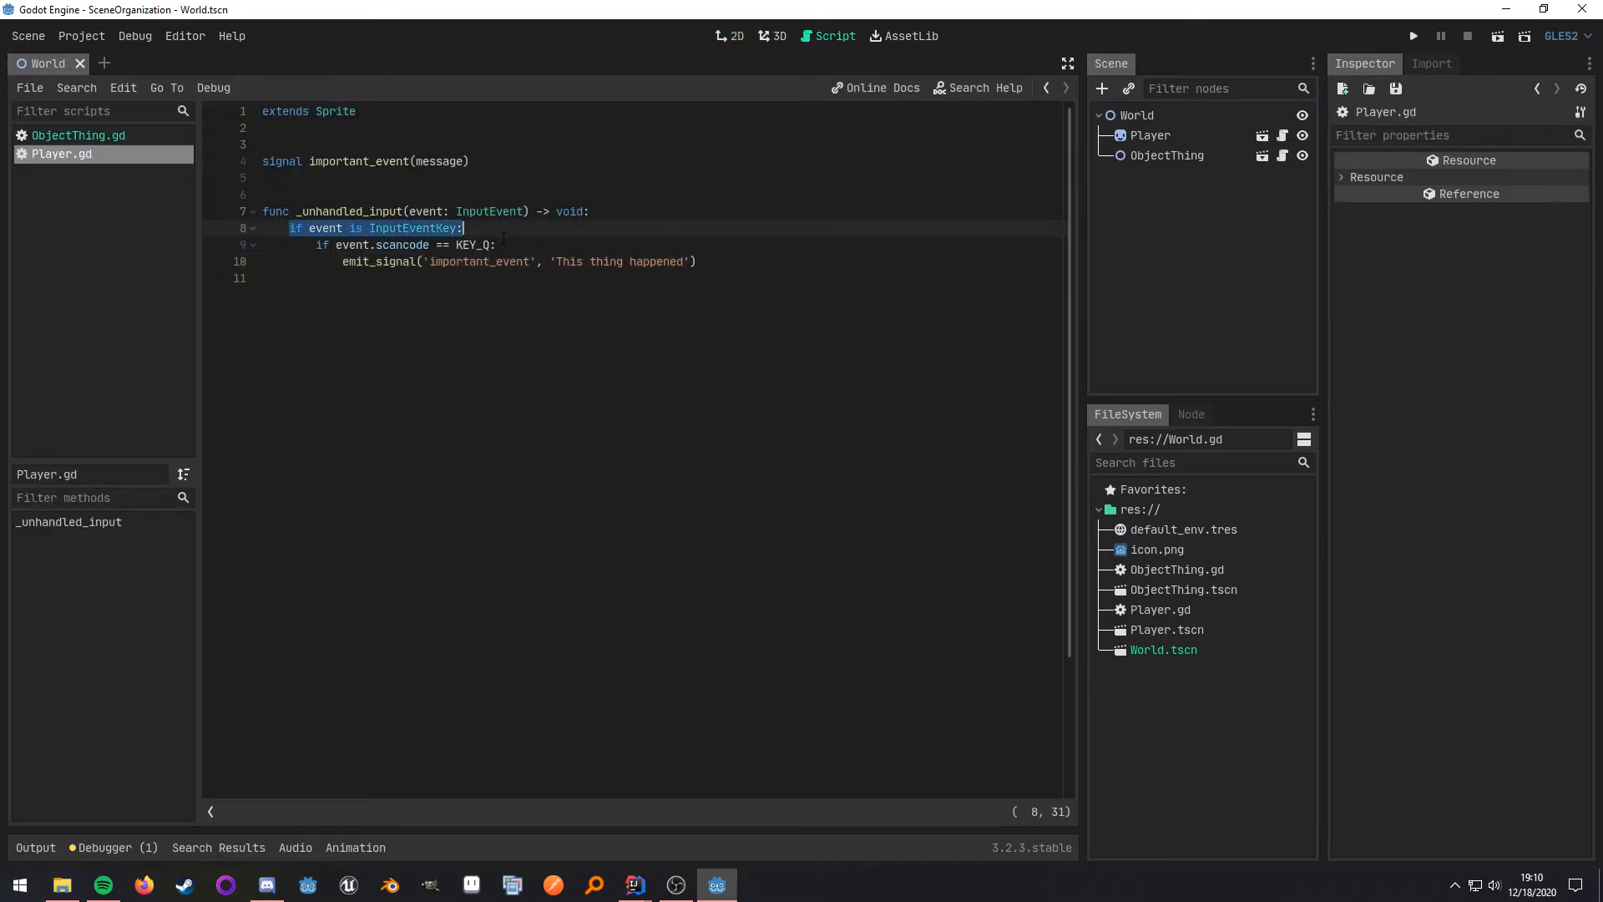
{"action": "left_click", "coordinate": [348, 261]}
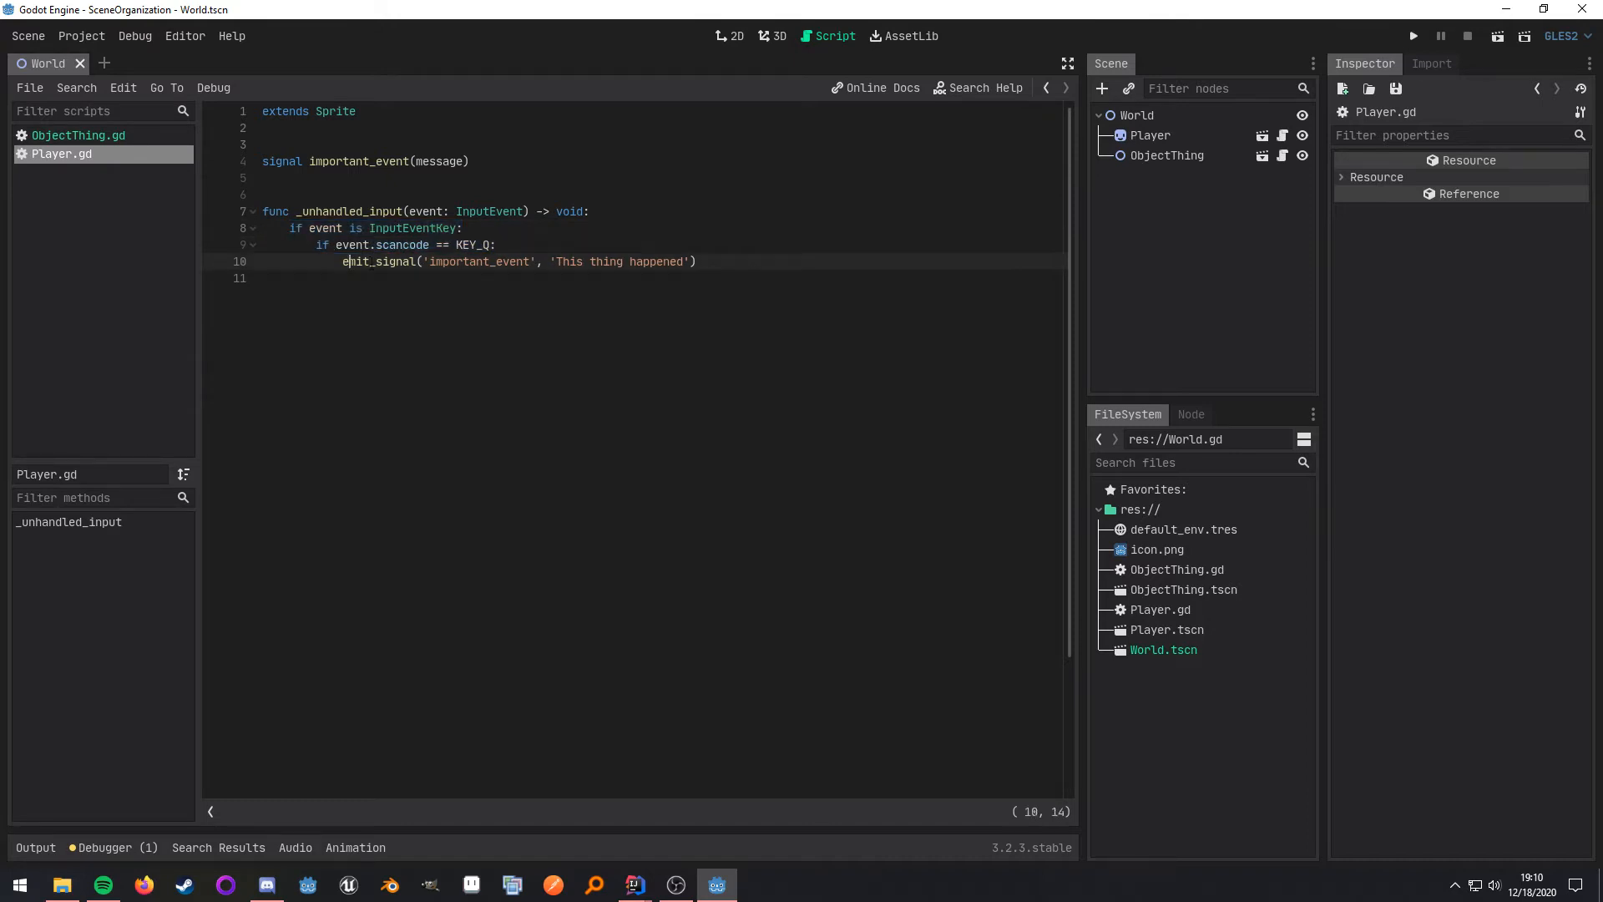
{"action": "double_click", "coordinate": [614, 261]}
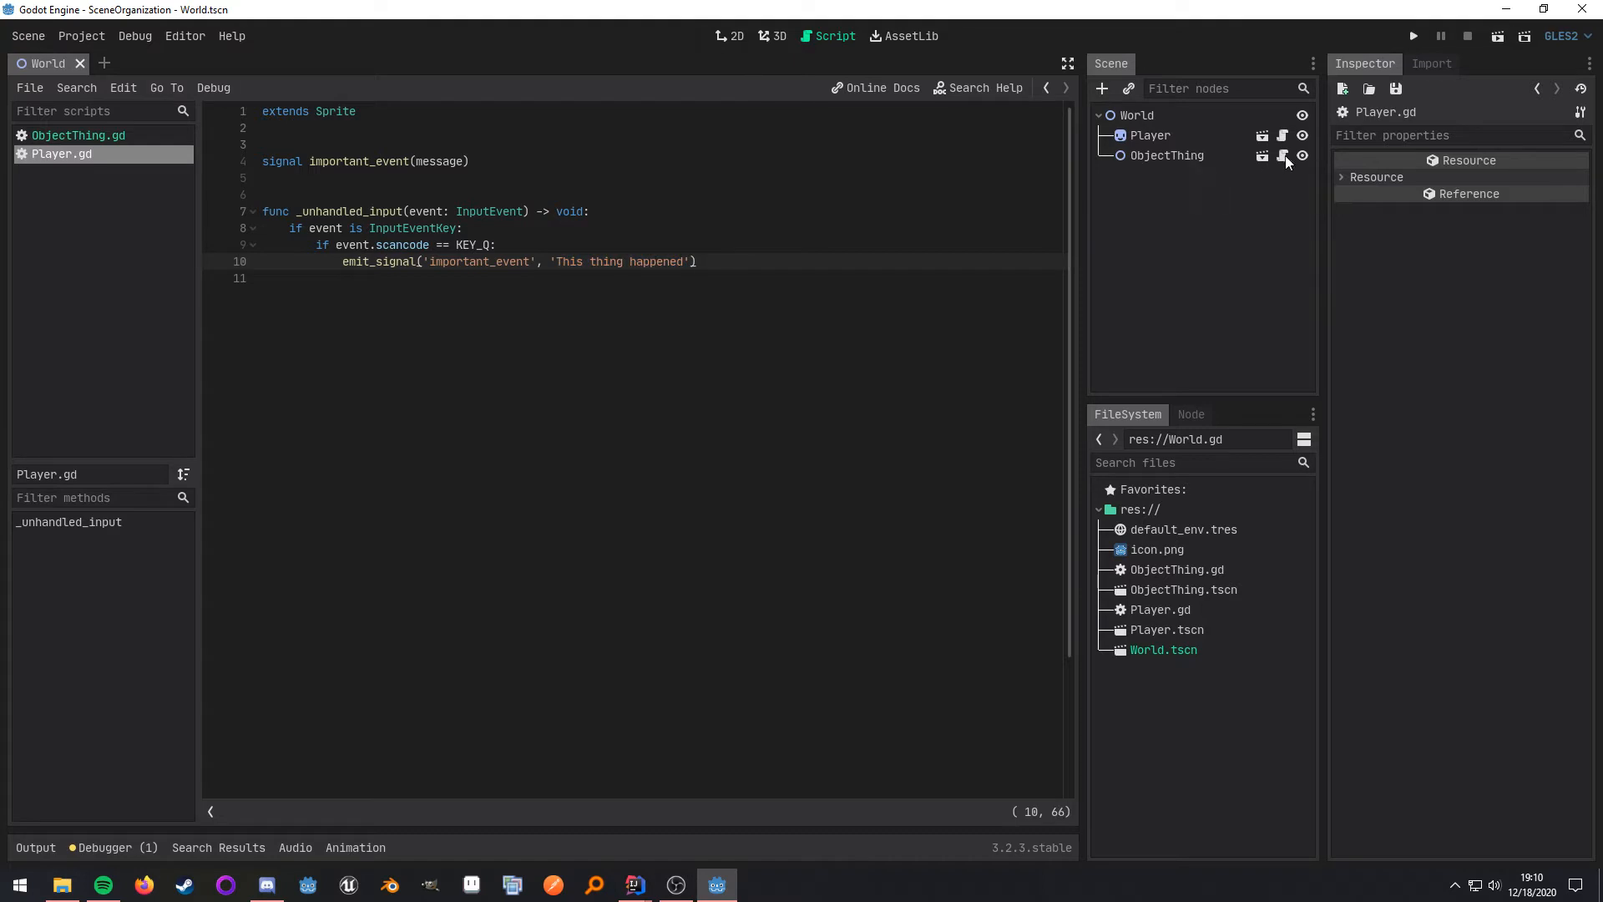
- Review ObjectThing.gd's important_event_received, noting print(message) and the 'do other stuff' comment
{"action": "left_click", "coordinate": [79, 135]}
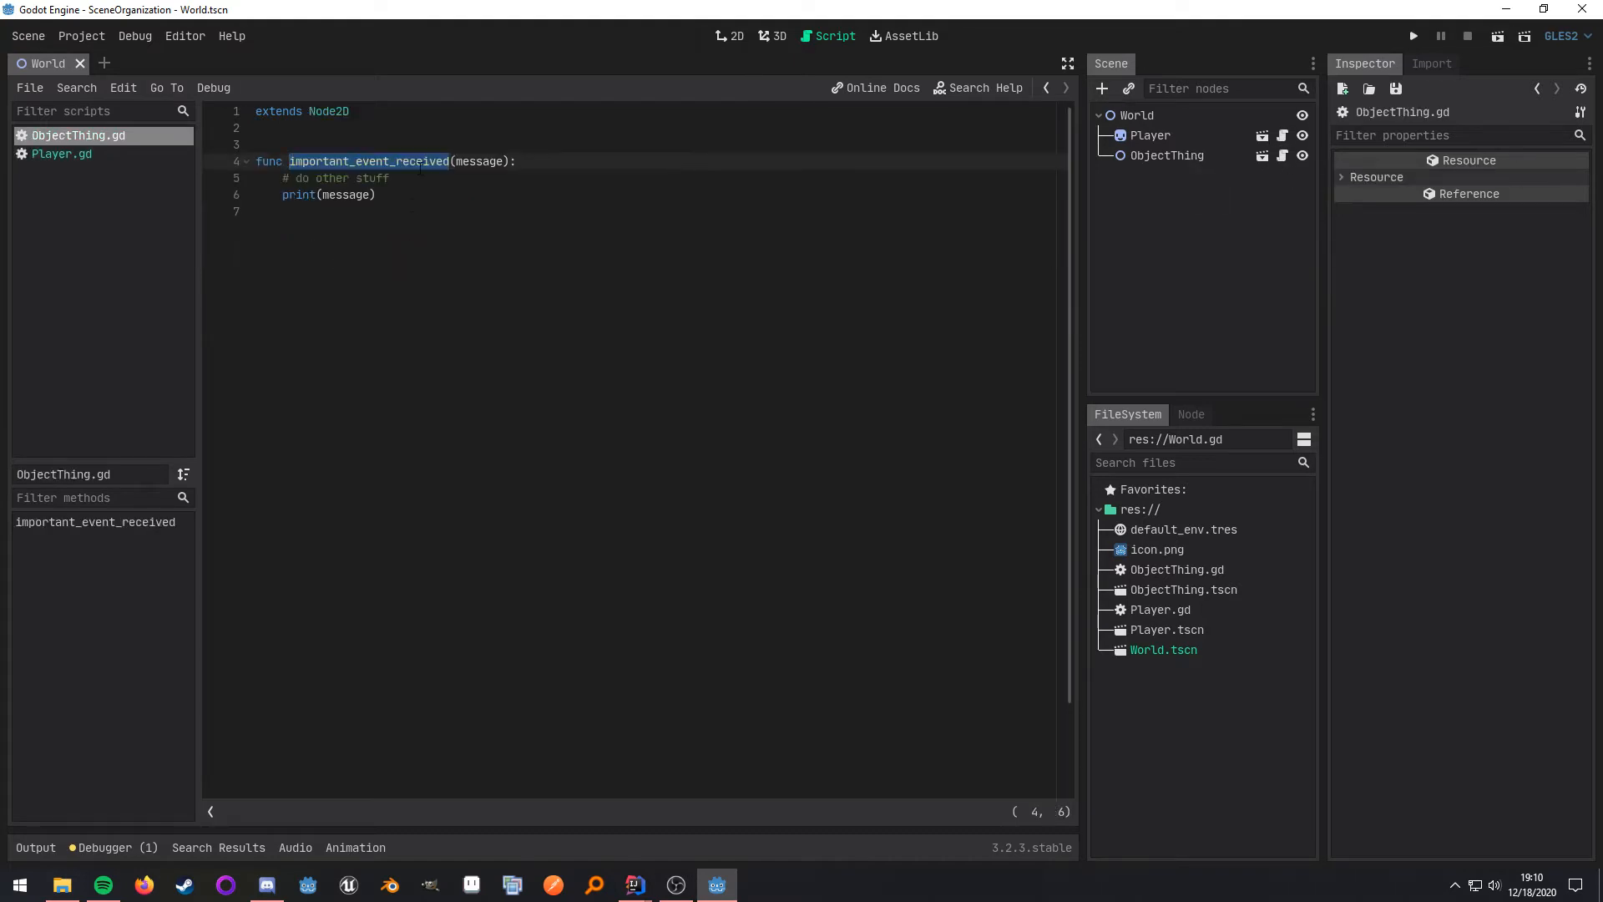
{"action": "left_click", "coordinate": [377, 195]}
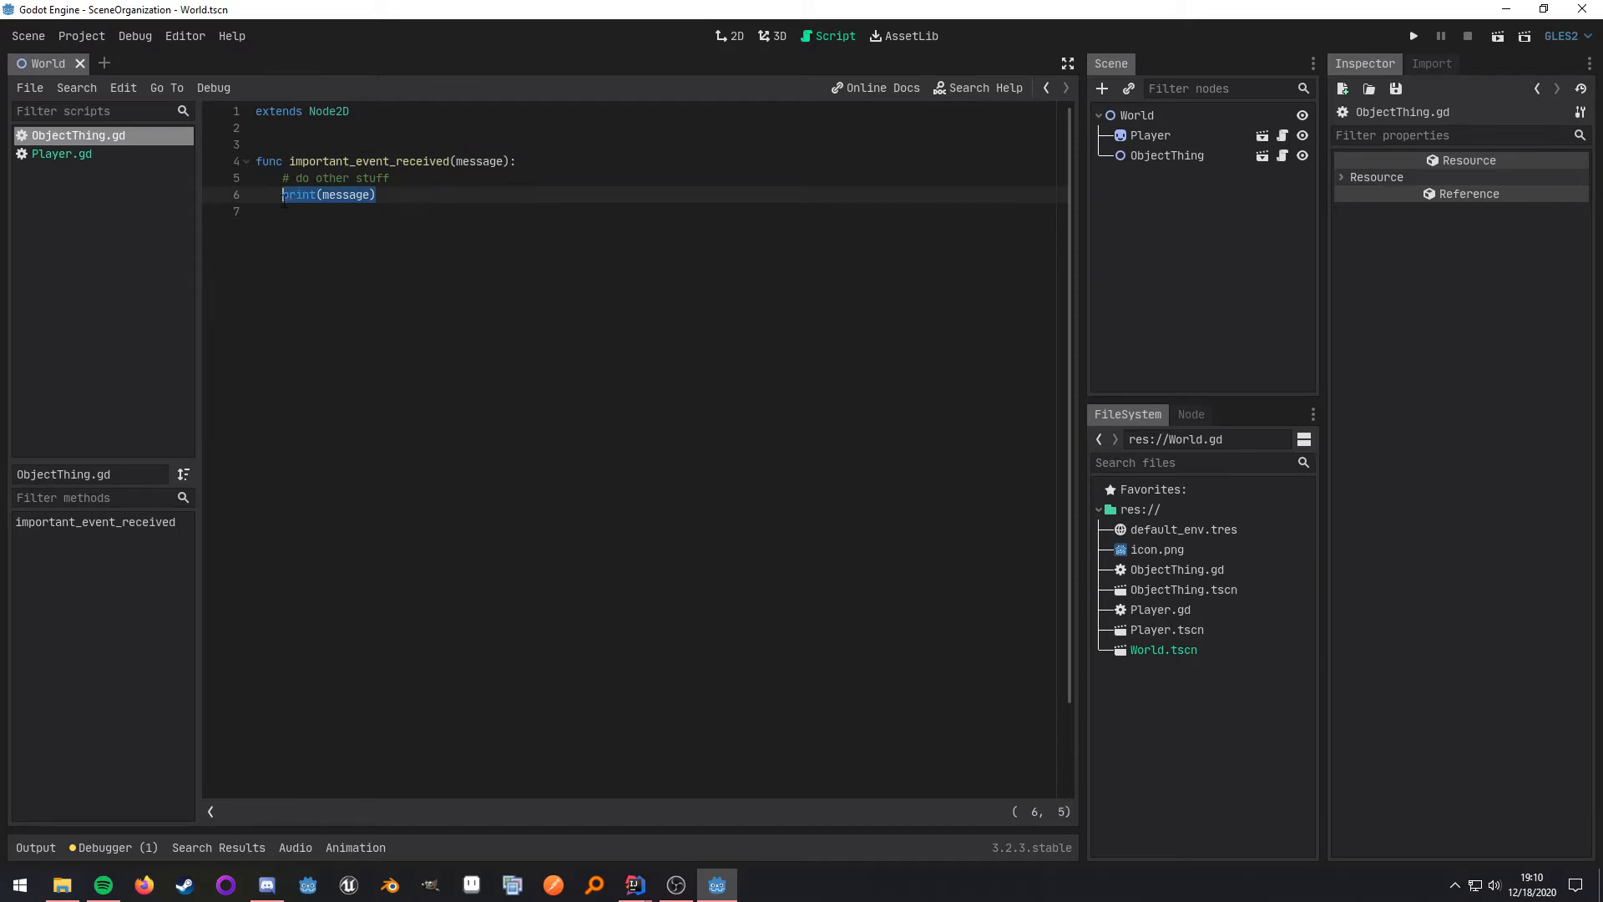
{"action": "left_click", "coordinate": [390, 177]}
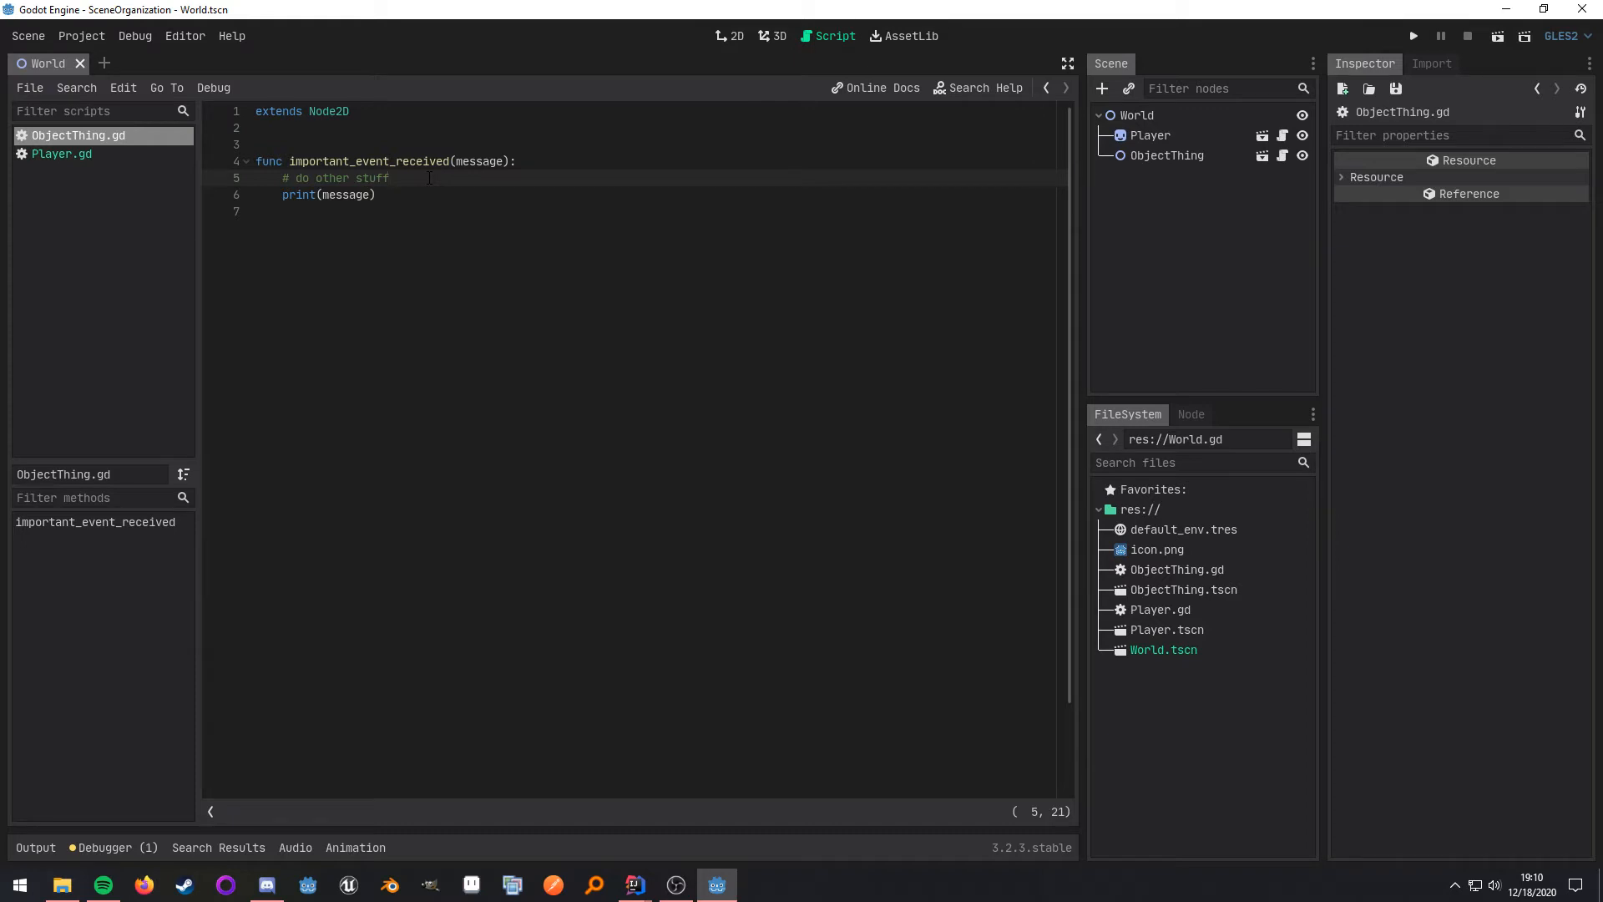
{"action": "left_click", "coordinate": [391, 178]}
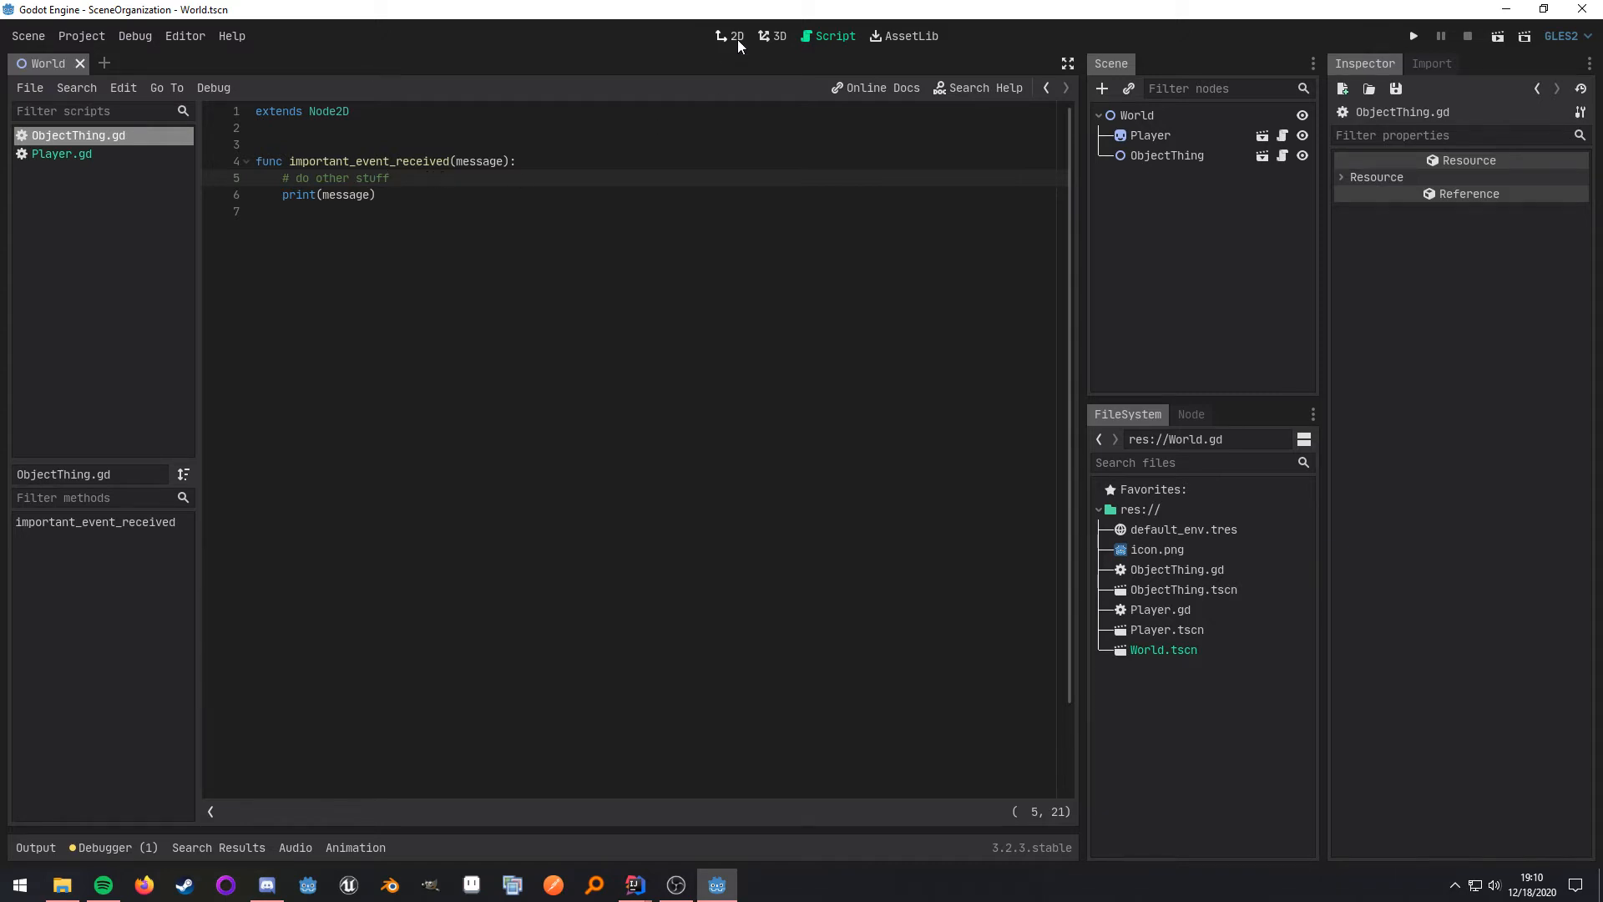
- Show the Player node's Signals list with important_event in the 2D workspace
{"action": "left_click", "coordinate": [737, 36]}
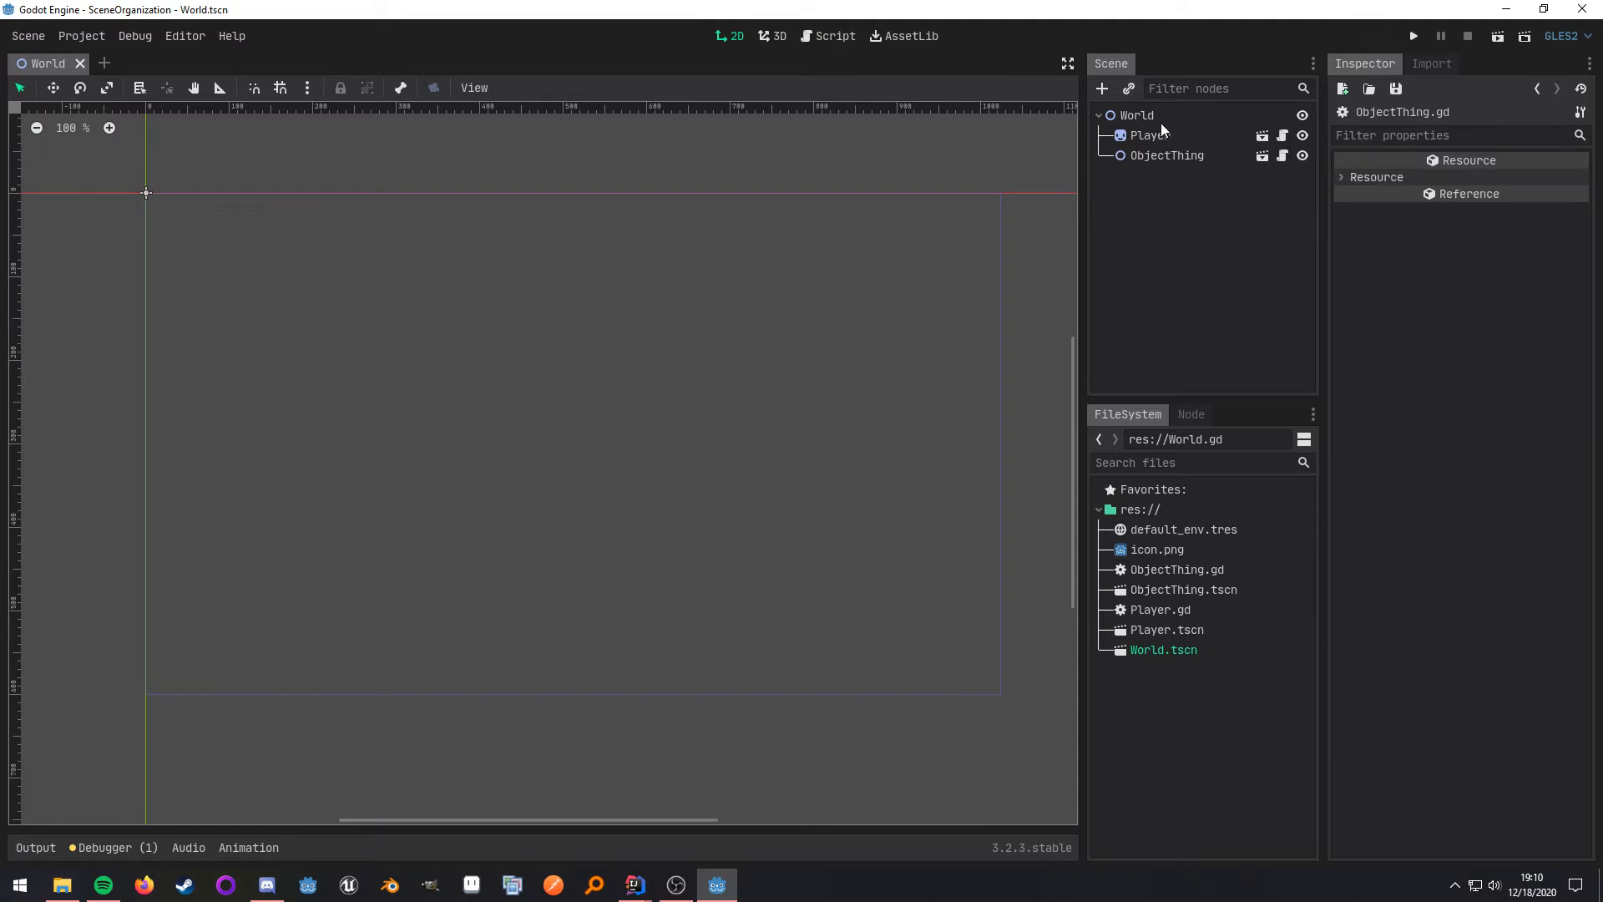
{"action": "left_click", "coordinate": [1149, 135]}
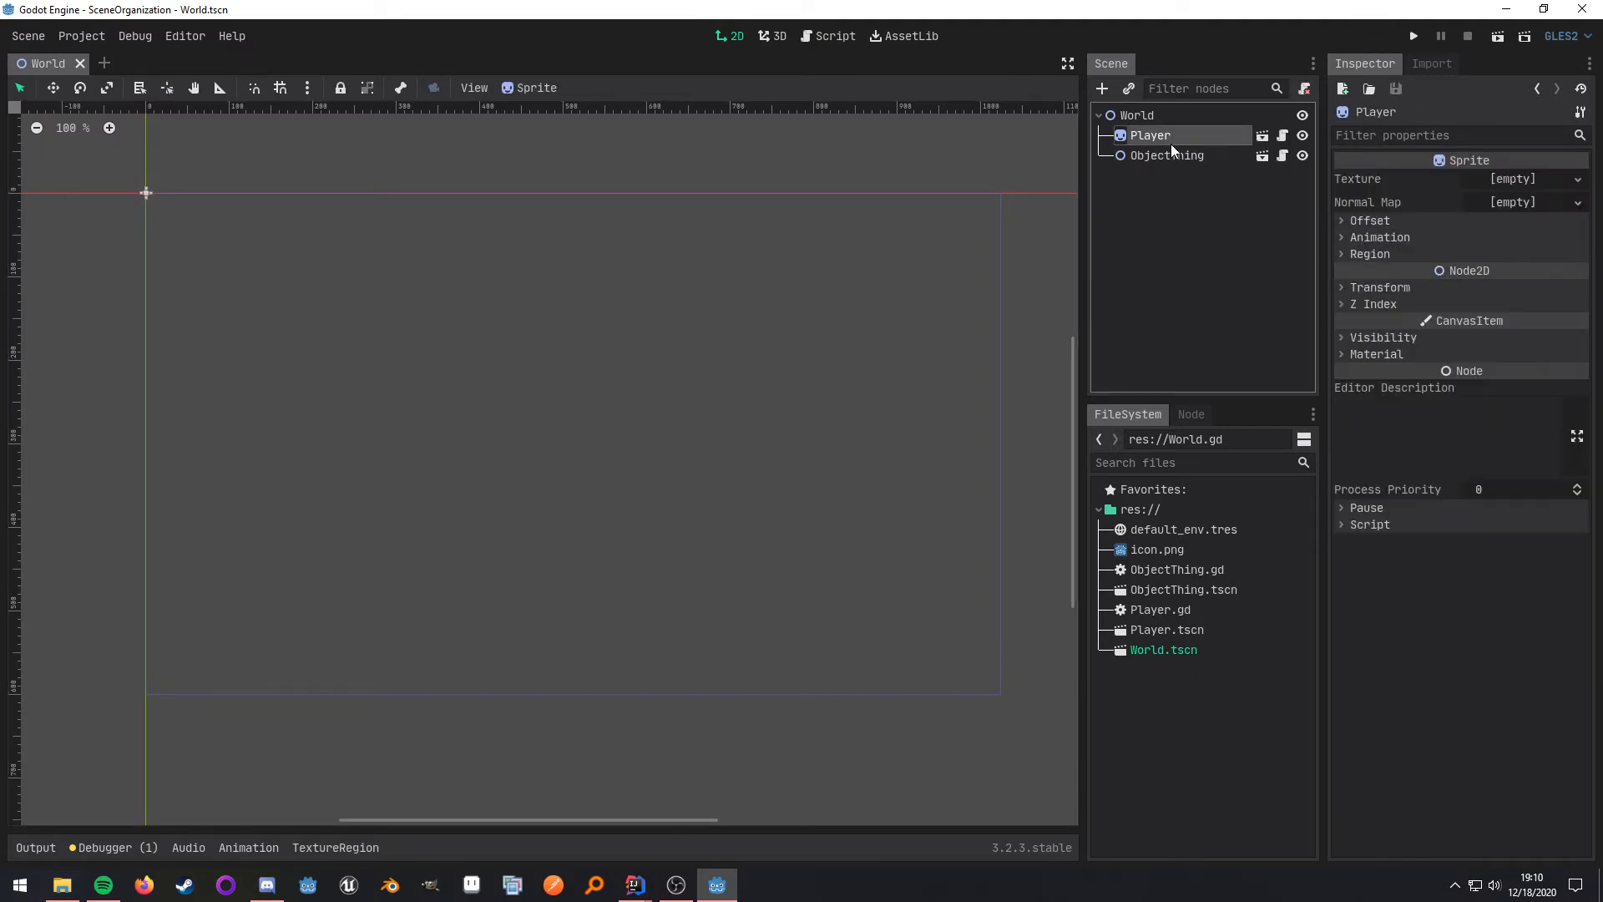
{"action": "mouse_move", "coordinate": [1242, 423]}
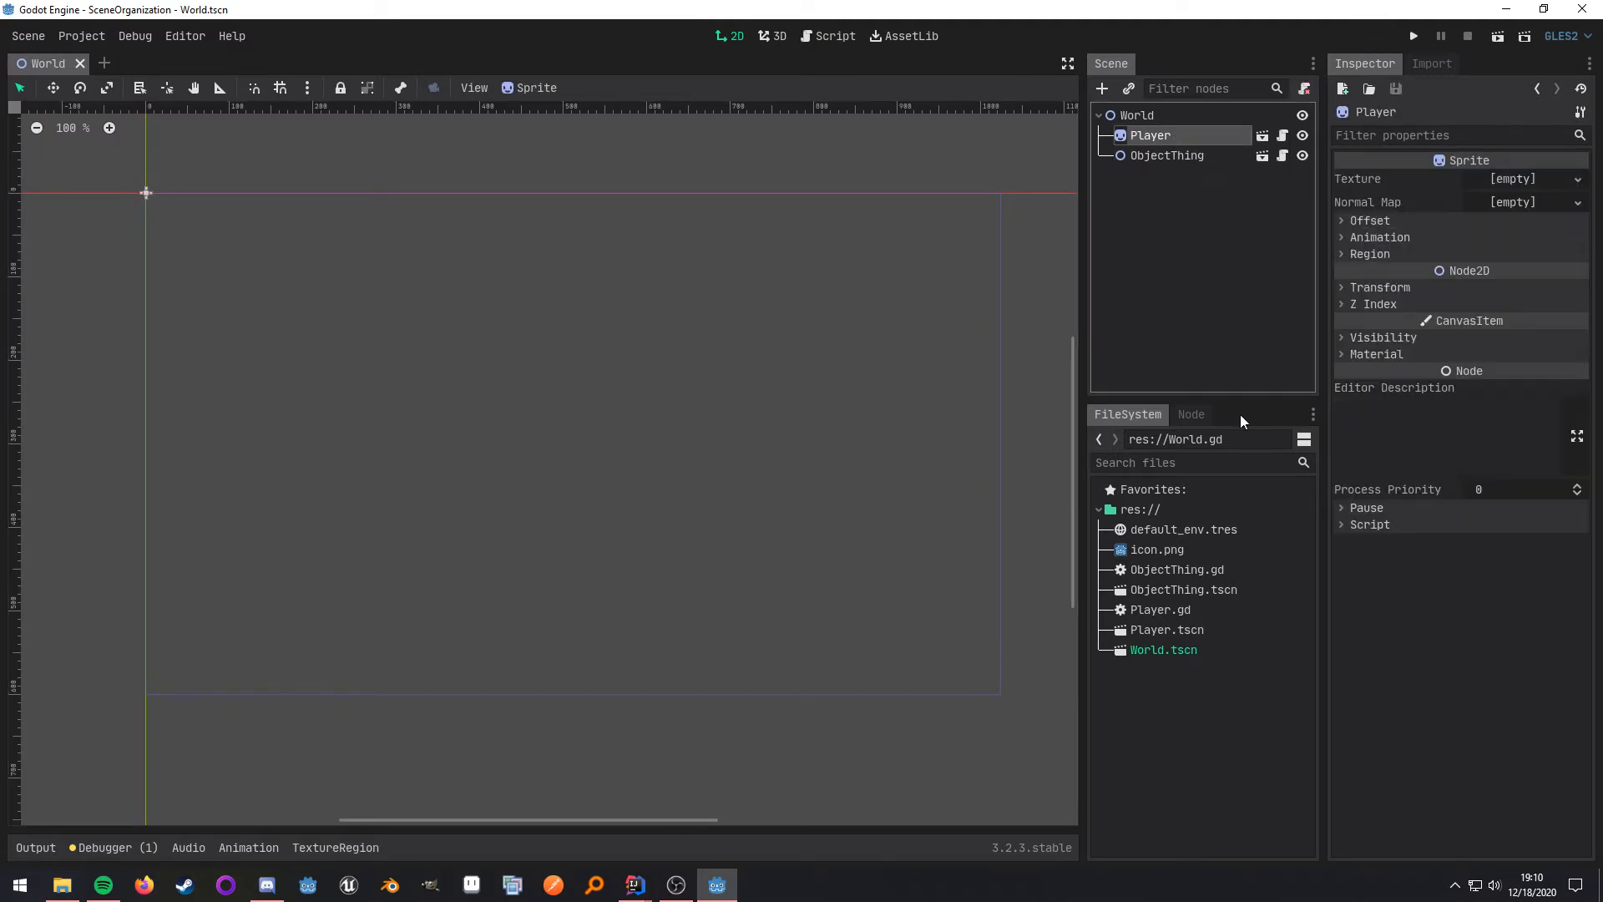
{"action": "left_click", "coordinate": [1190, 414]}
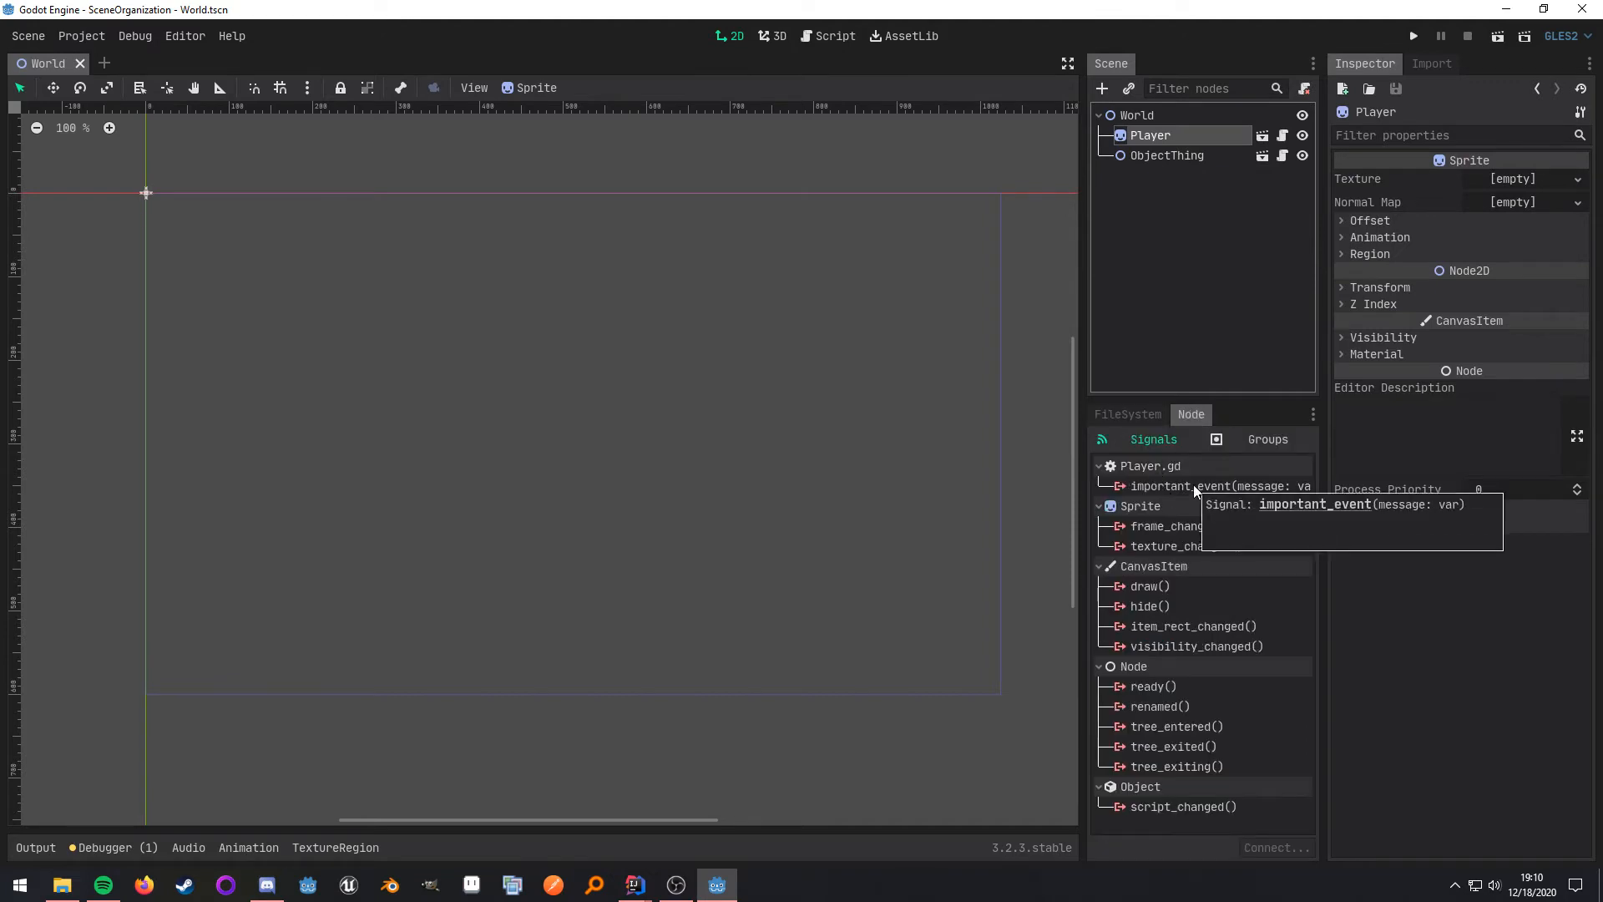
{"action": "double_click", "coordinate": [1207, 486]}
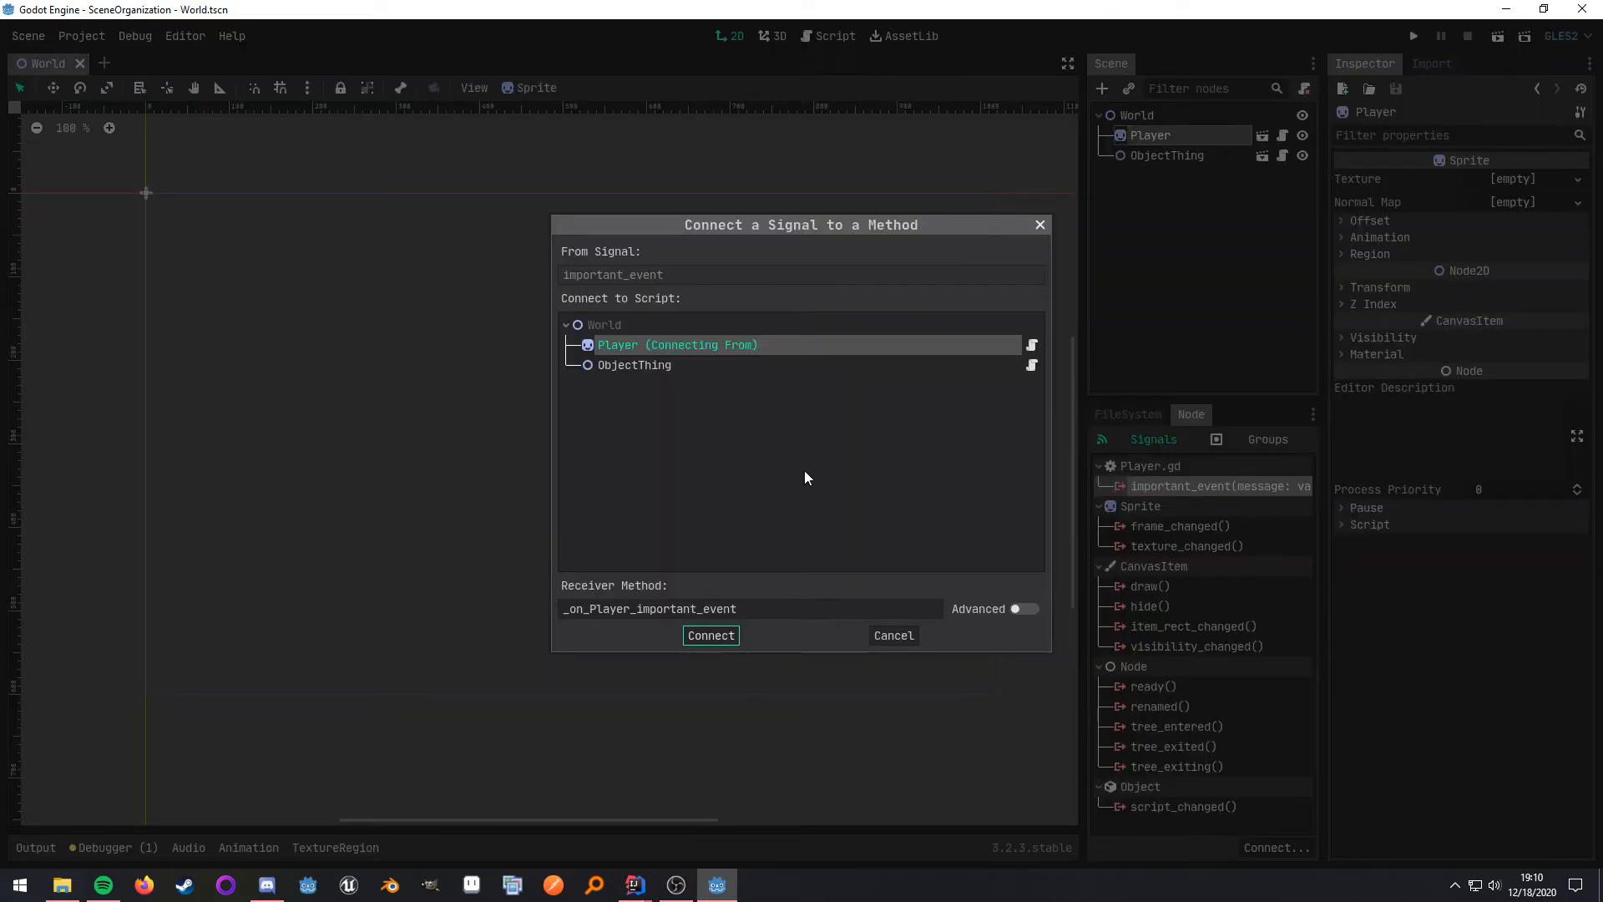
{"action": "mouse_move", "coordinate": [1142, 511]}
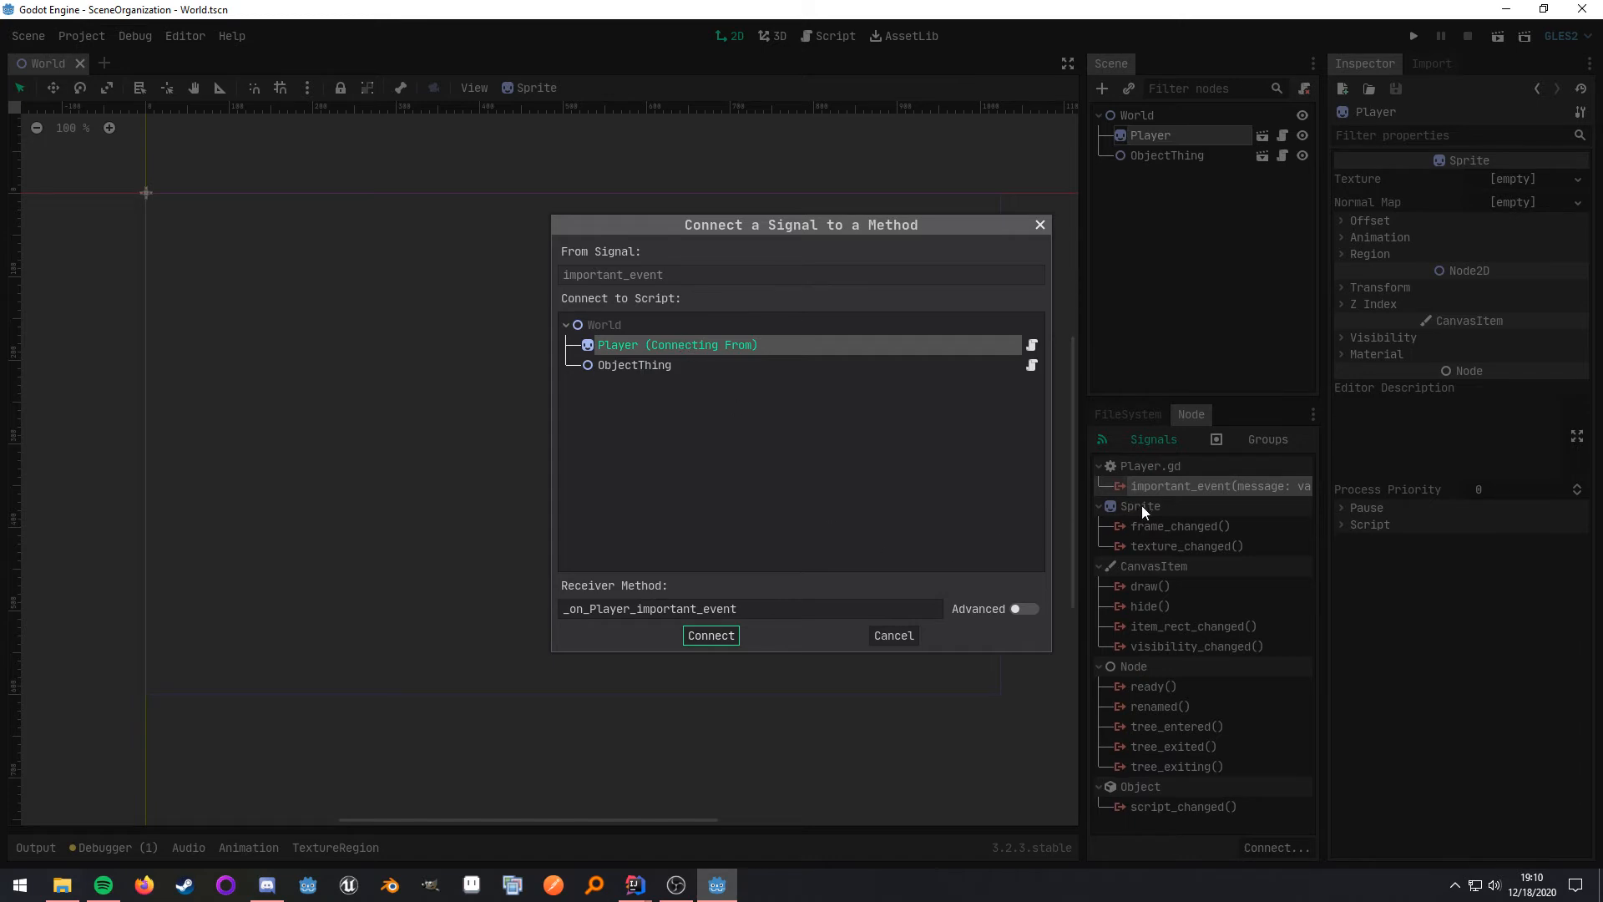
{"action": "mouse_move", "coordinate": [803, 460]}
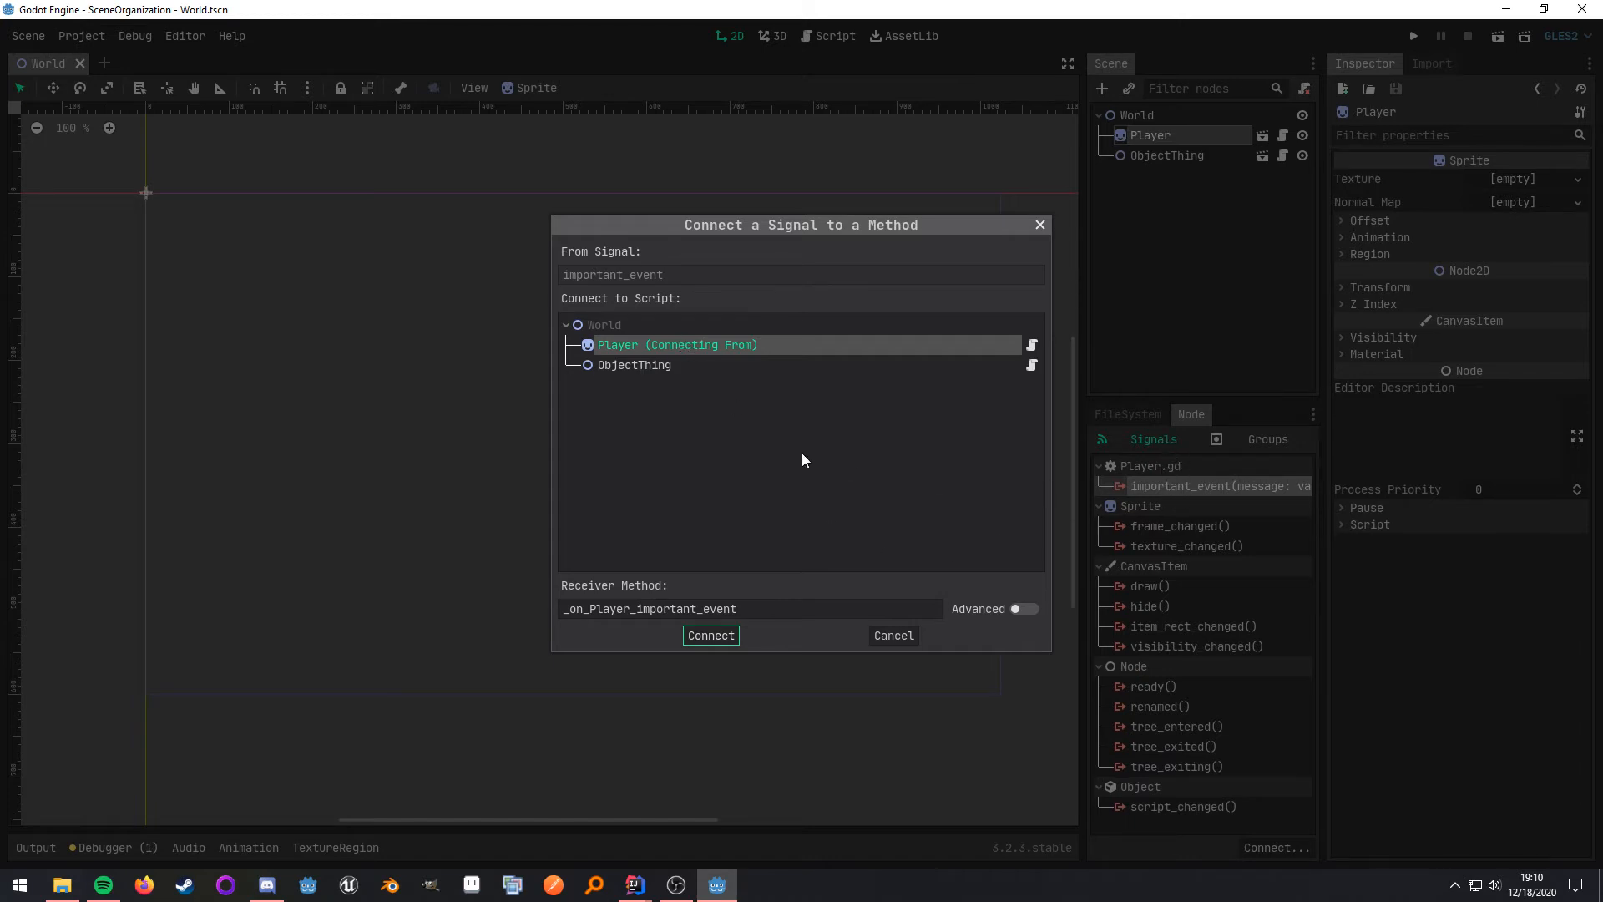
{"action": "mouse_move", "coordinate": [634, 365]}
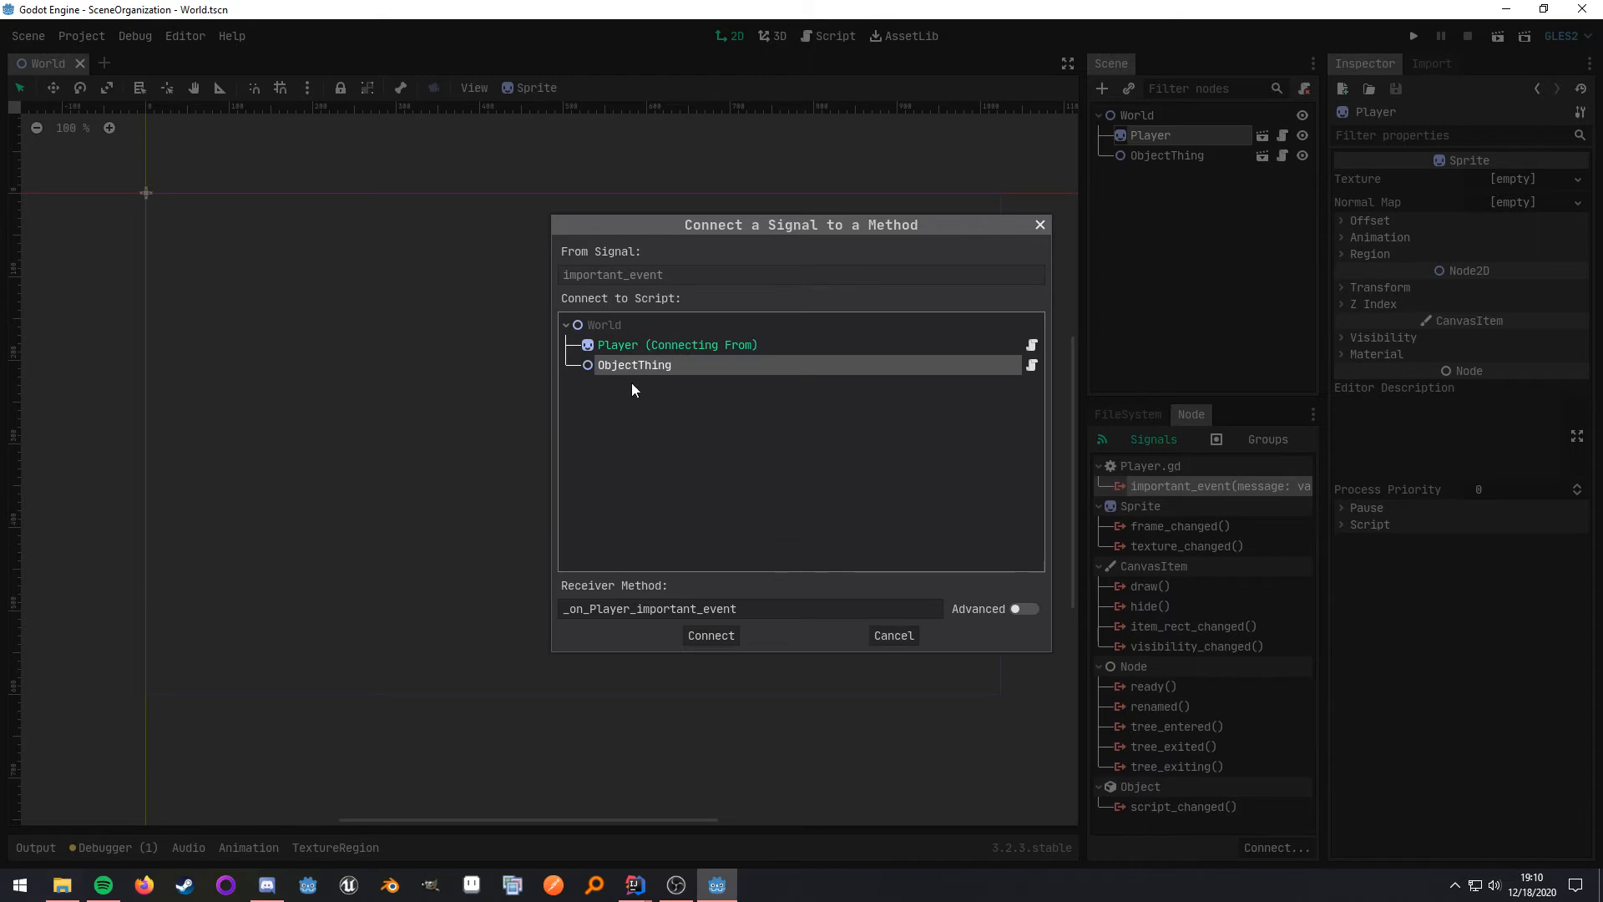
{"action": "mouse_move", "coordinate": [760, 601]}
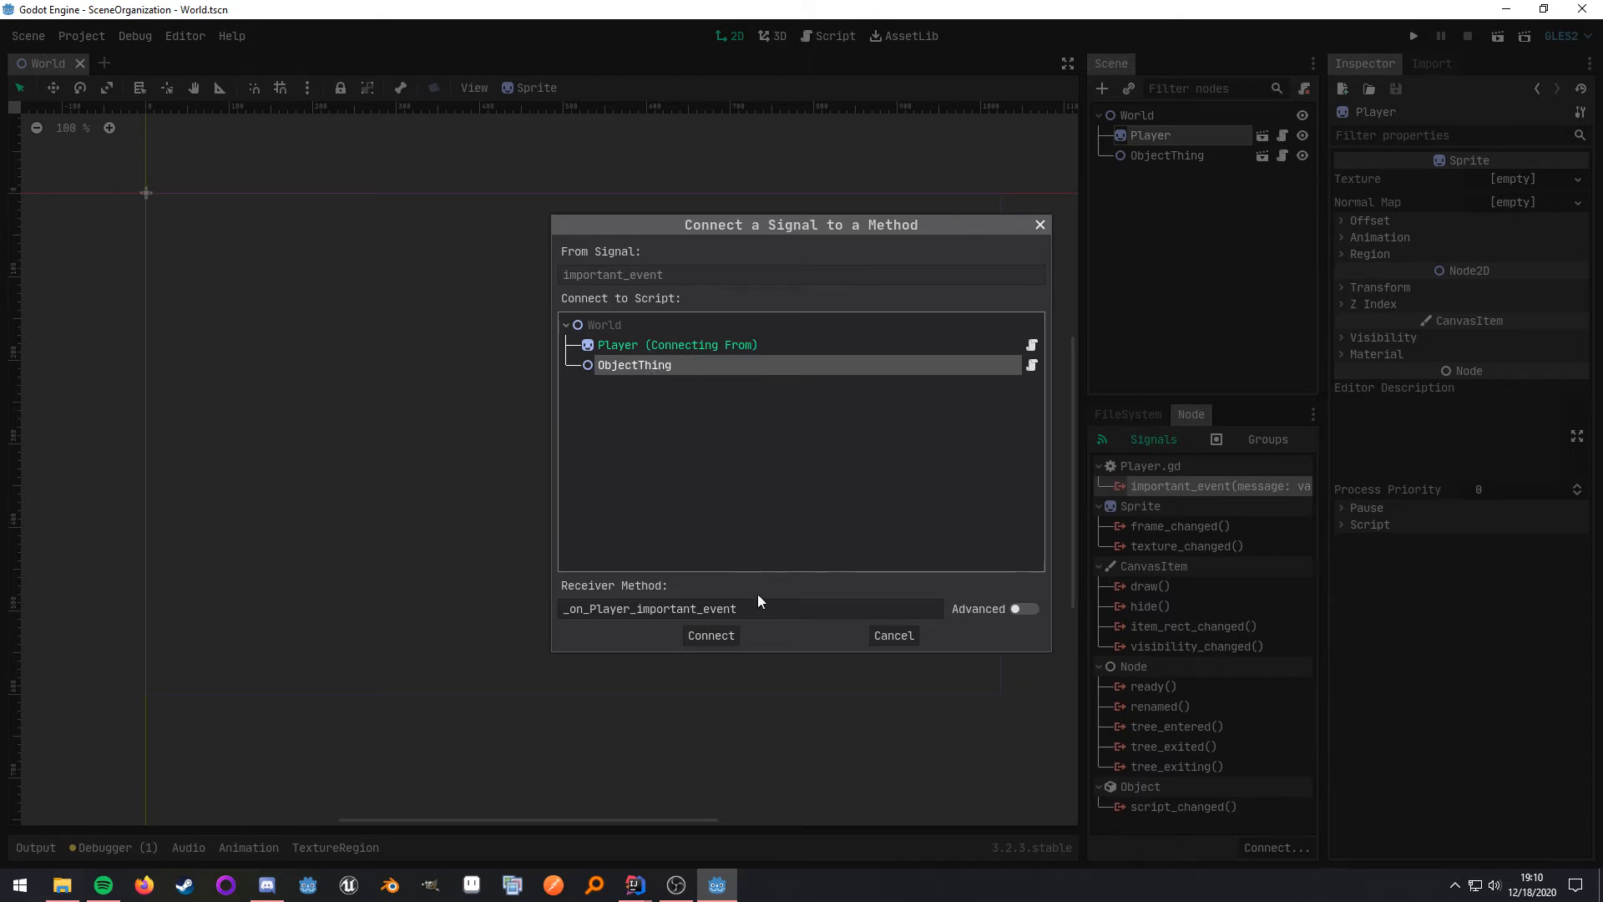
{"action": "left_click", "coordinate": [751, 609]}
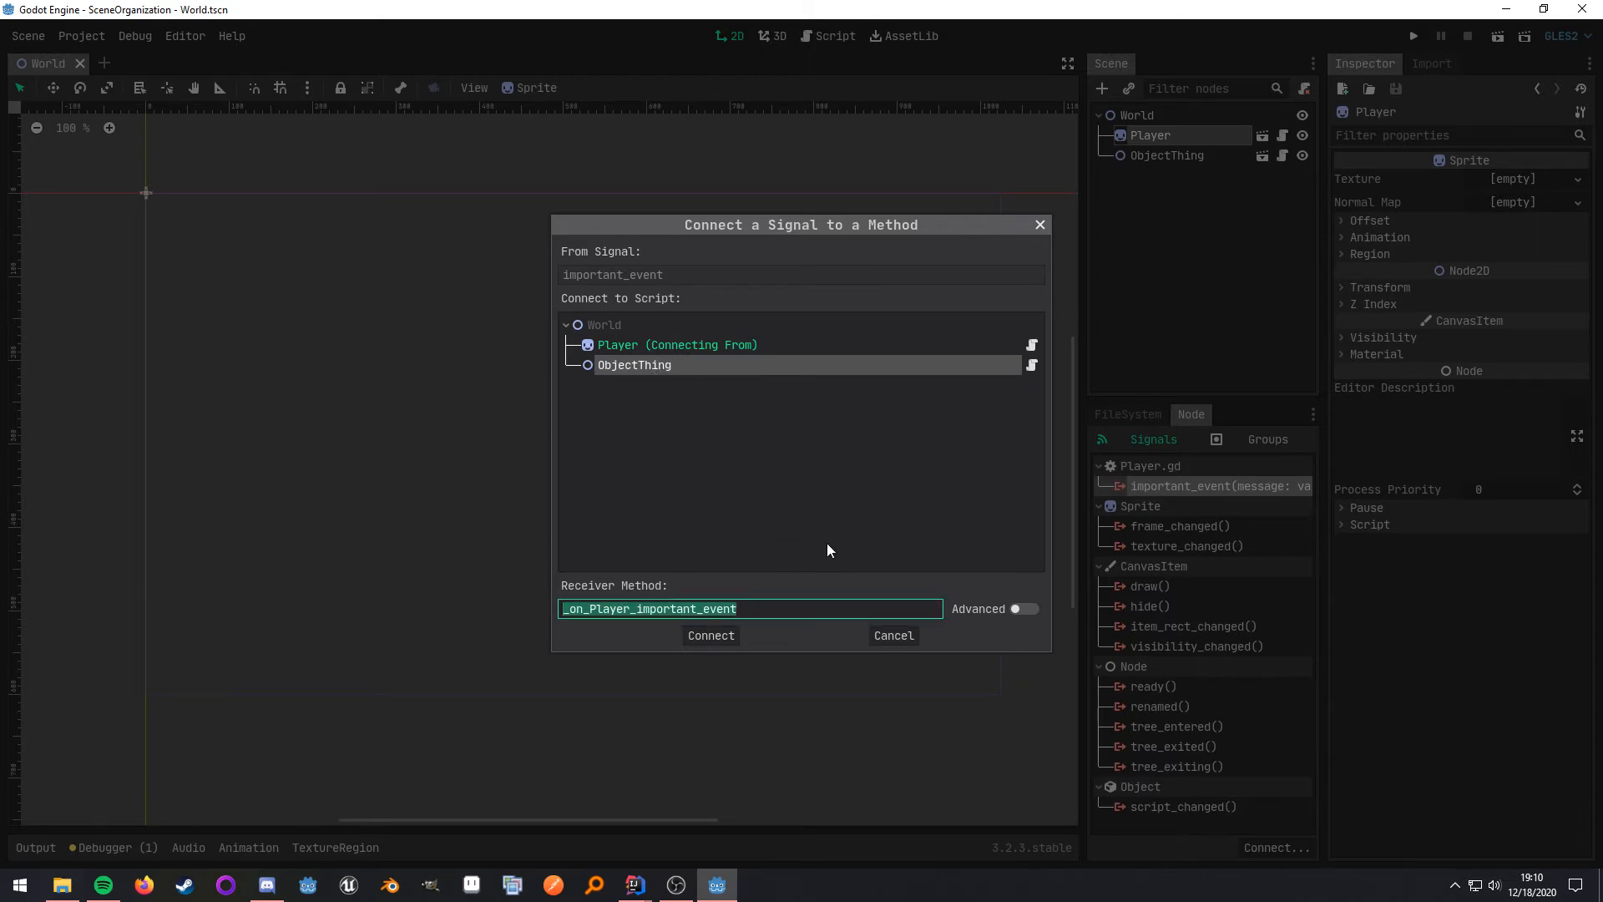
{"action": "mouse_move", "coordinate": [893, 635]}
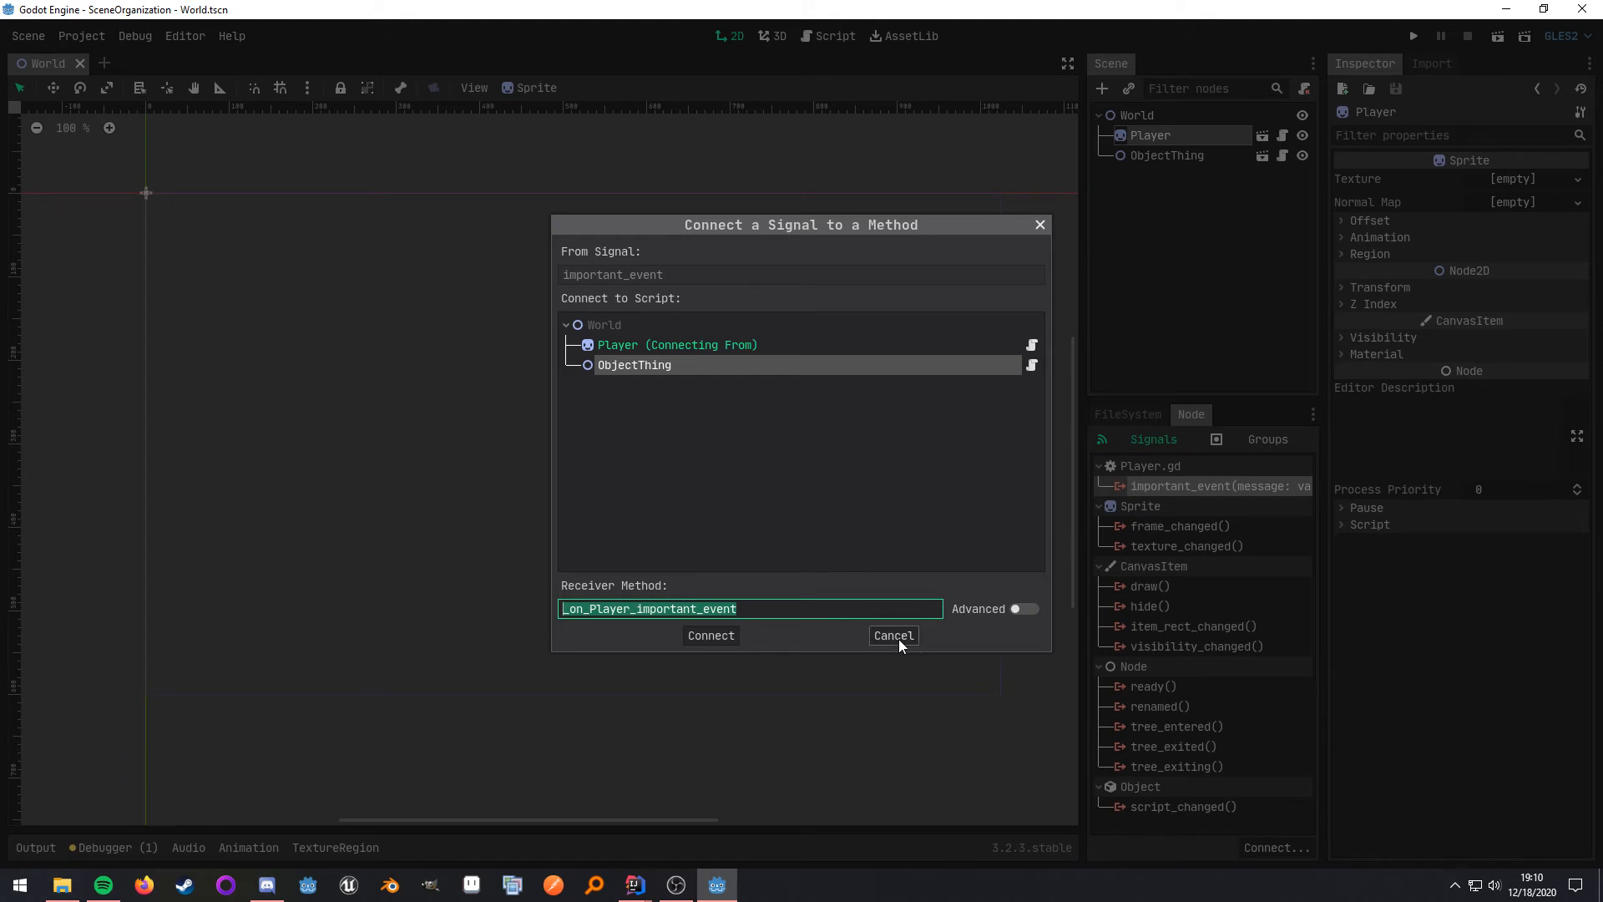
{"action": "left_click", "coordinate": [891, 634]}
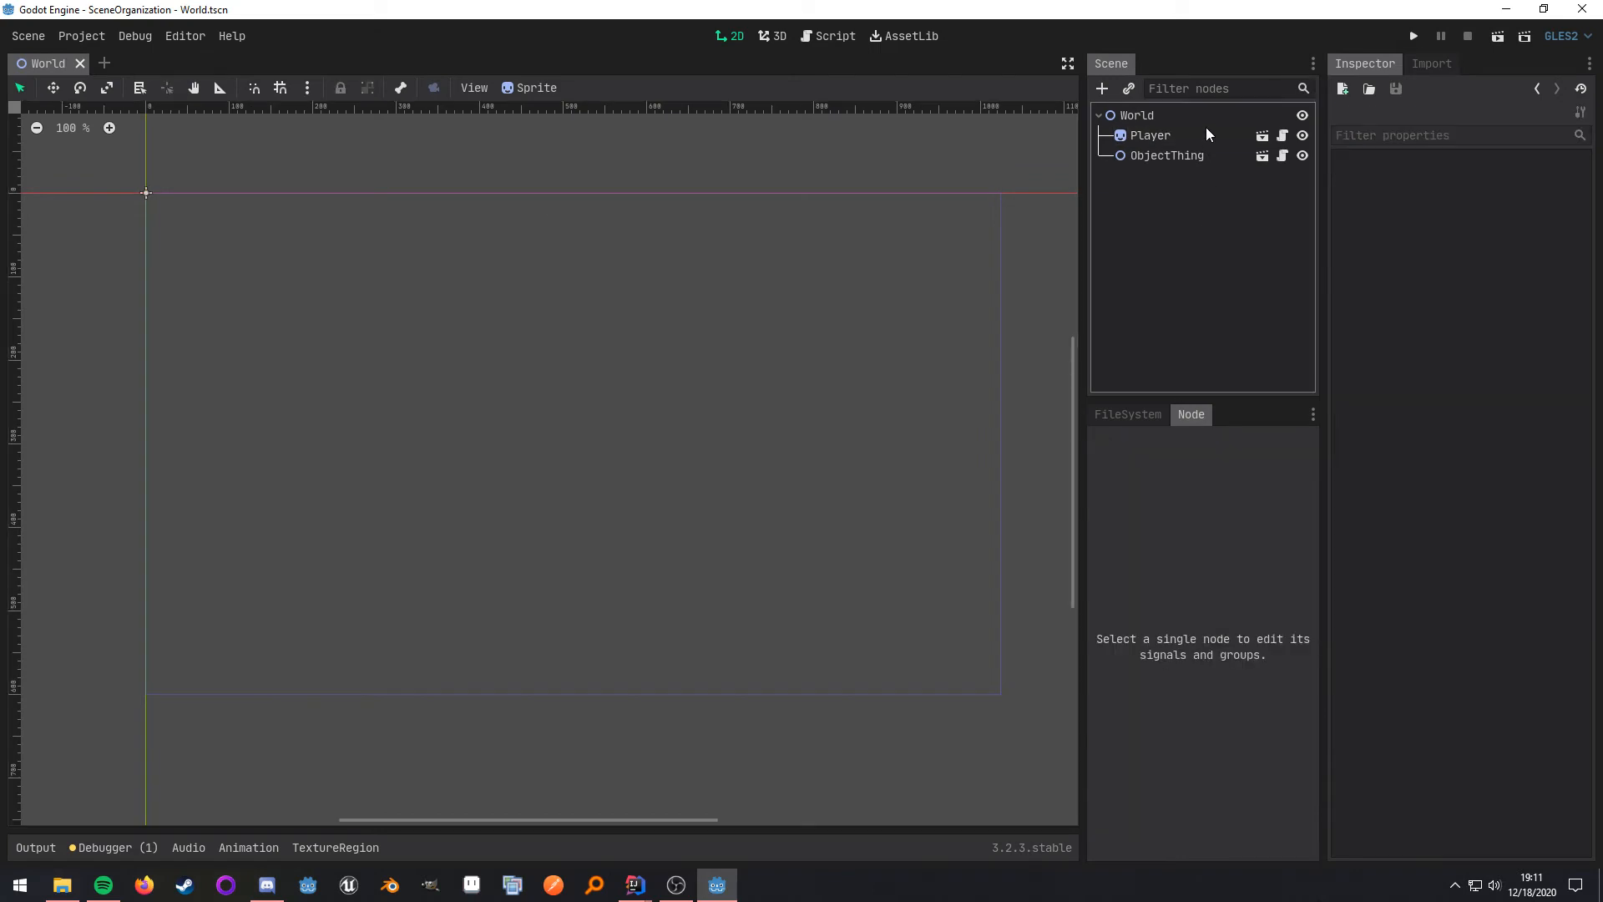
- Select the World root node and bring back the FileSystem project file list
{"action": "left_click", "coordinate": [1136, 115]}
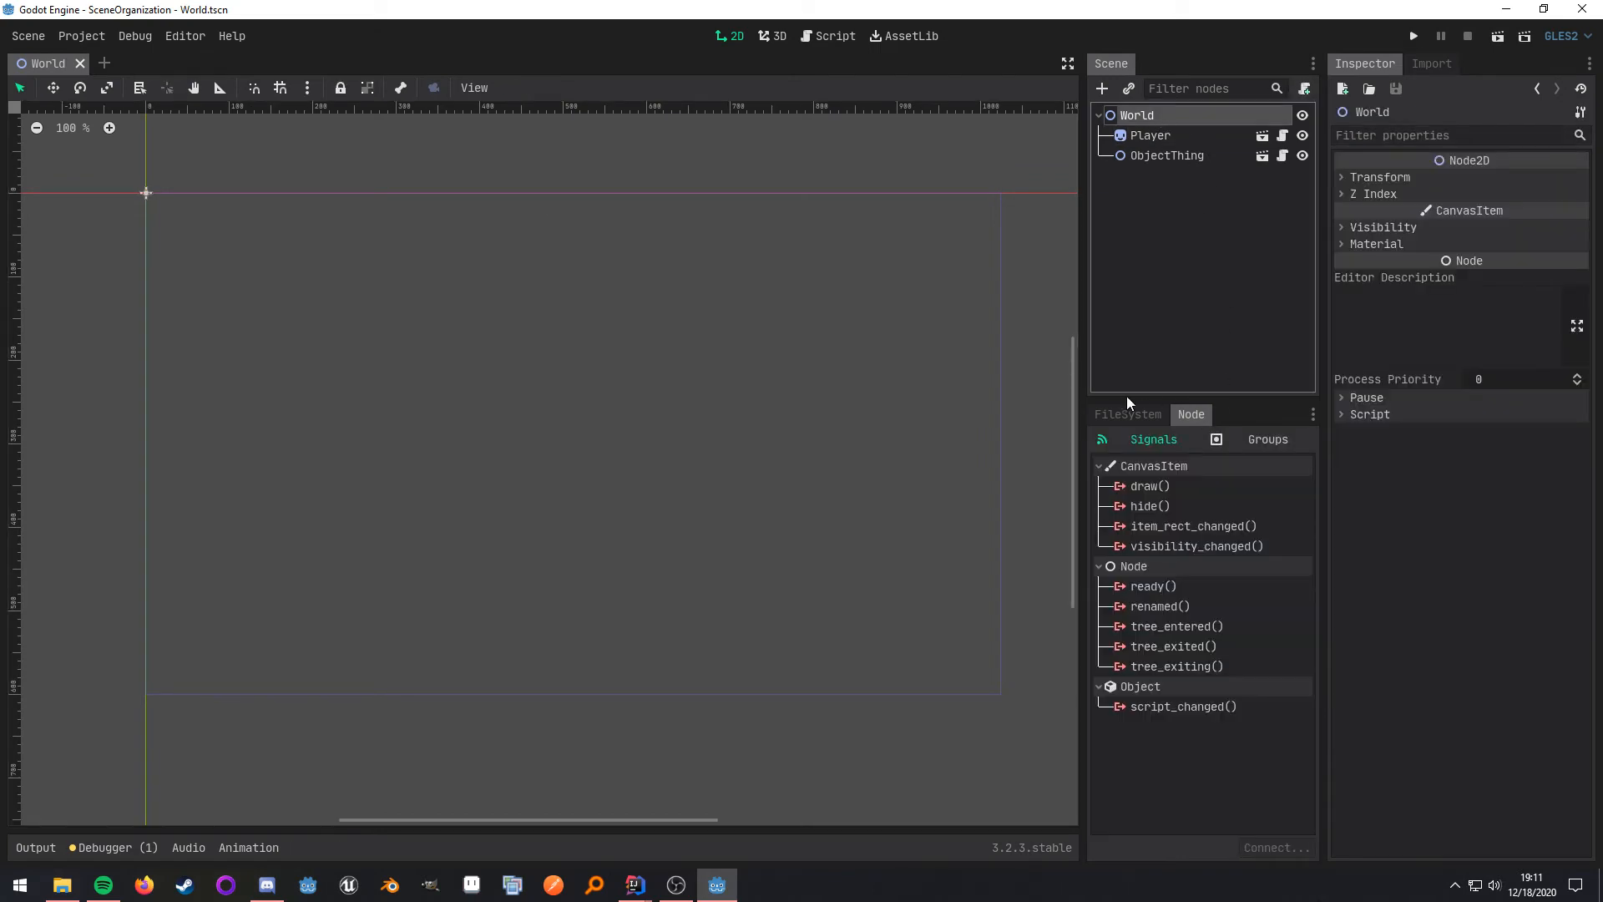
{"action": "left_click", "coordinate": [1126, 414]}
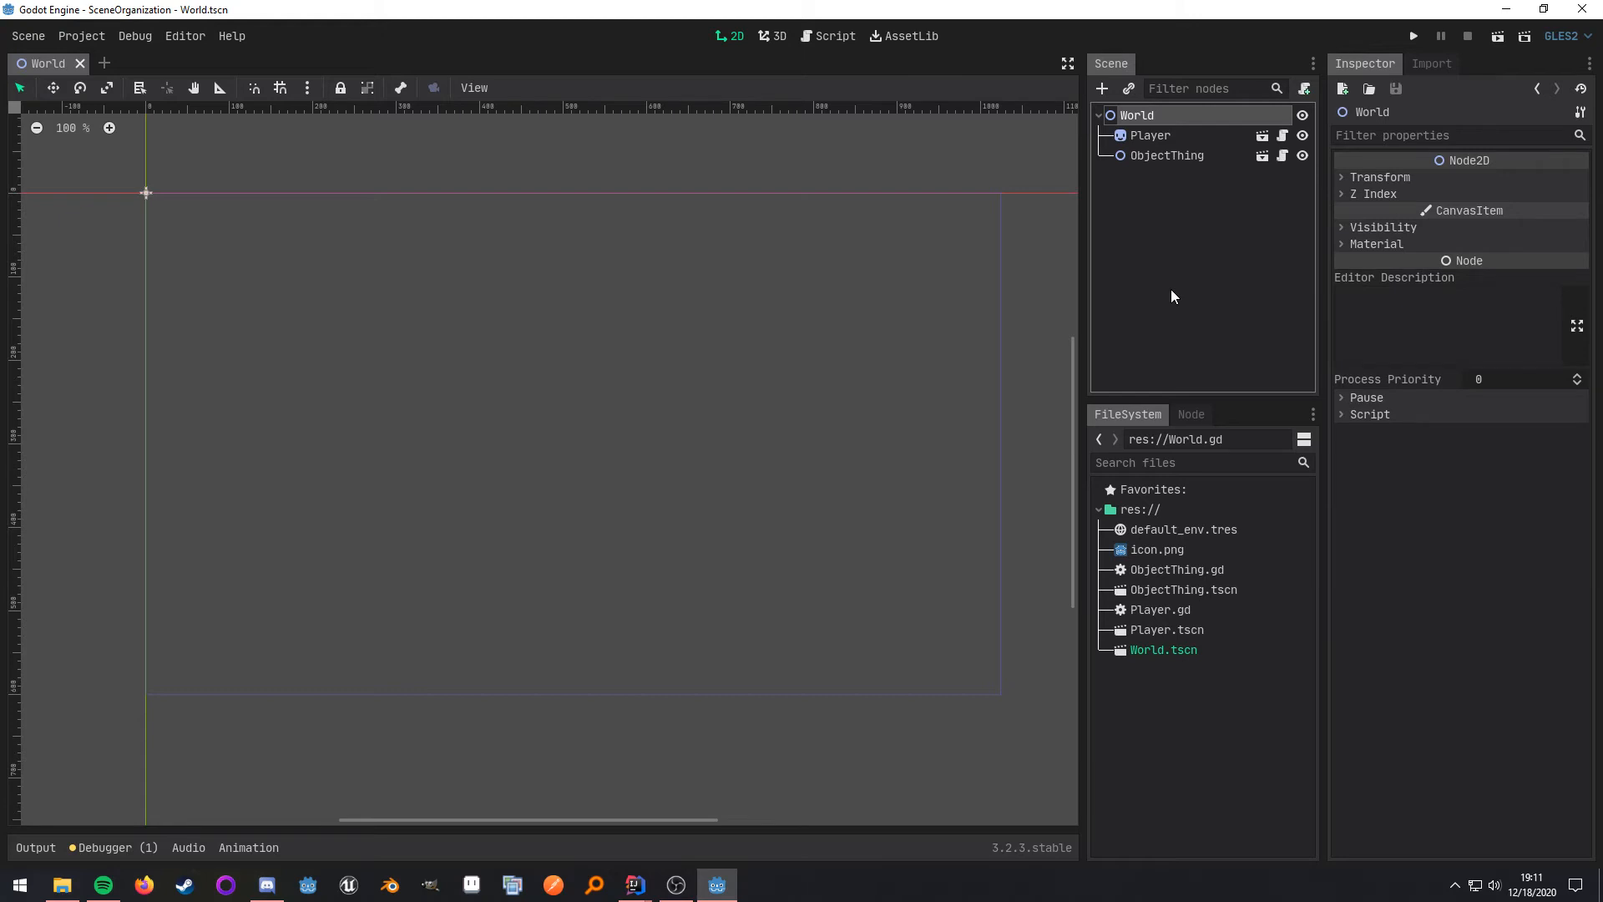
{"action": "mouse_move", "coordinate": [1320, 110]}
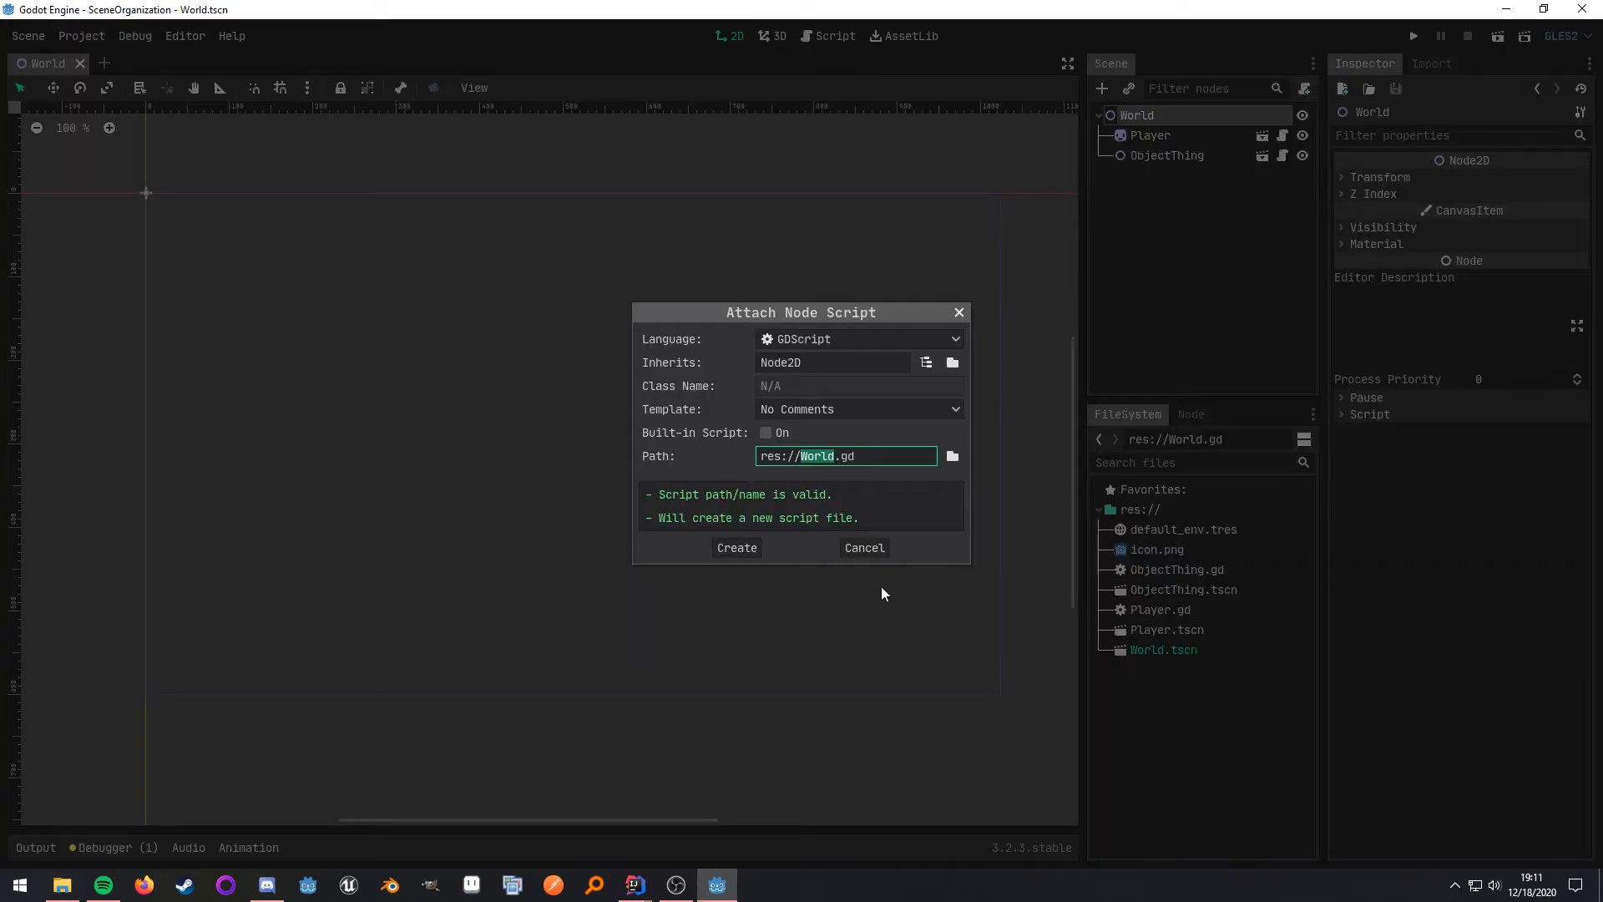
{"action": "mouse_move", "coordinate": [737, 547]}
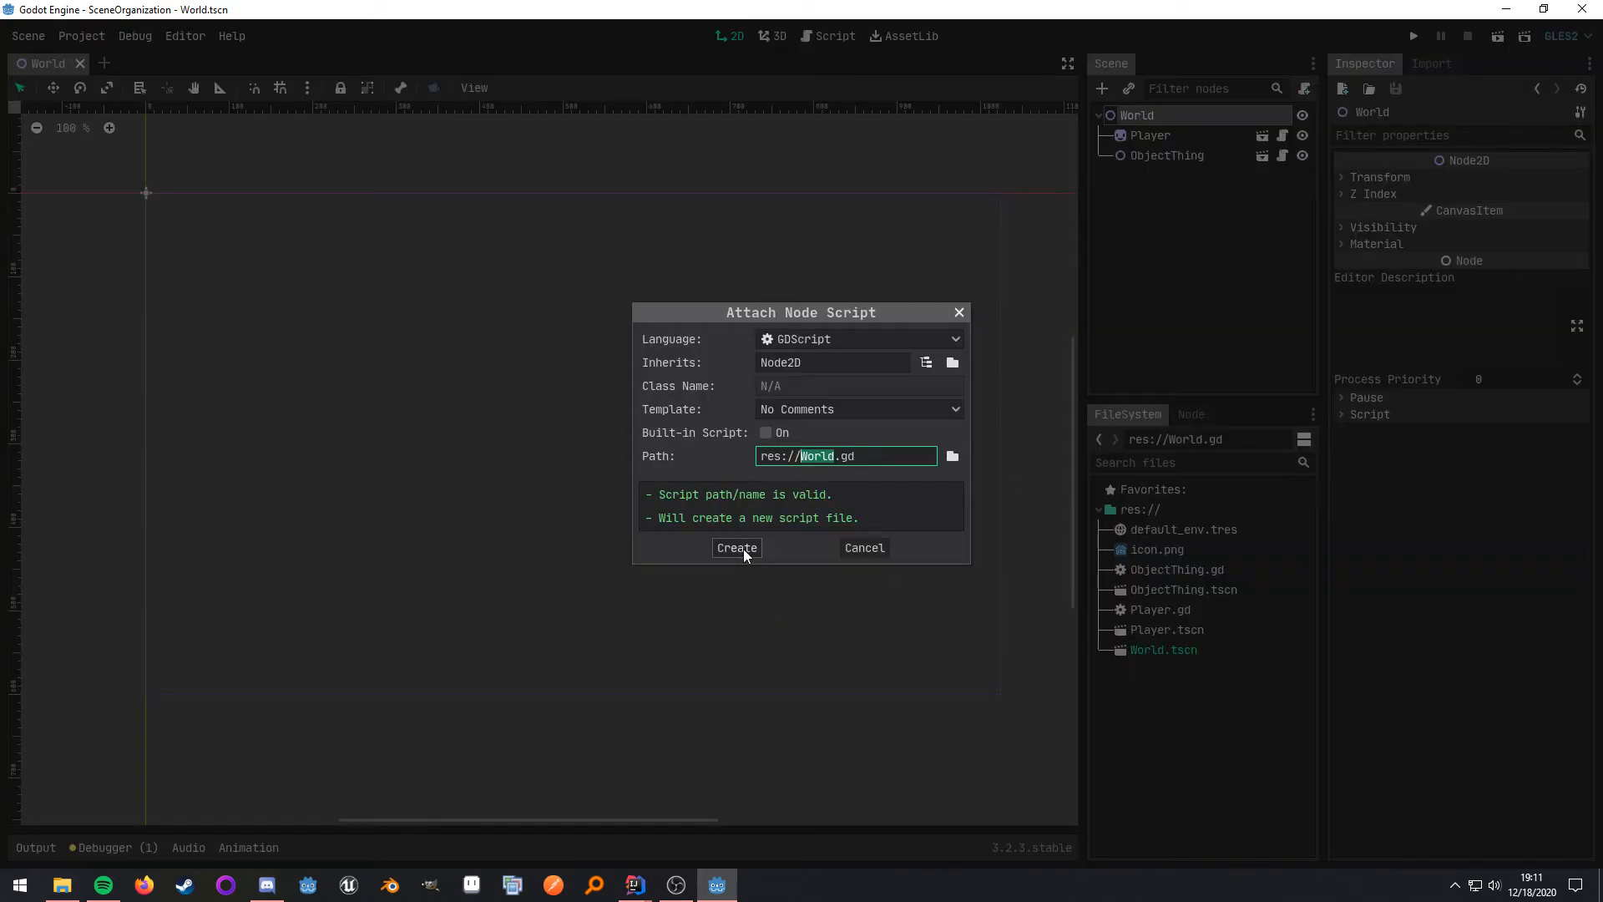
- Create World.gd with $Player.connect('important_event', $ObjectThing, 'important_event_received') in _ready, and save
{"action": "left_click", "coordinate": [736, 547]}
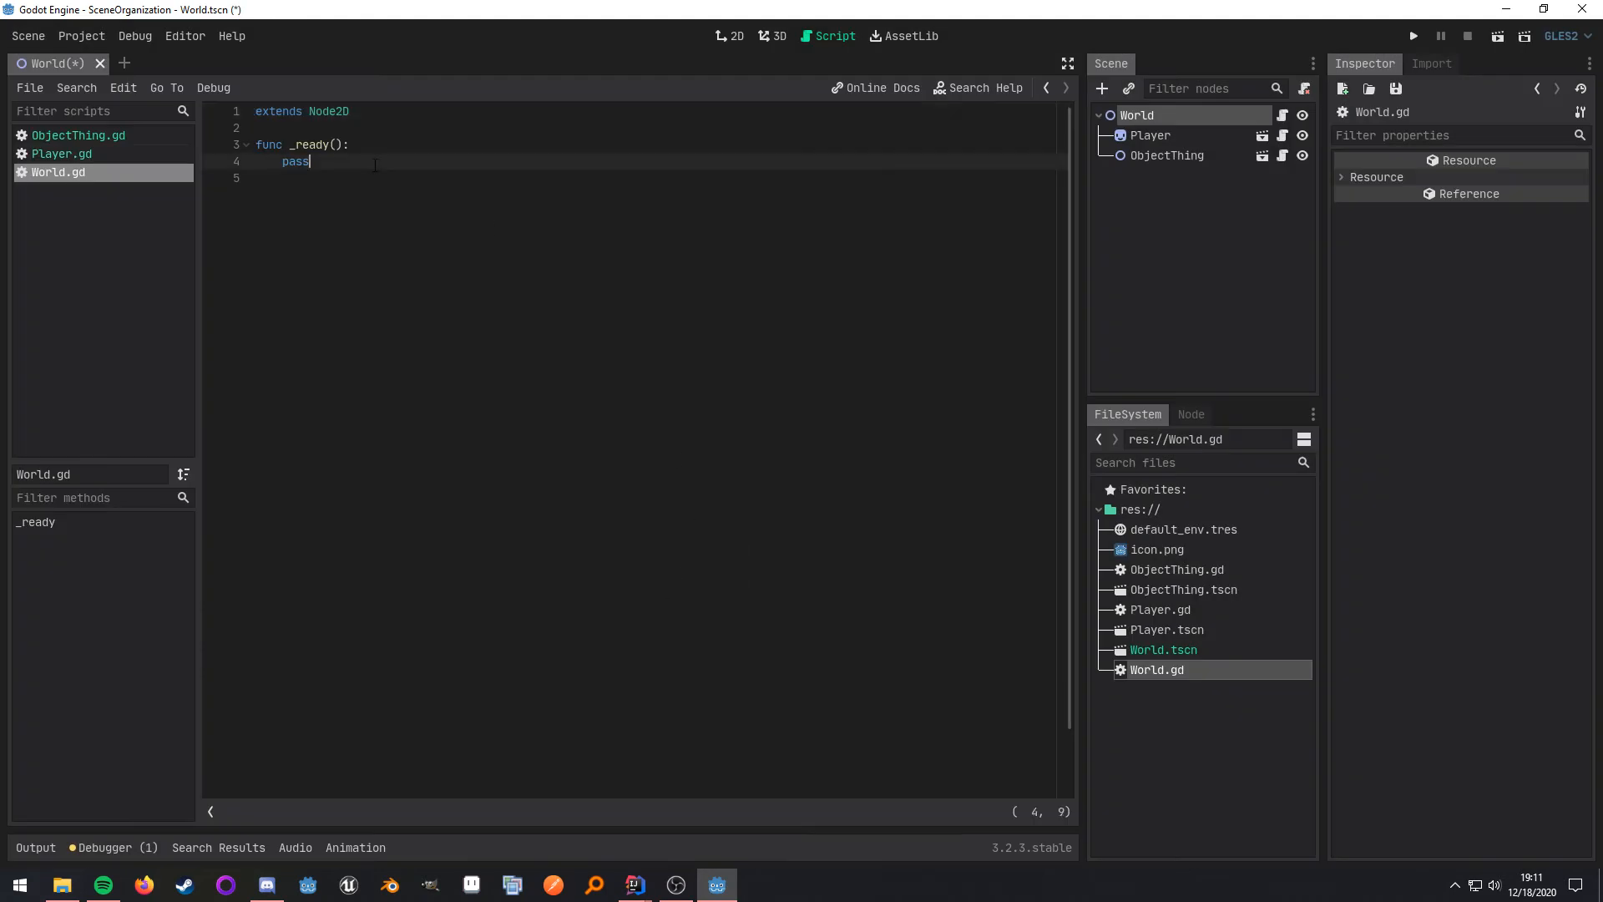
{"action": "type", "text": "$Player.connect('important_event', $ObjectThing, '"}
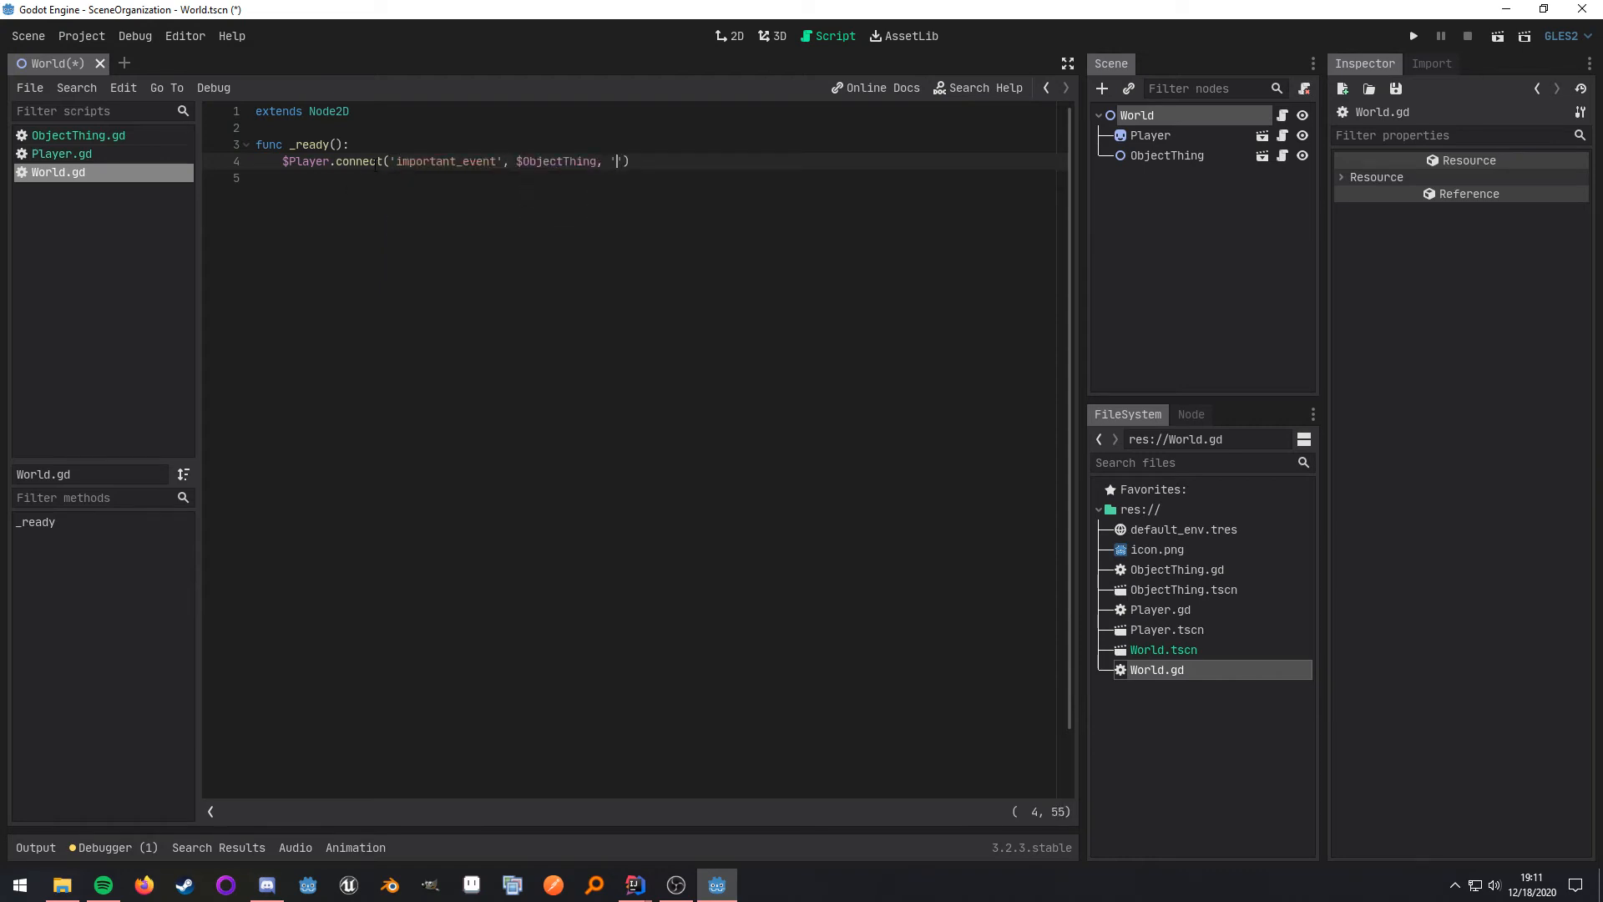
{"action": "left_click", "coordinate": [79, 135]}
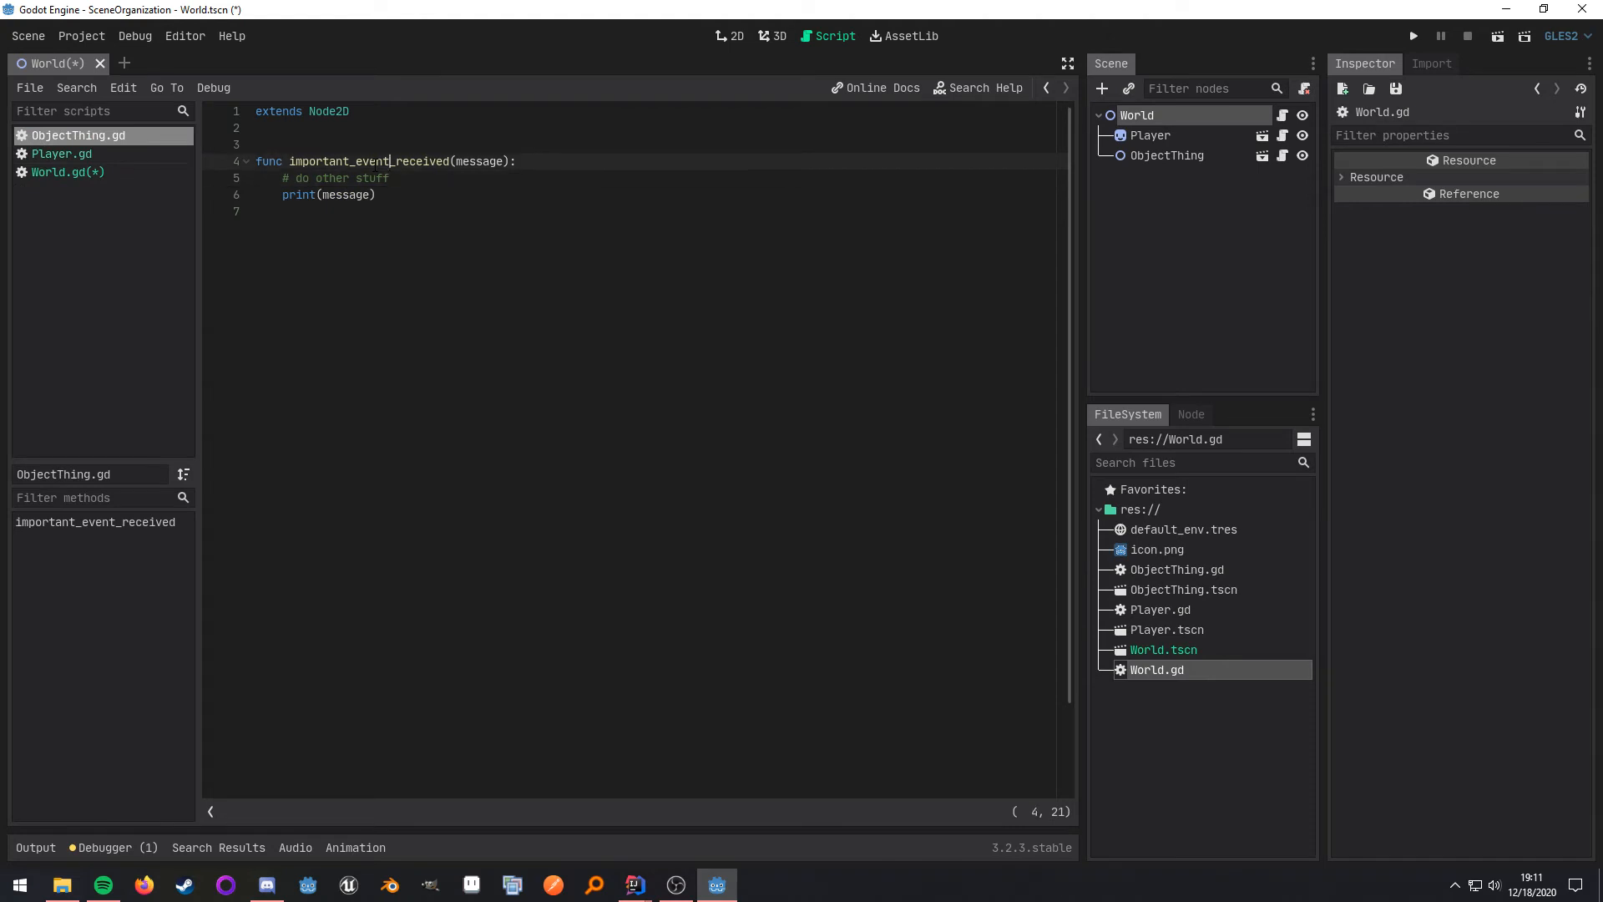
{"action": "left_click", "coordinate": [67, 172]}
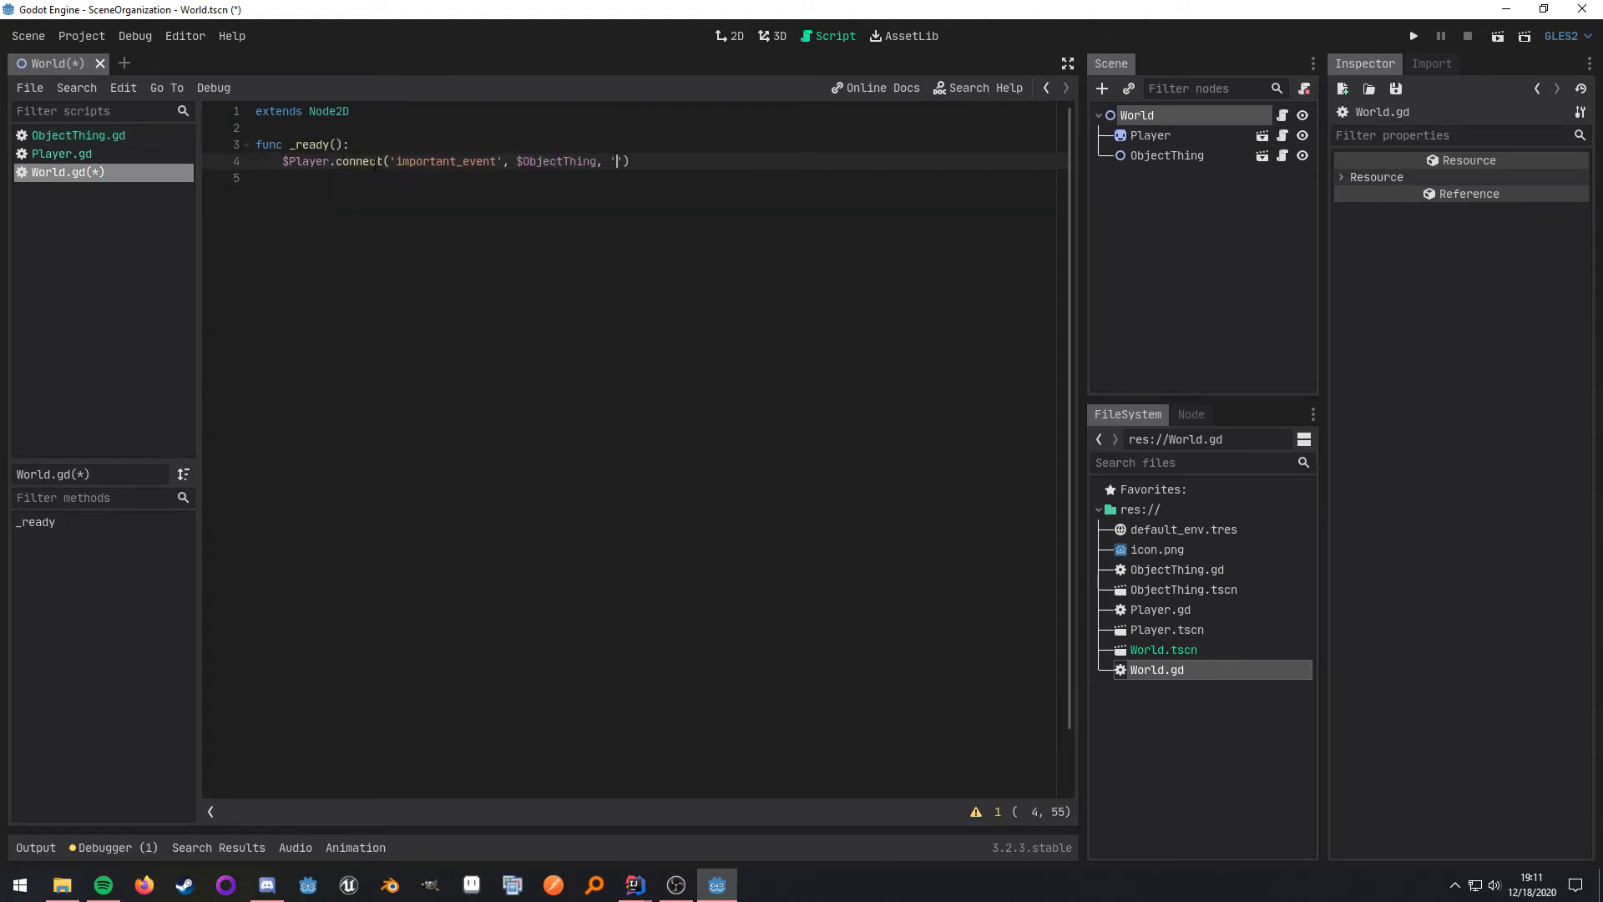
{"action": "left_click", "coordinate": [1412, 35]}
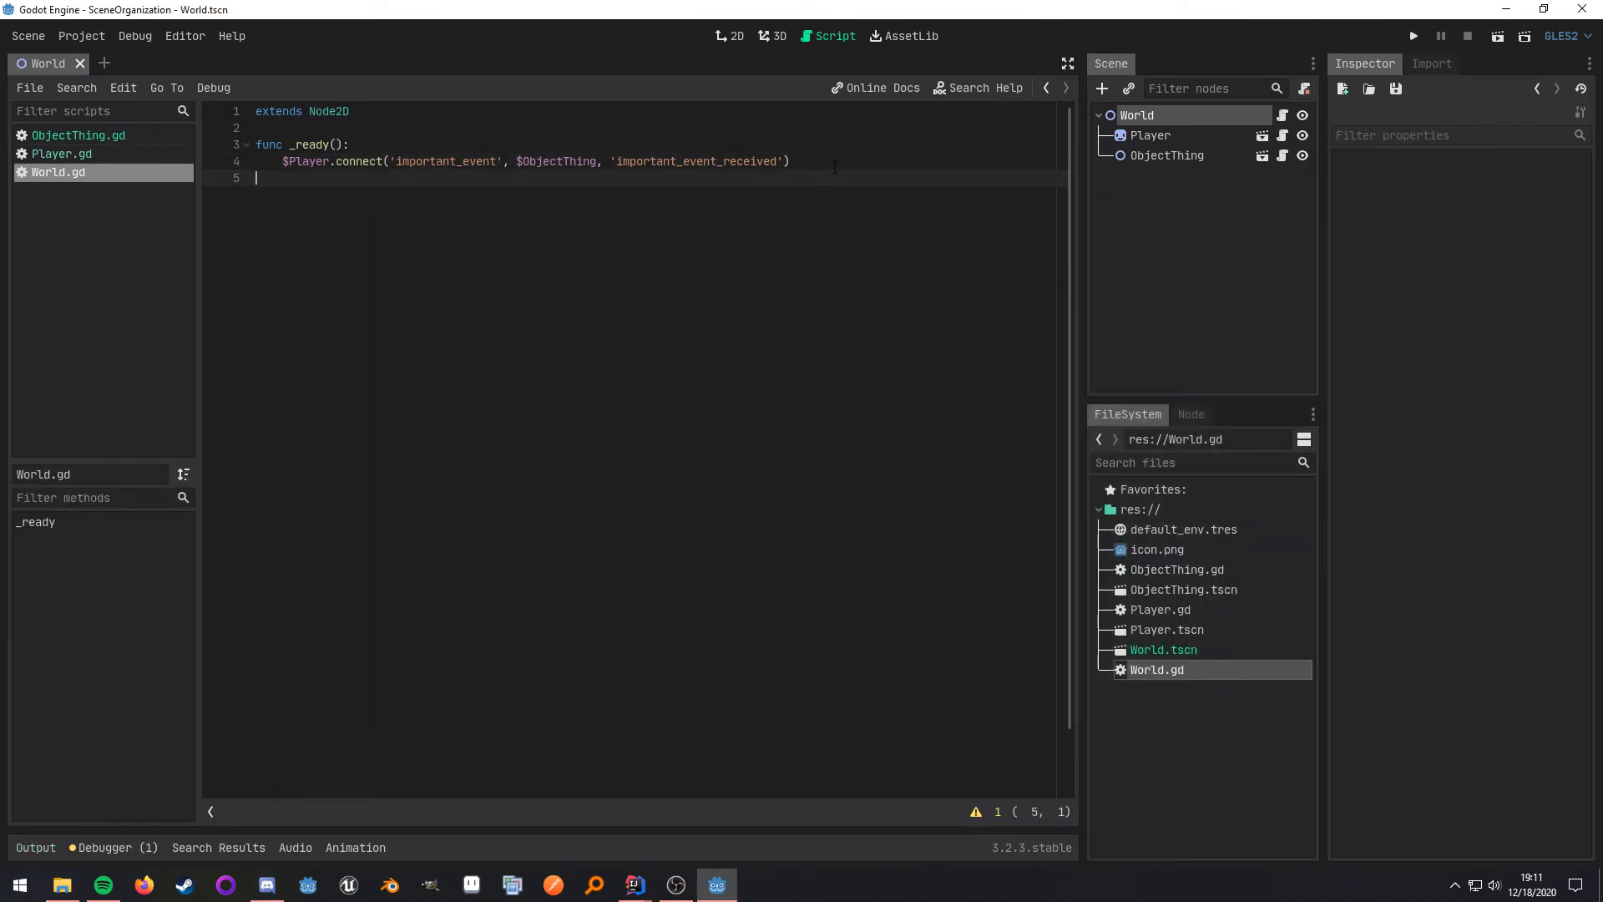
{"action": "key", "text": "Backspace"}
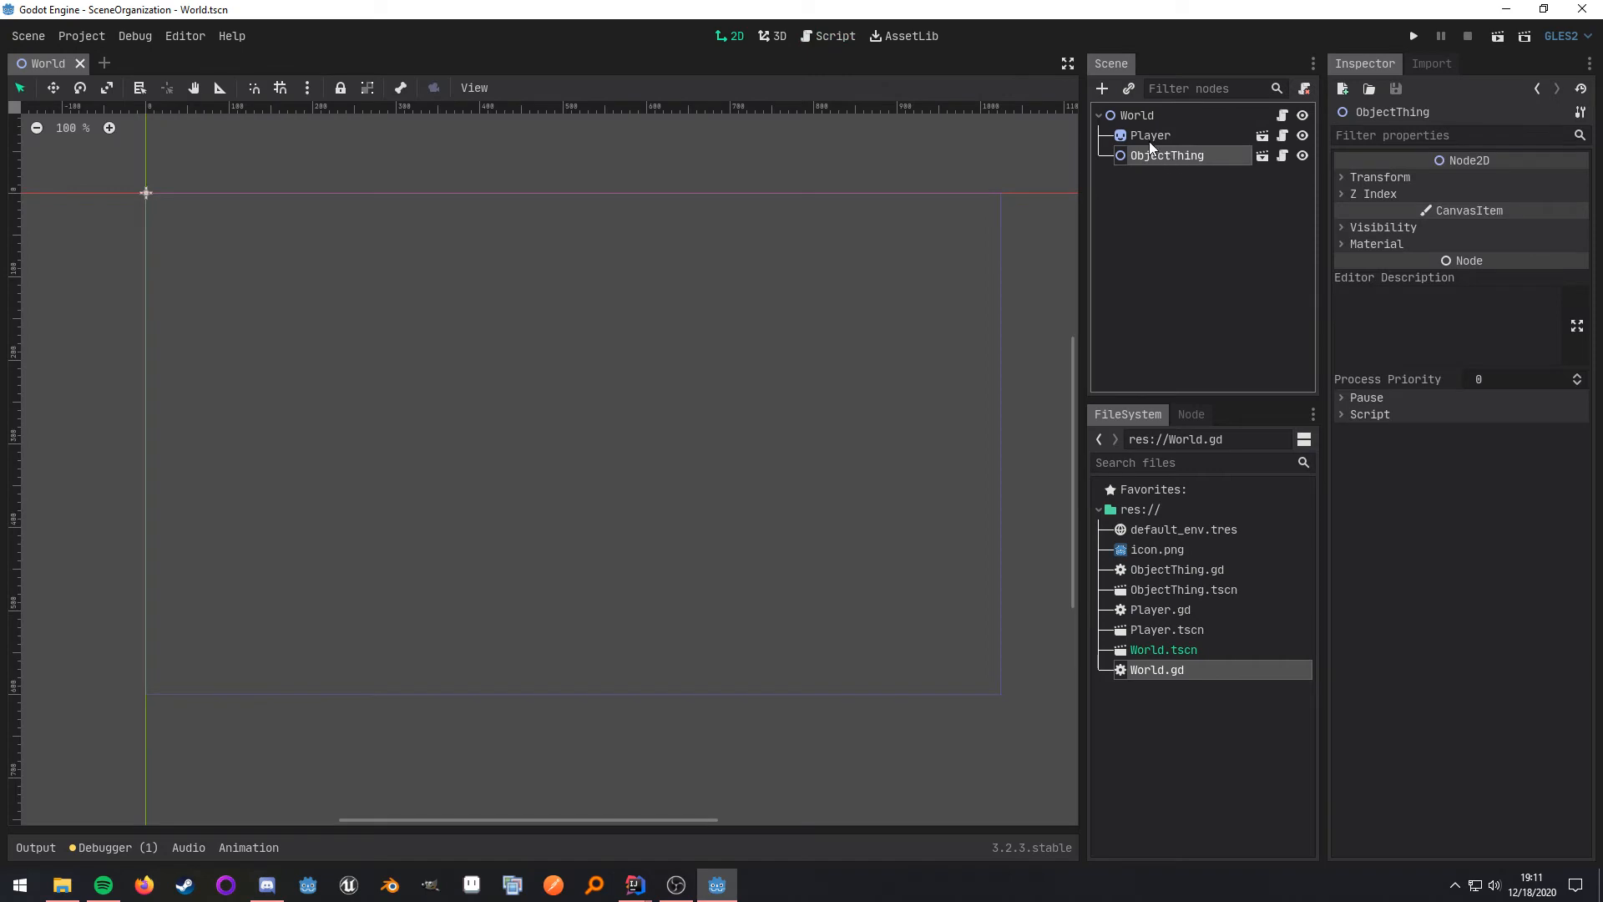
{"action": "left_click", "coordinate": [834, 36]}
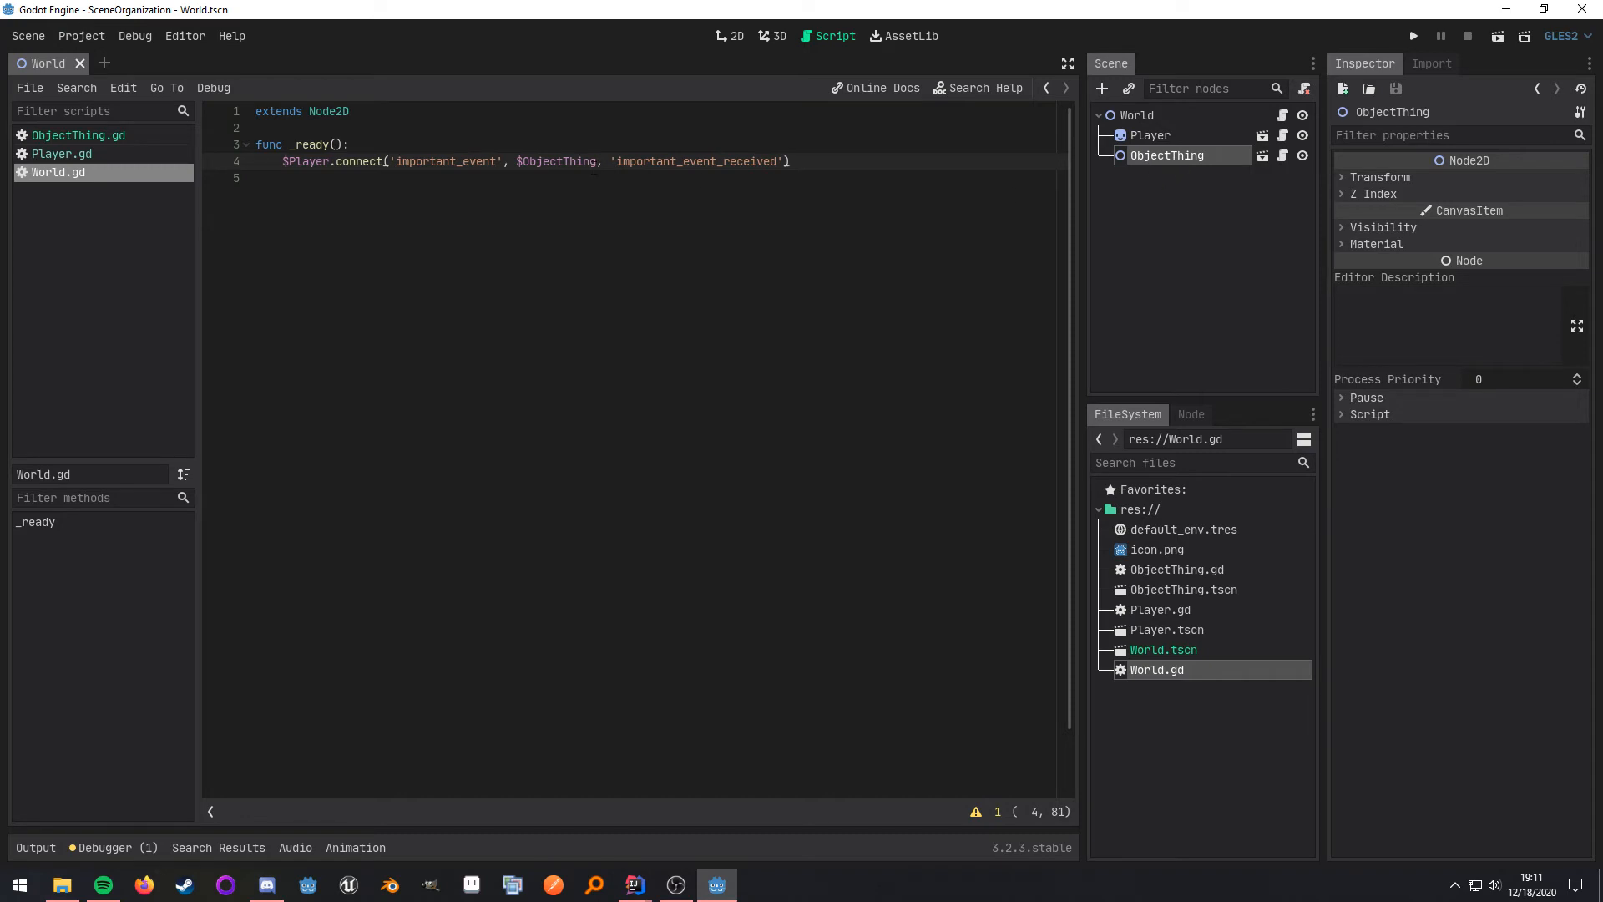
{"action": "double_click", "coordinate": [558, 161]}
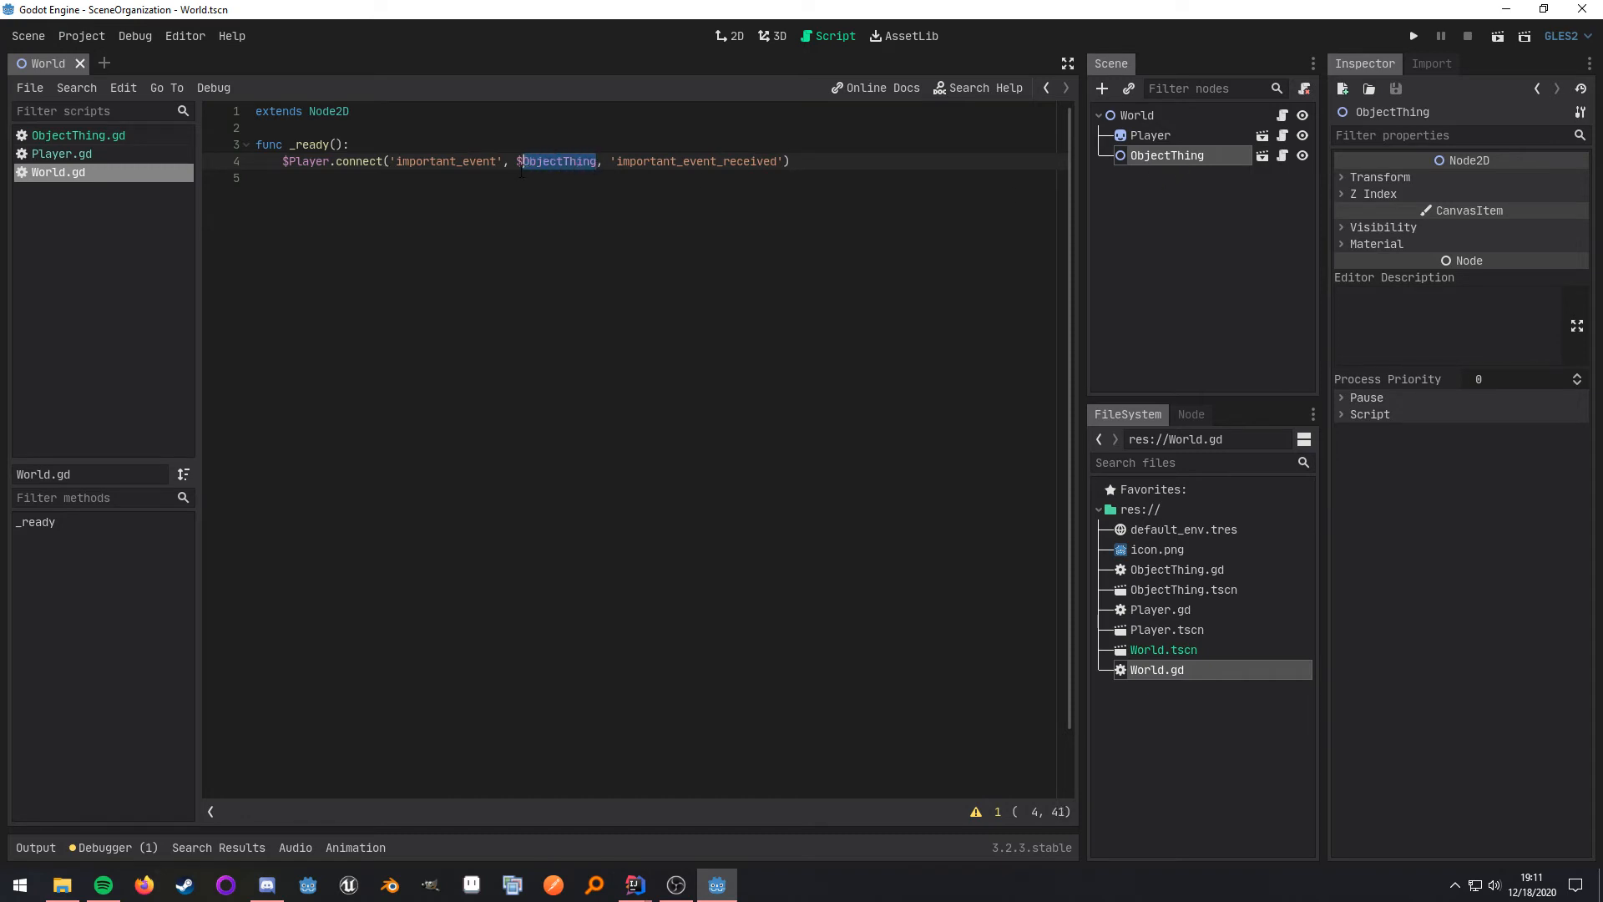
{"action": "left_click", "coordinate": [791, 162]}
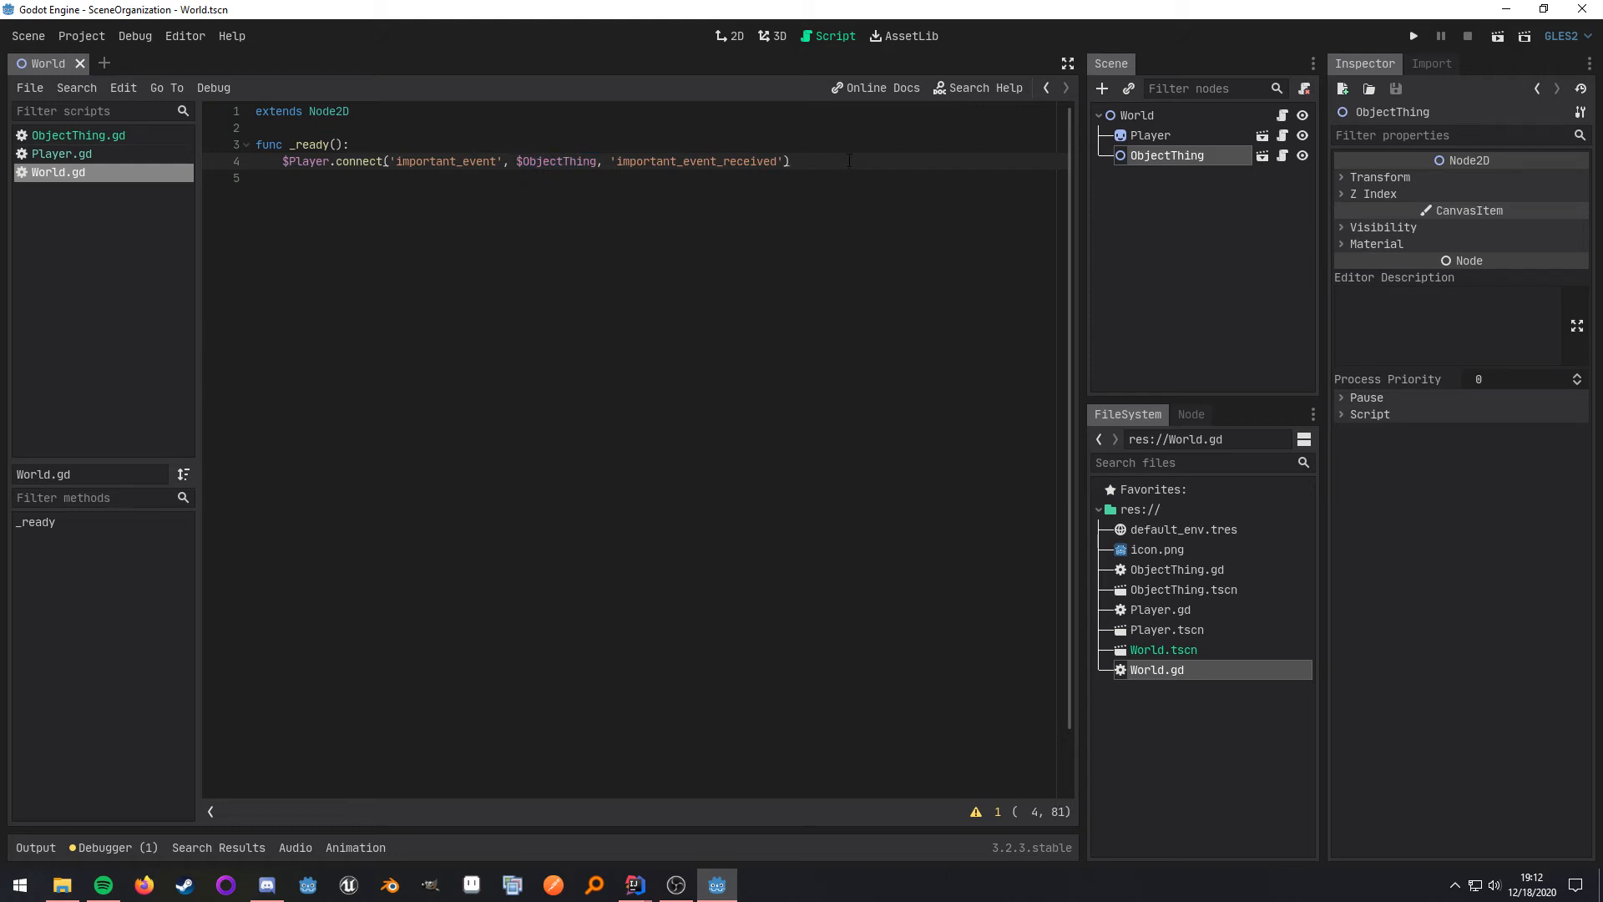
{"action": "left_click", "coordinate": [789, 161]}
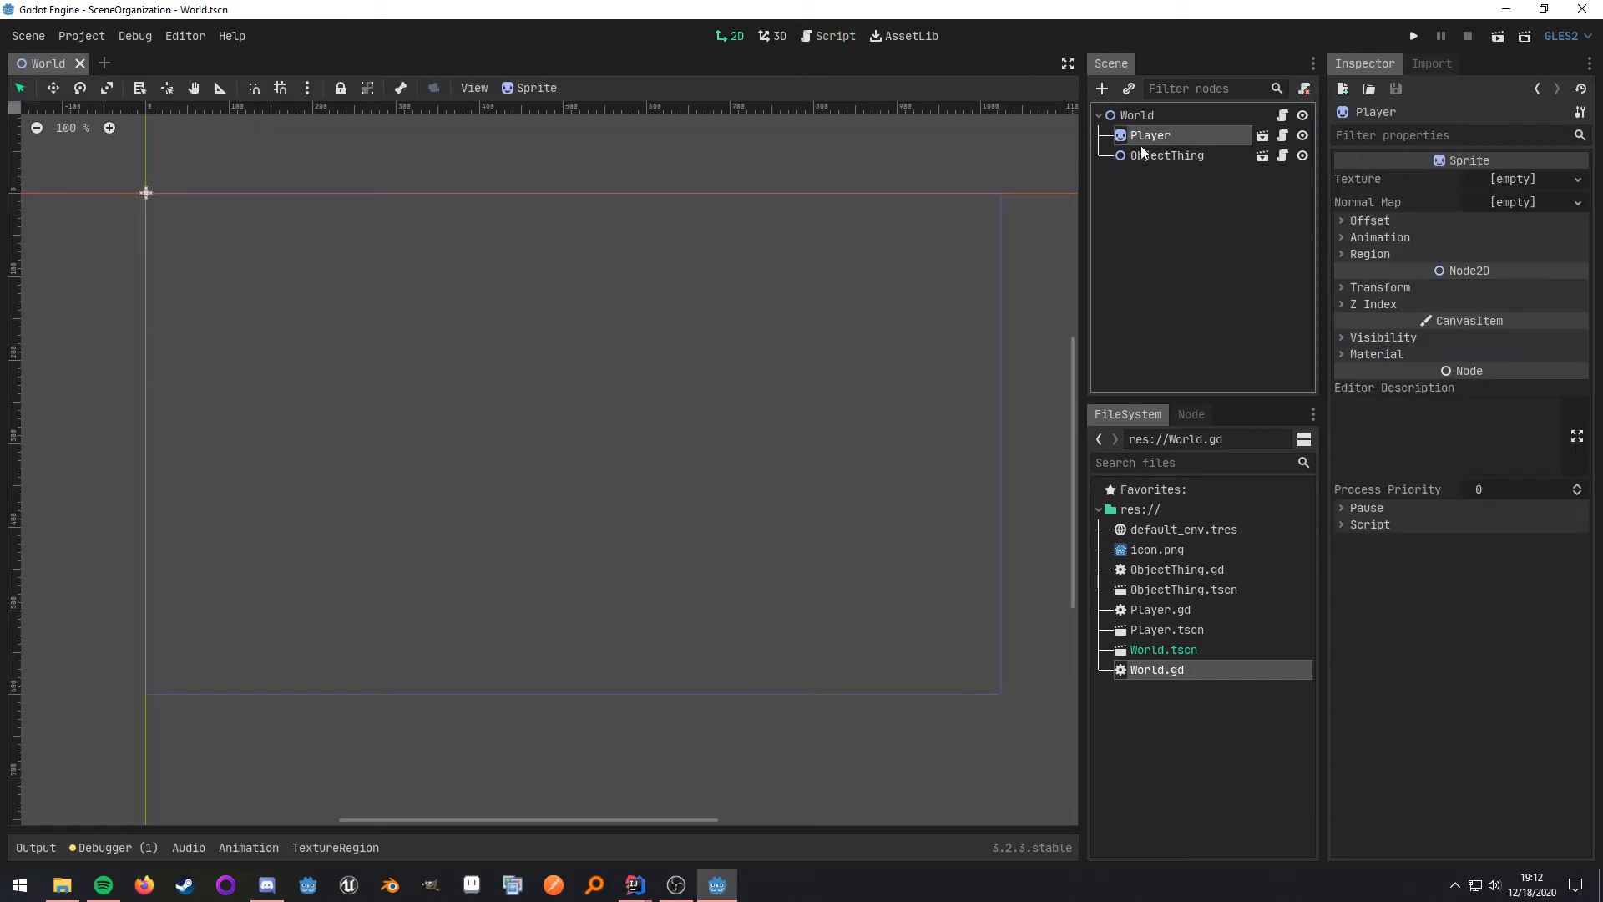
{"action": "mouse_move", "coordinate": [873, 236]}
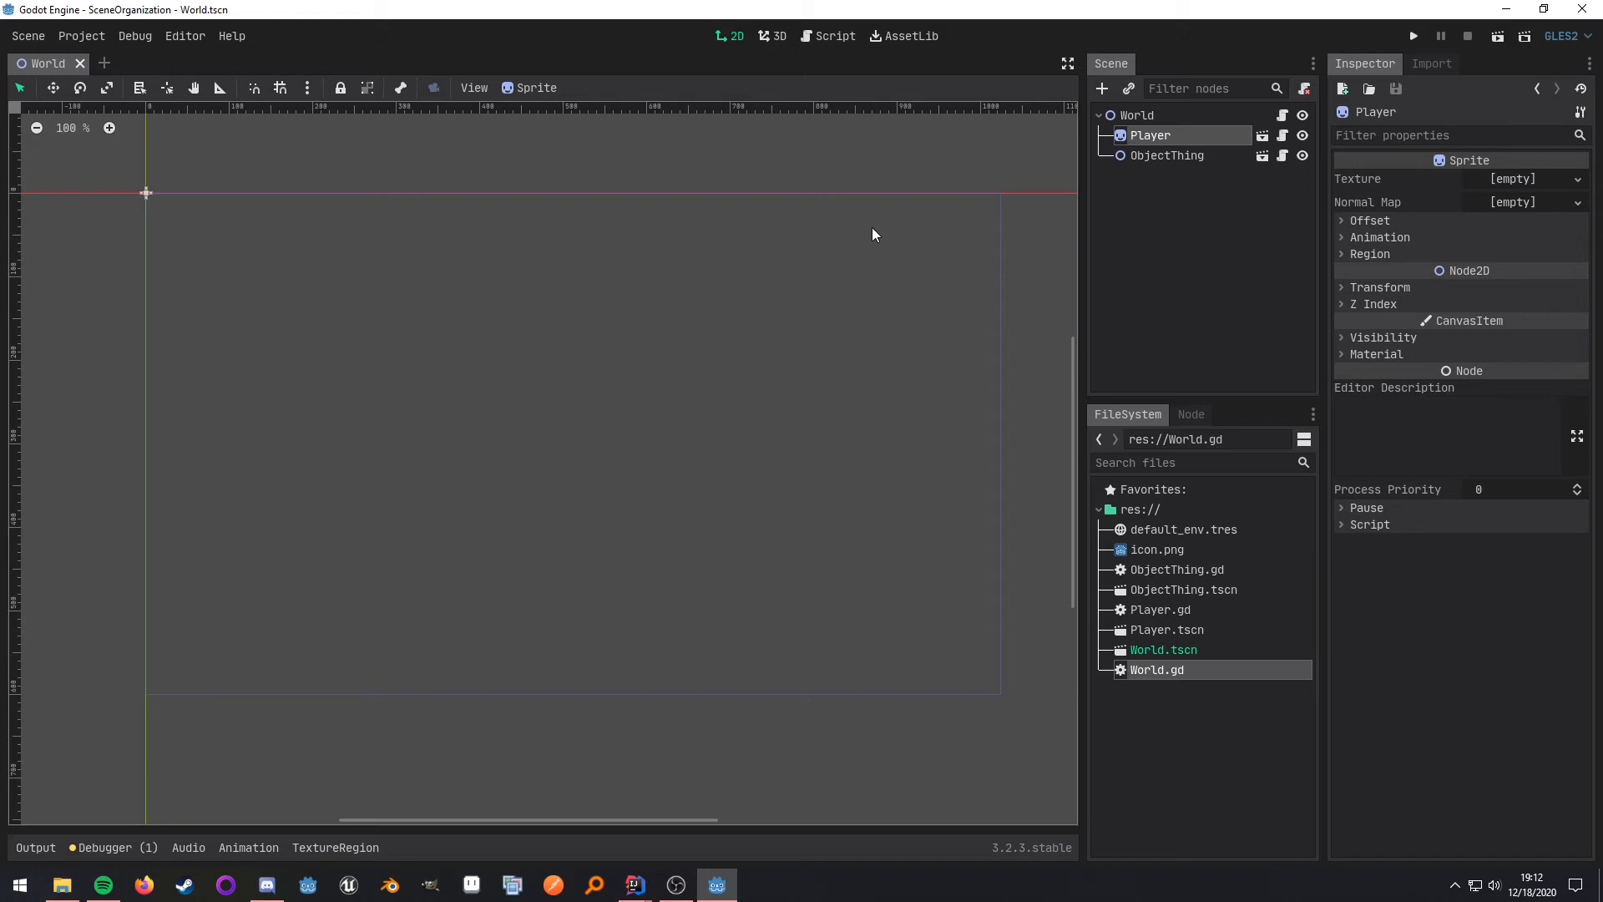
{"action": "mouse_move", "coordinate": [1162, 115]}
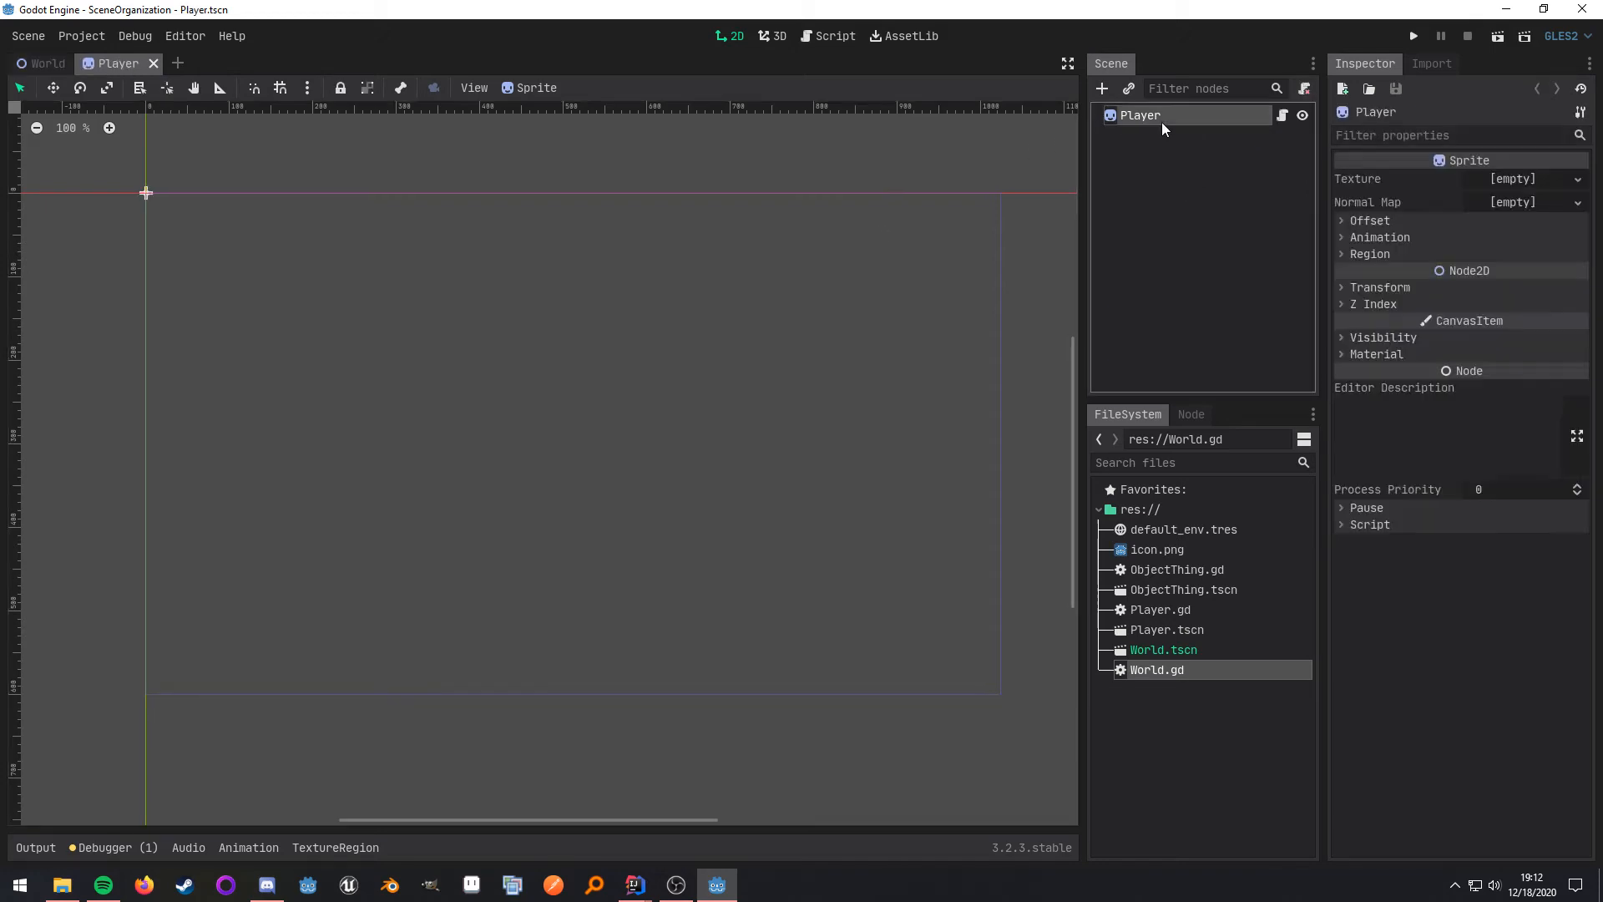
{"action": "mouse_move", "coordinate": [1202, 219]}
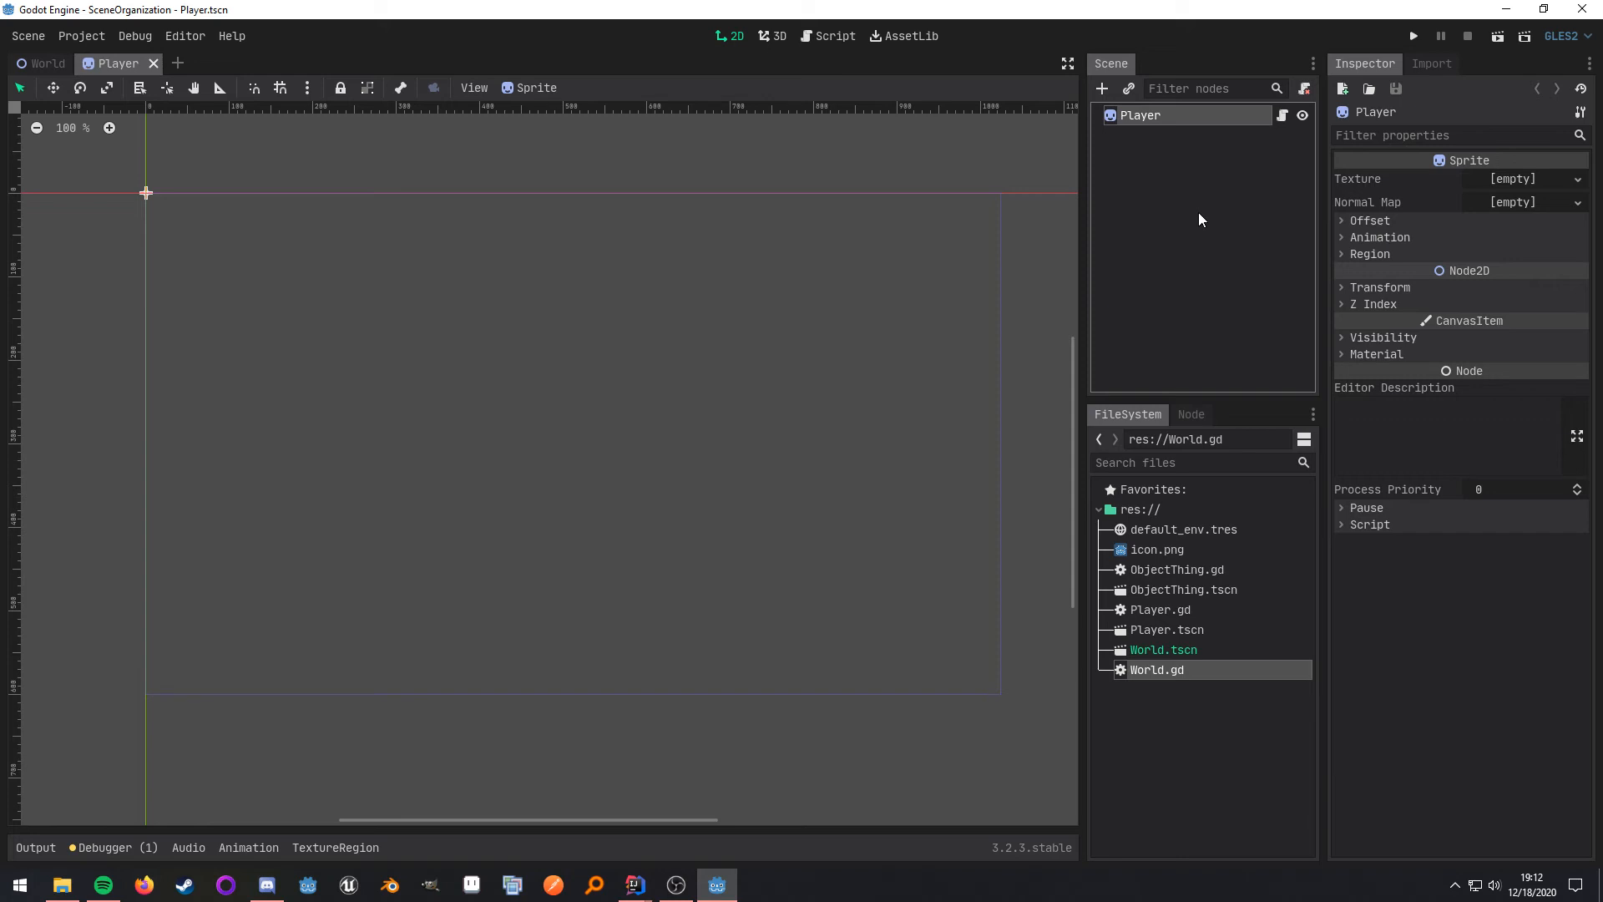
{"action": "mouse_move", "coordinate": [1495, 36]}
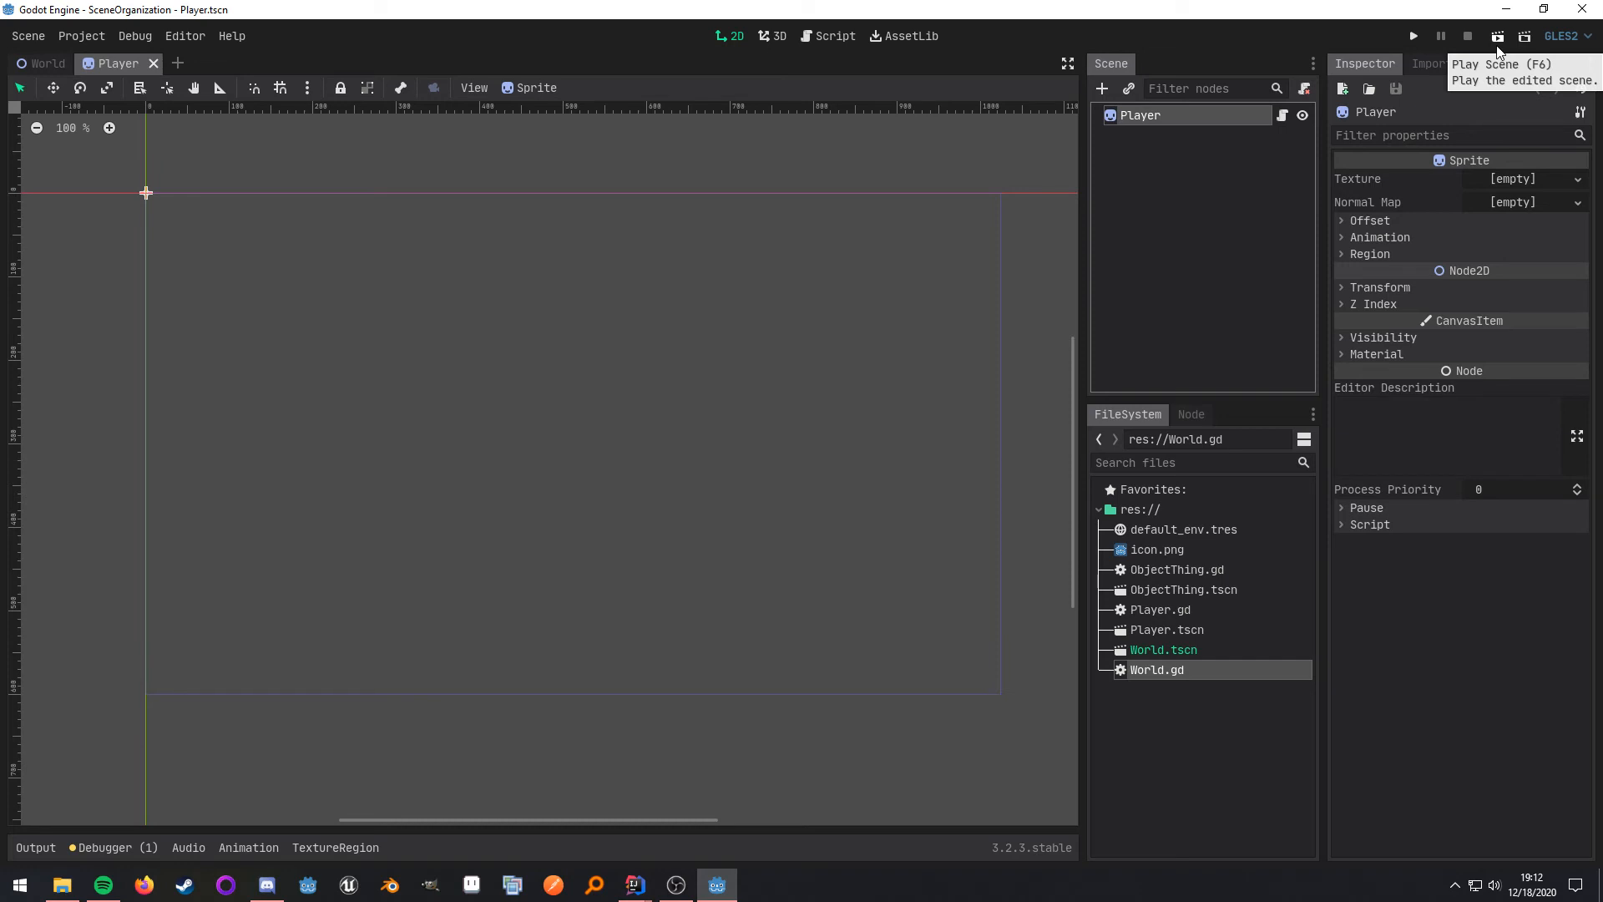
{"action": "mouse_move", "coordinate": [979, 47]}
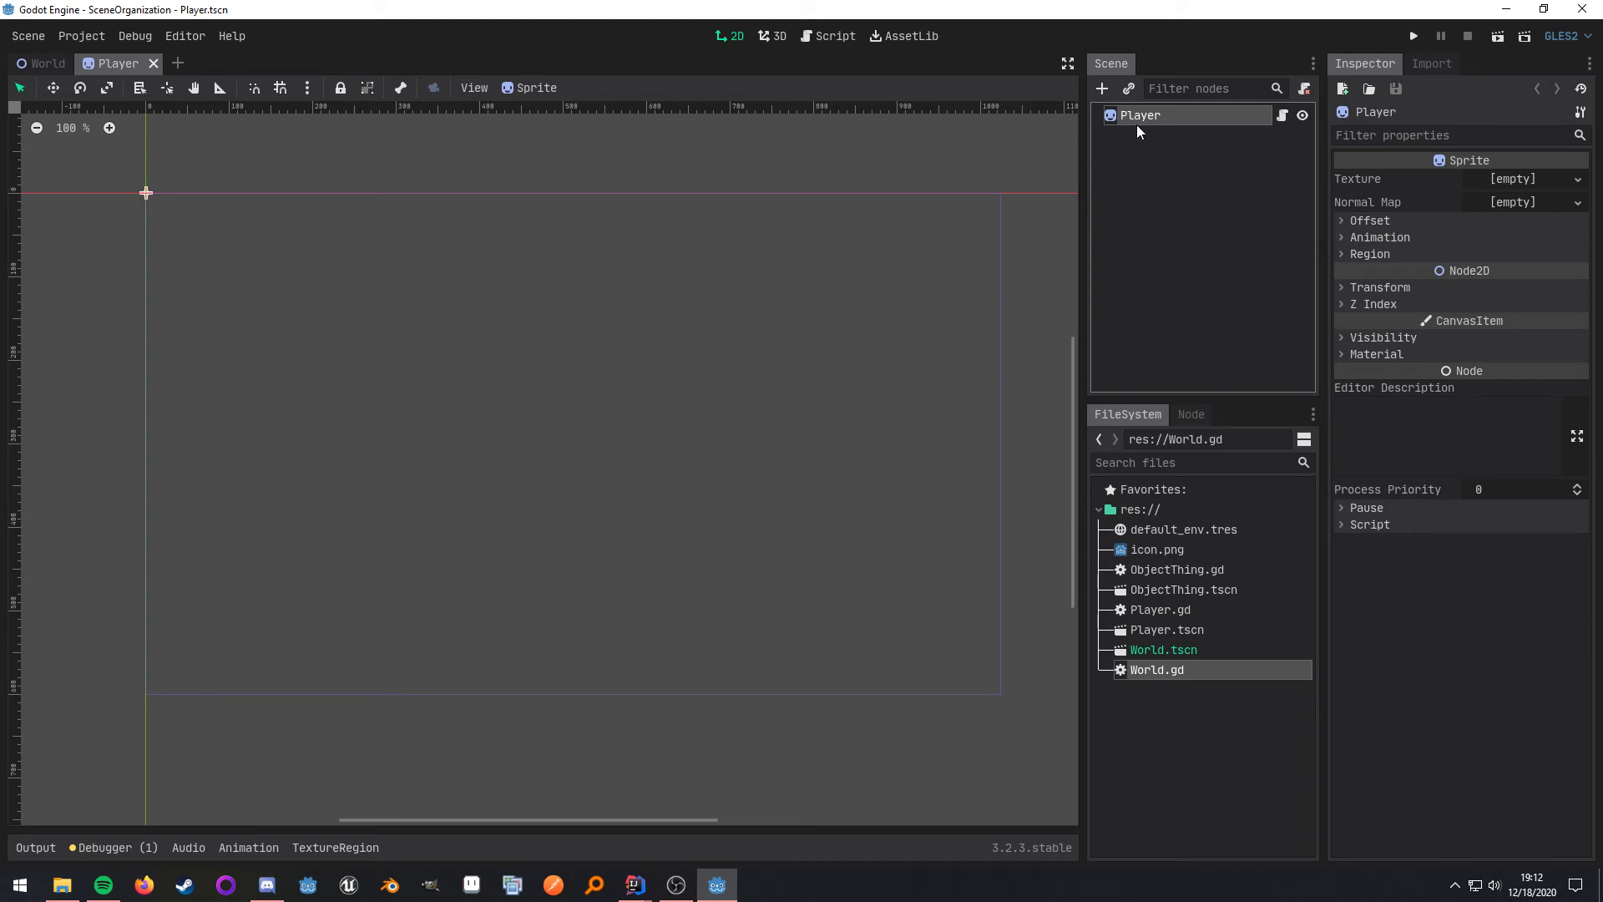
{"action": "mouse_move", "coordinate": [1184, 194]}
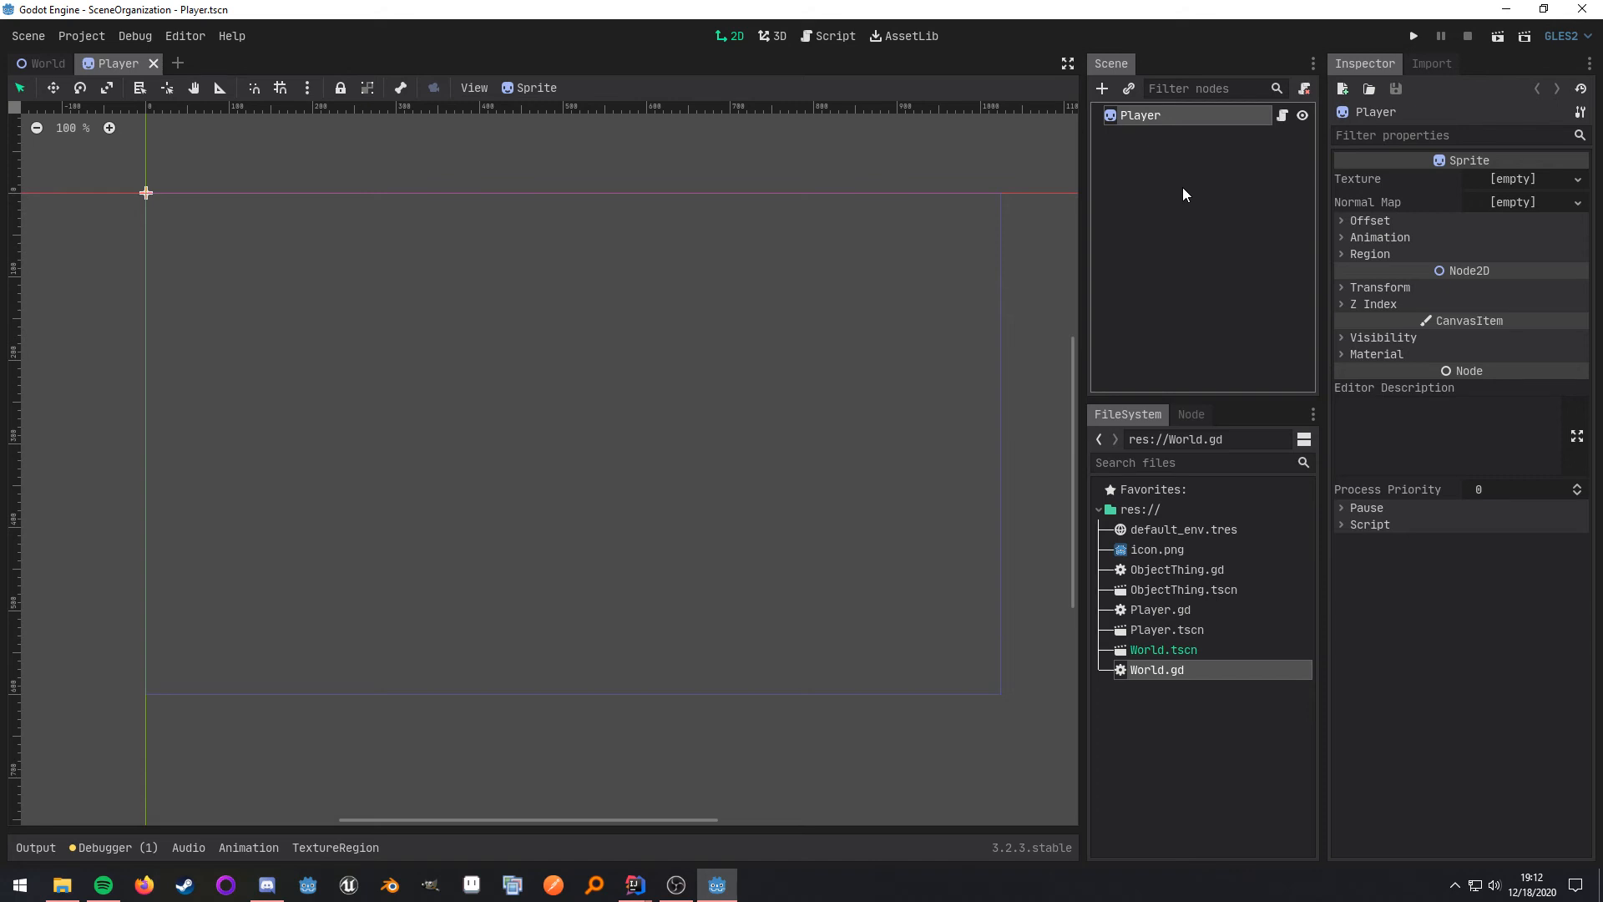
- Return from the opened Player scene to the World scene tab
{"action": "left_click", "coordinate": [45, 63]}
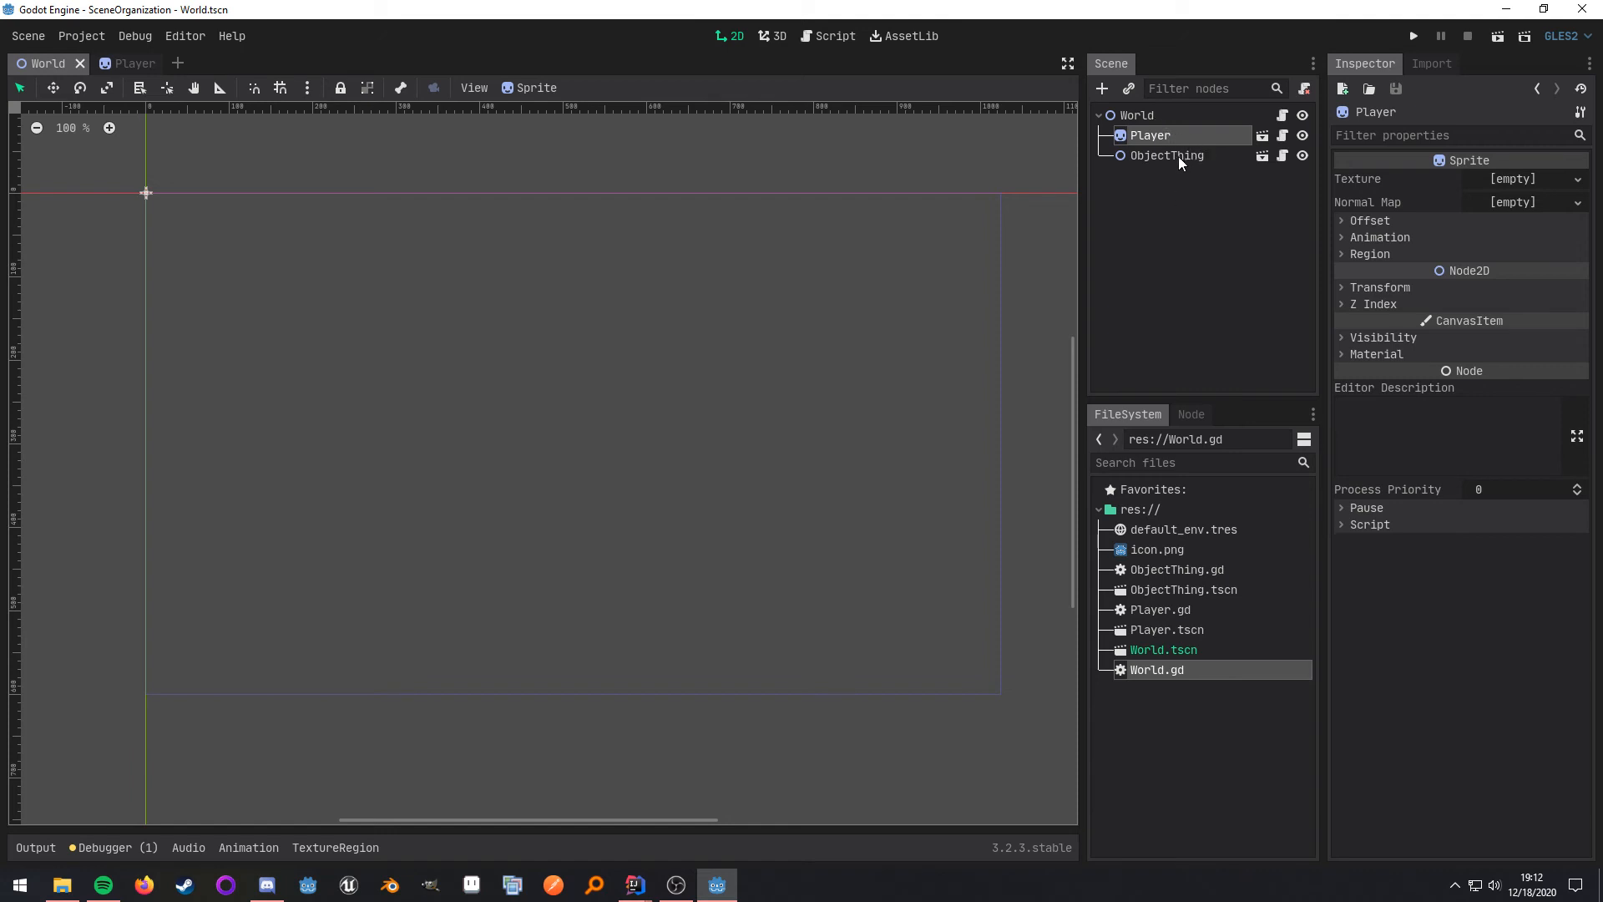
{"action": "mouse_move", "coordinate": [1204, 158]}
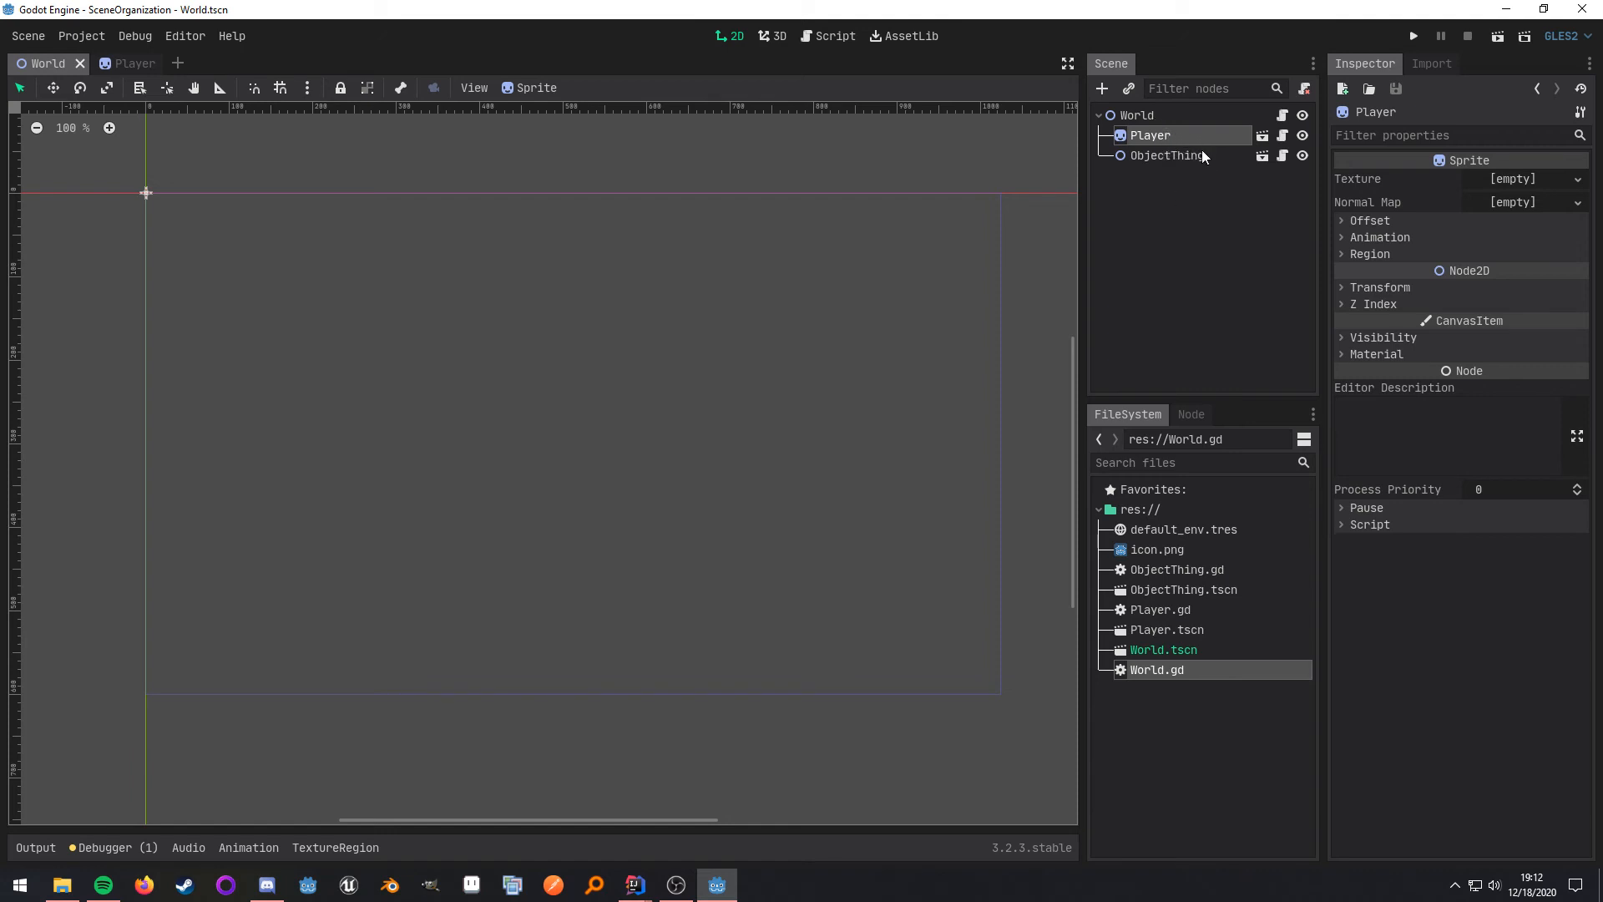
- Switch to the Player.tscn scene tab
{"action": "left_click", "coordinate": [118, 63]}
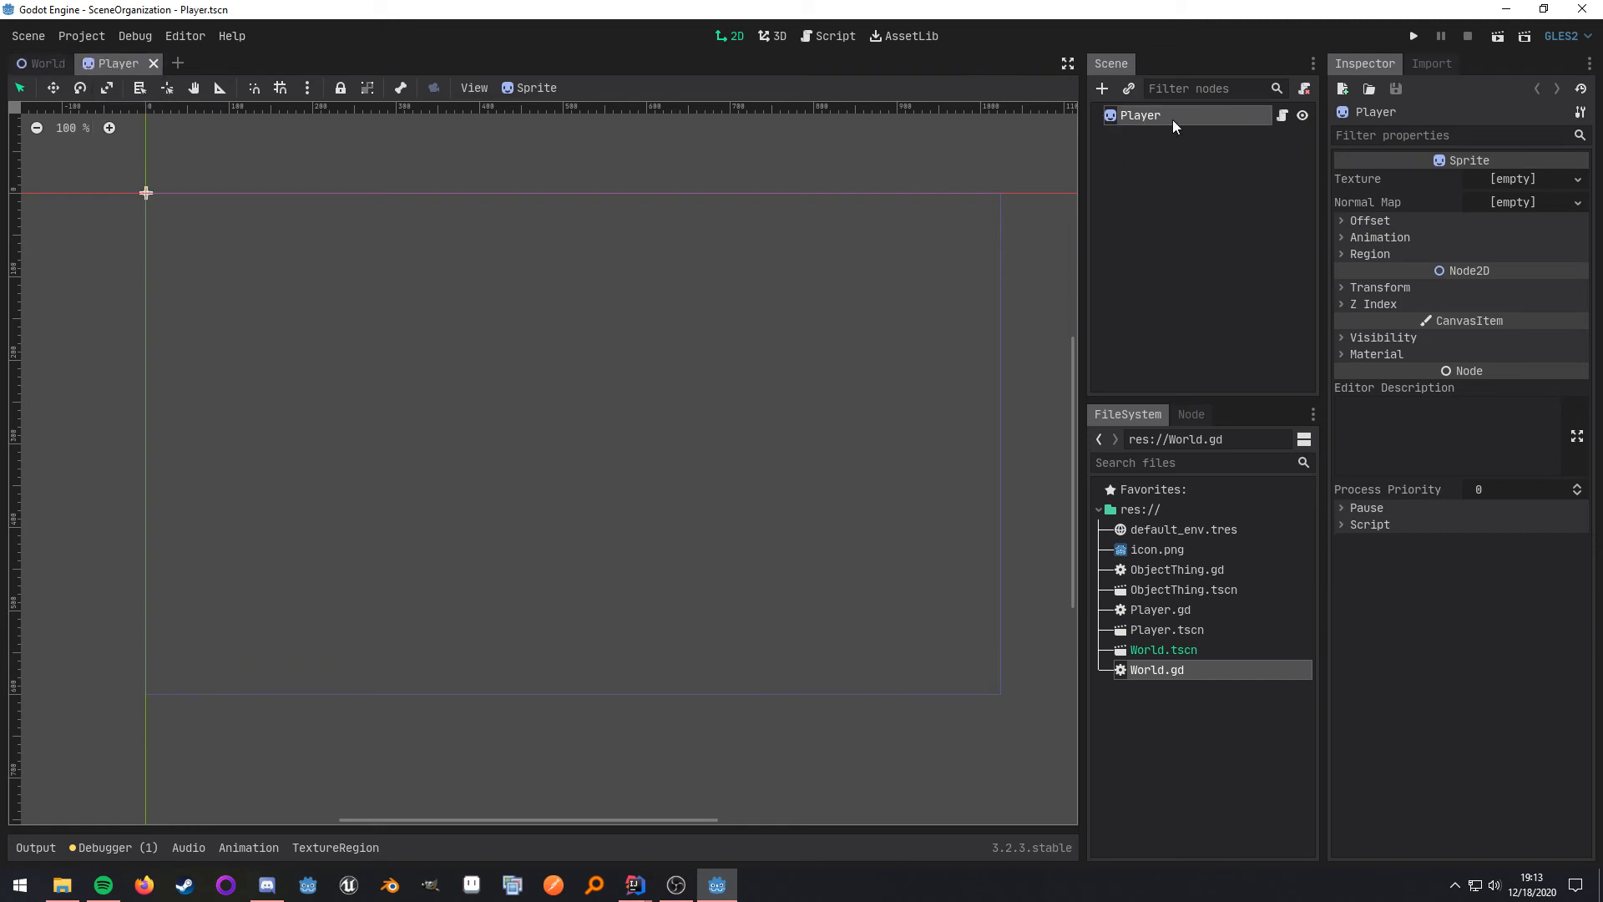
{"action": "mouse_move", "coordinate": [1207, 214]}
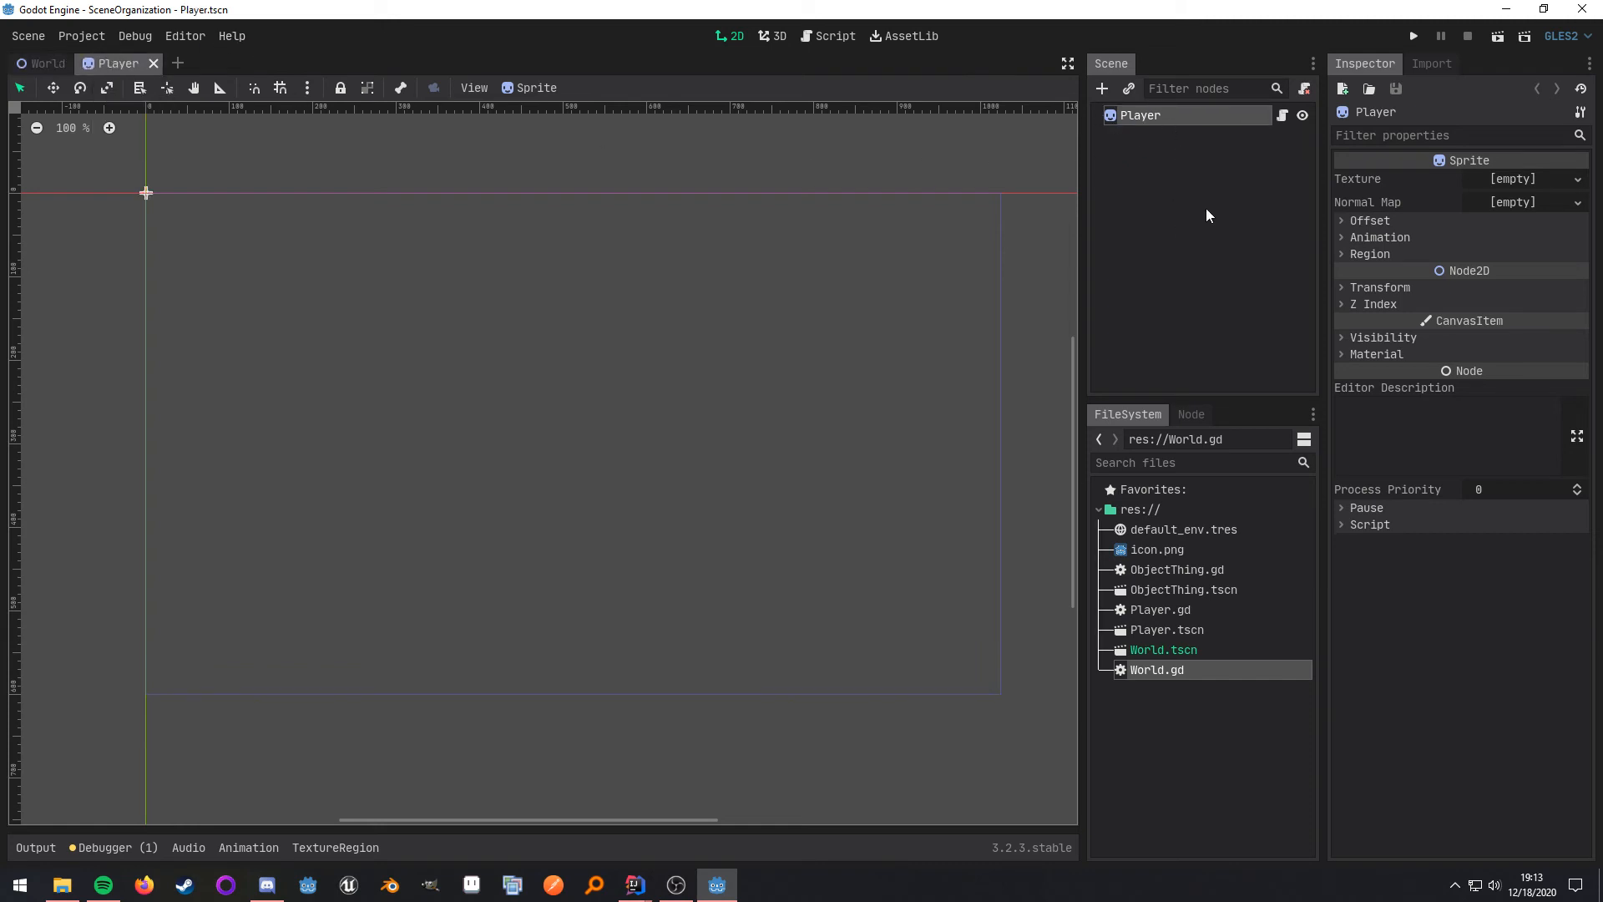
{"action": "mouse_move", "coordinate": [1234, 341]}
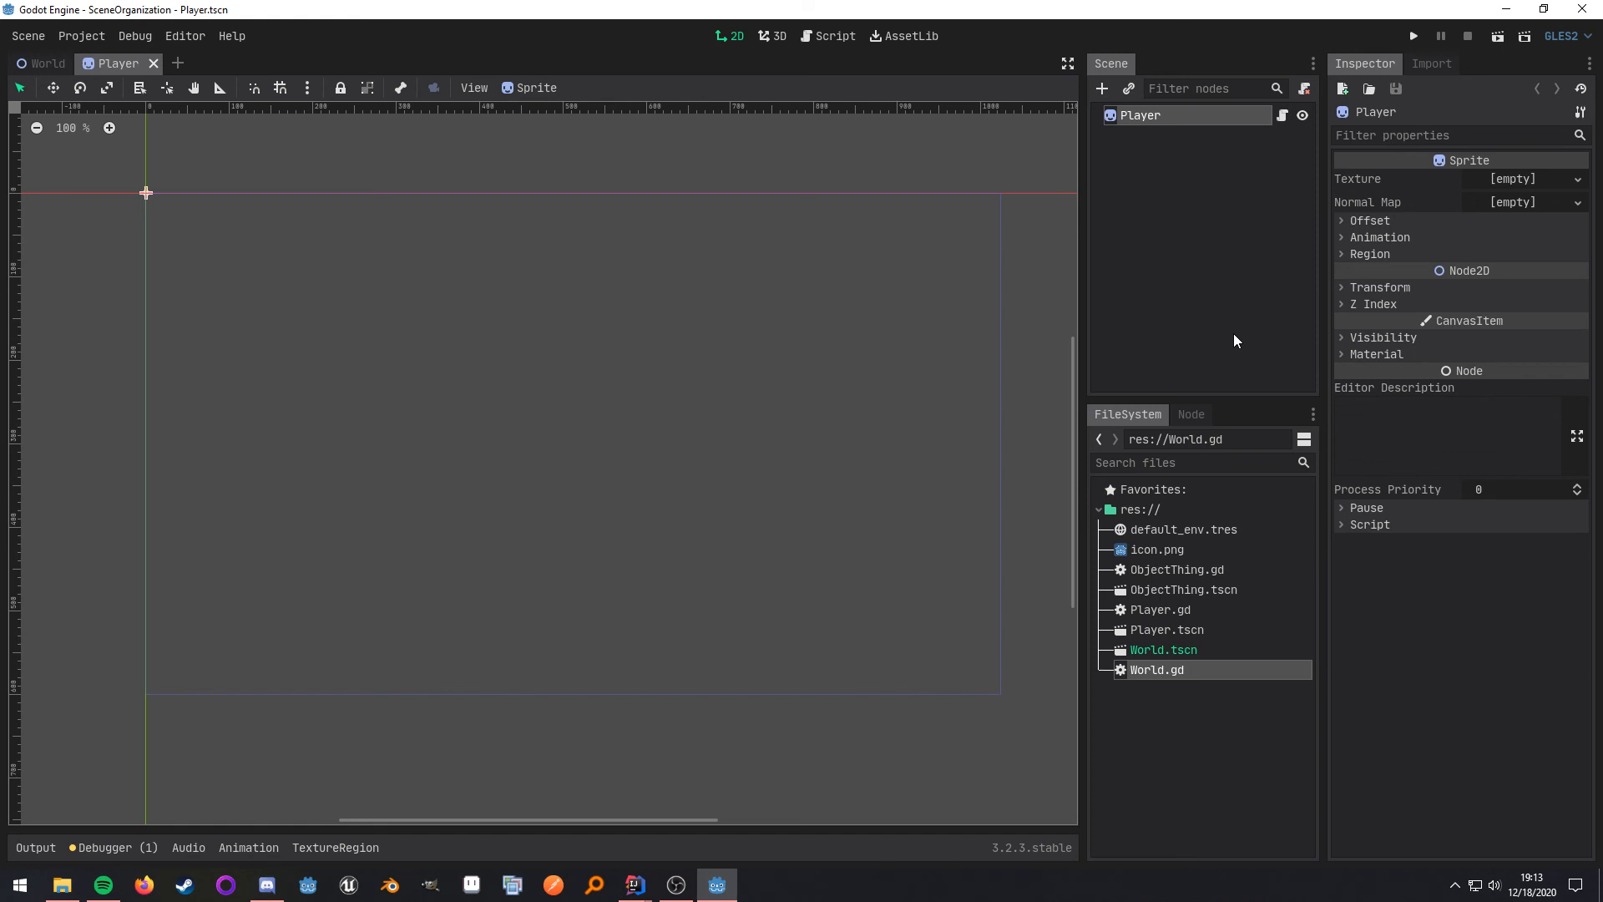
{"action": "mouse_move", "coordinate": [1217, 335]}
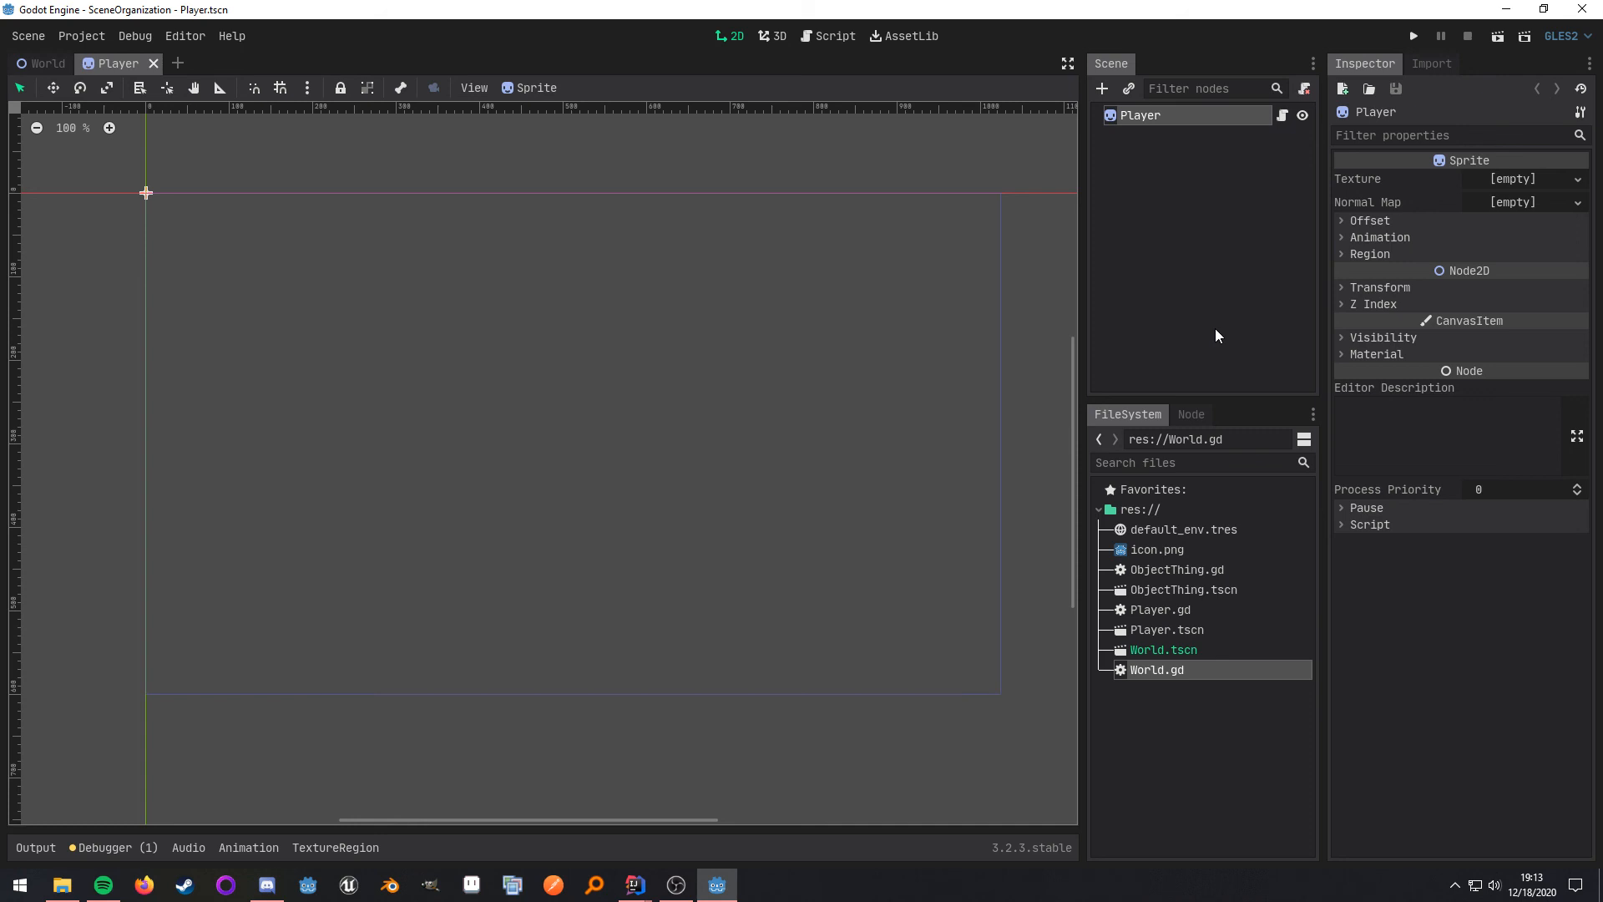
{"action": "mouse_move", "coordinate": [1197, 348]}
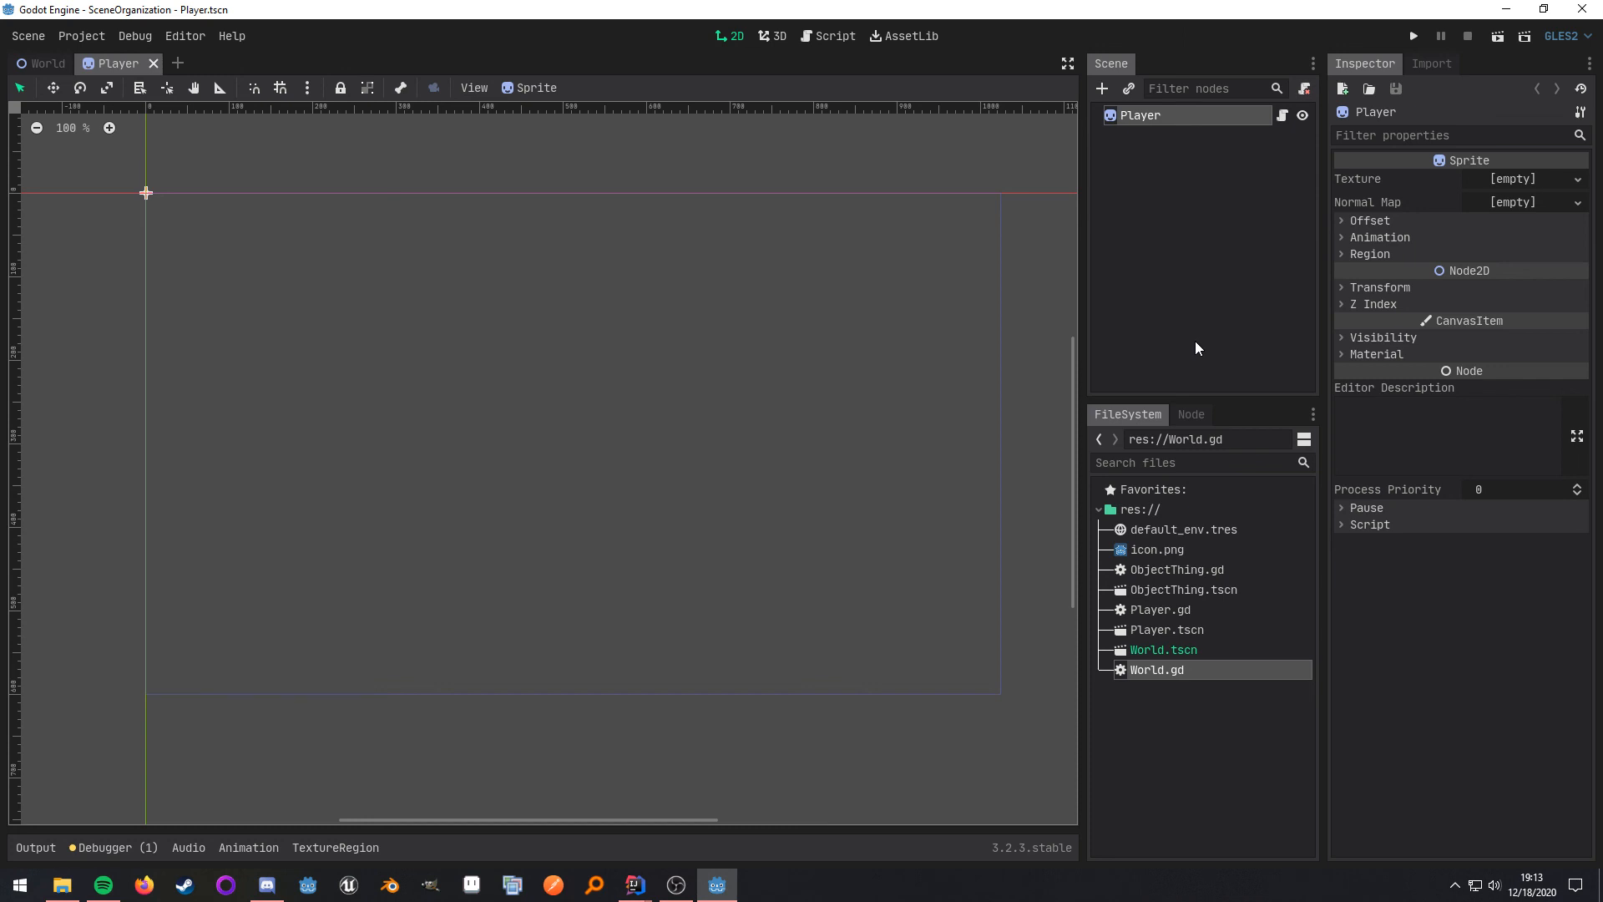
- Switch back to the World scene tab
{"action": "left_click", "coordinate": [45, 63]}
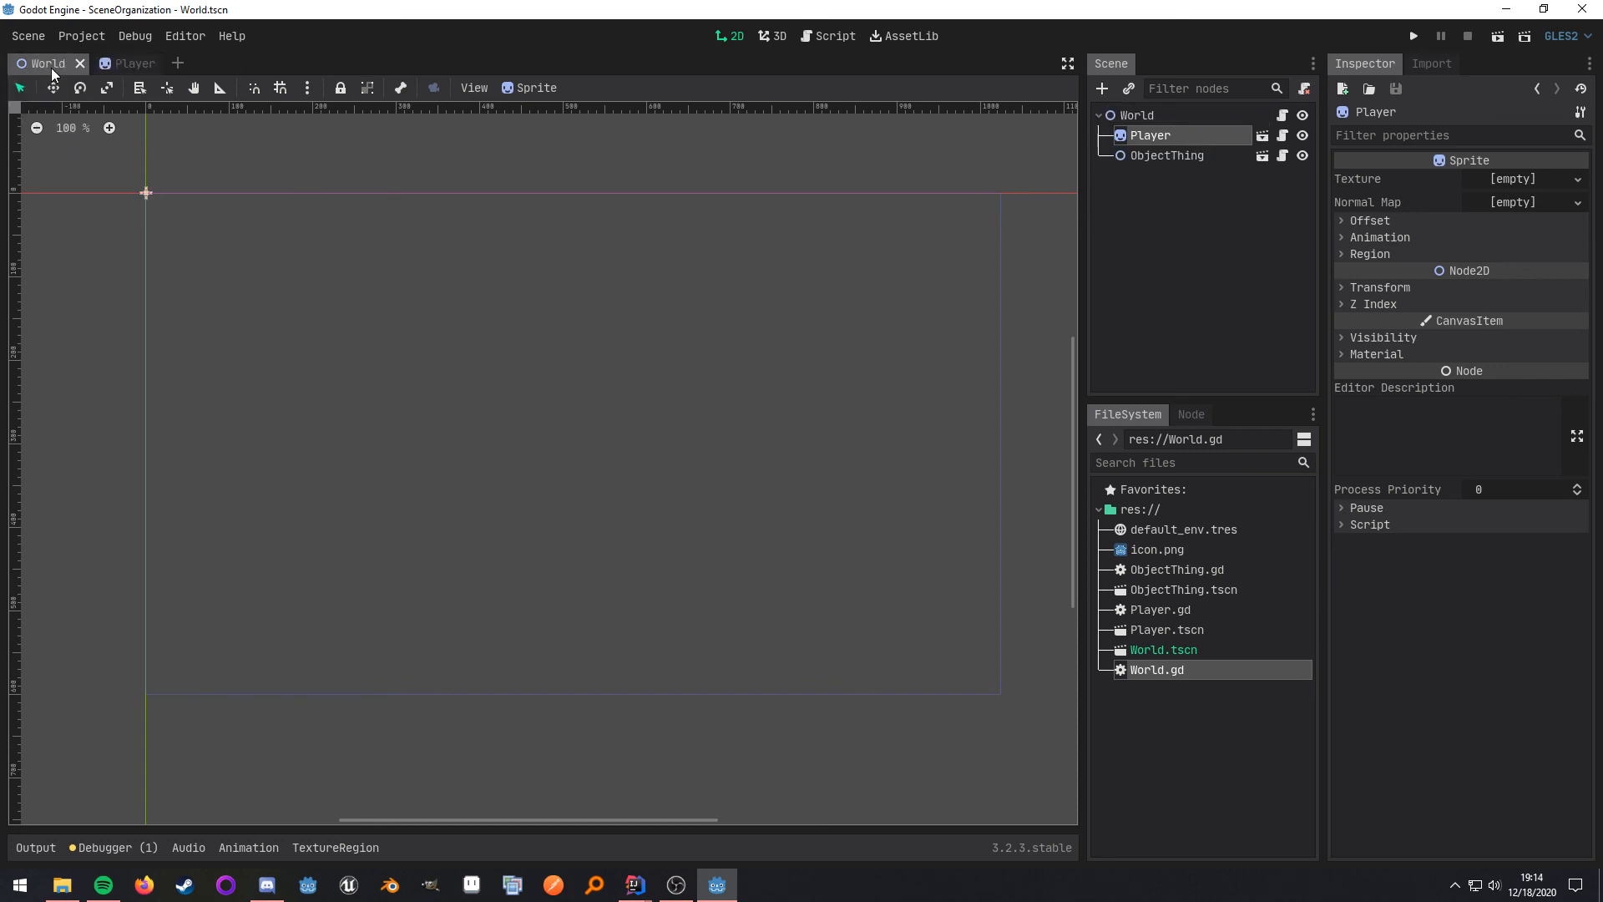
{"action": "mouse_move", "coordinate": [1222, 292]}
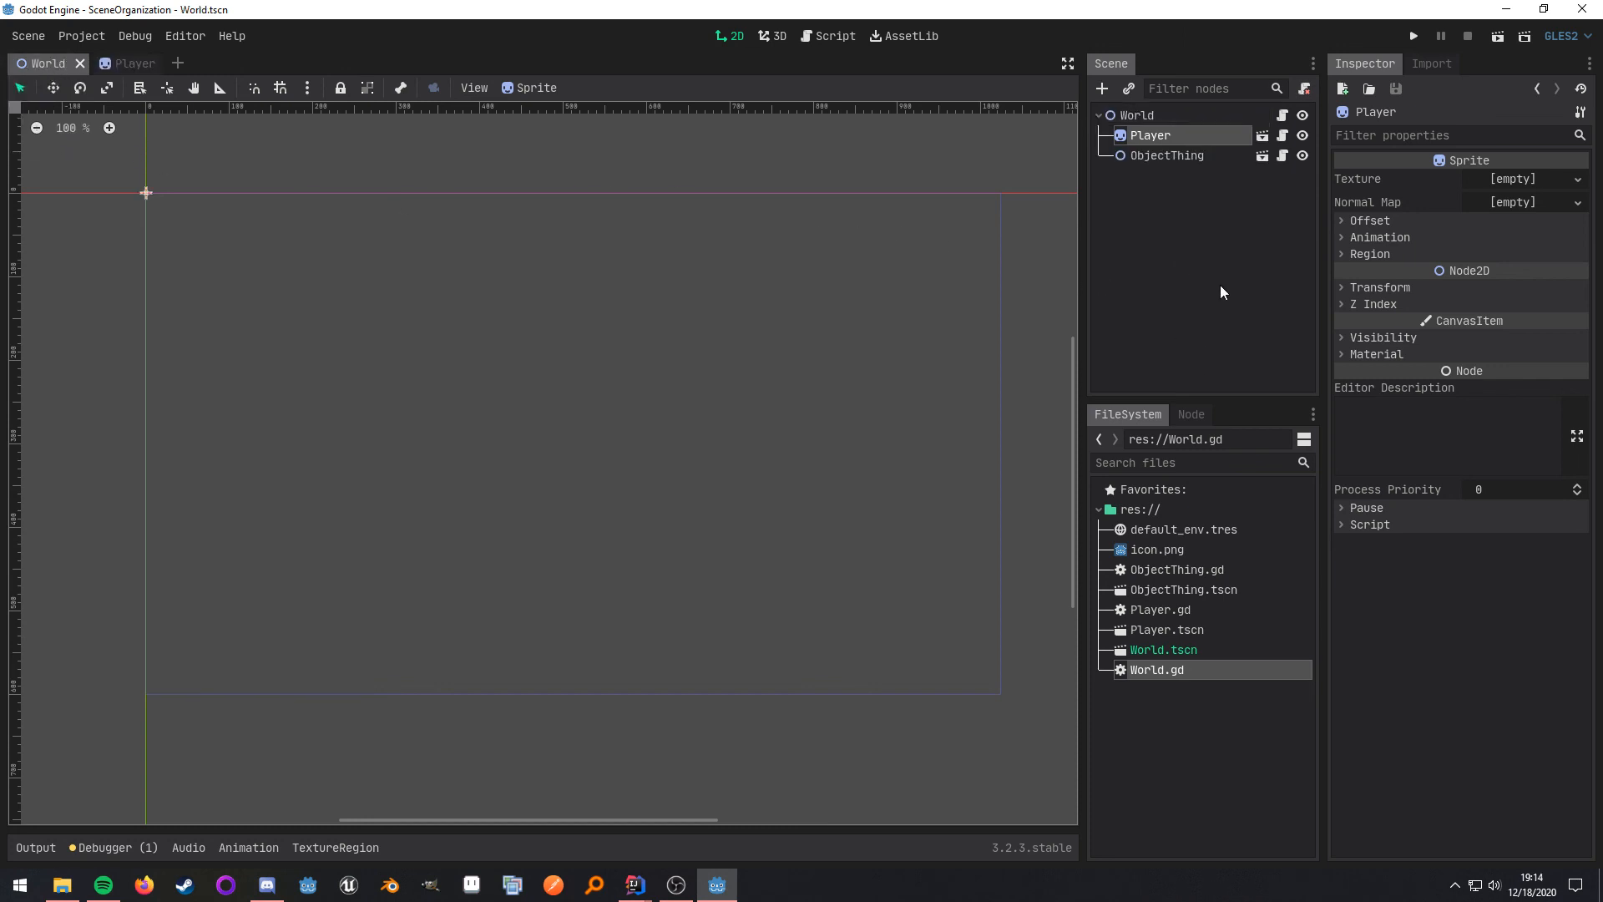
{"action": "mouse_move", "coordinate": [547, 56]}
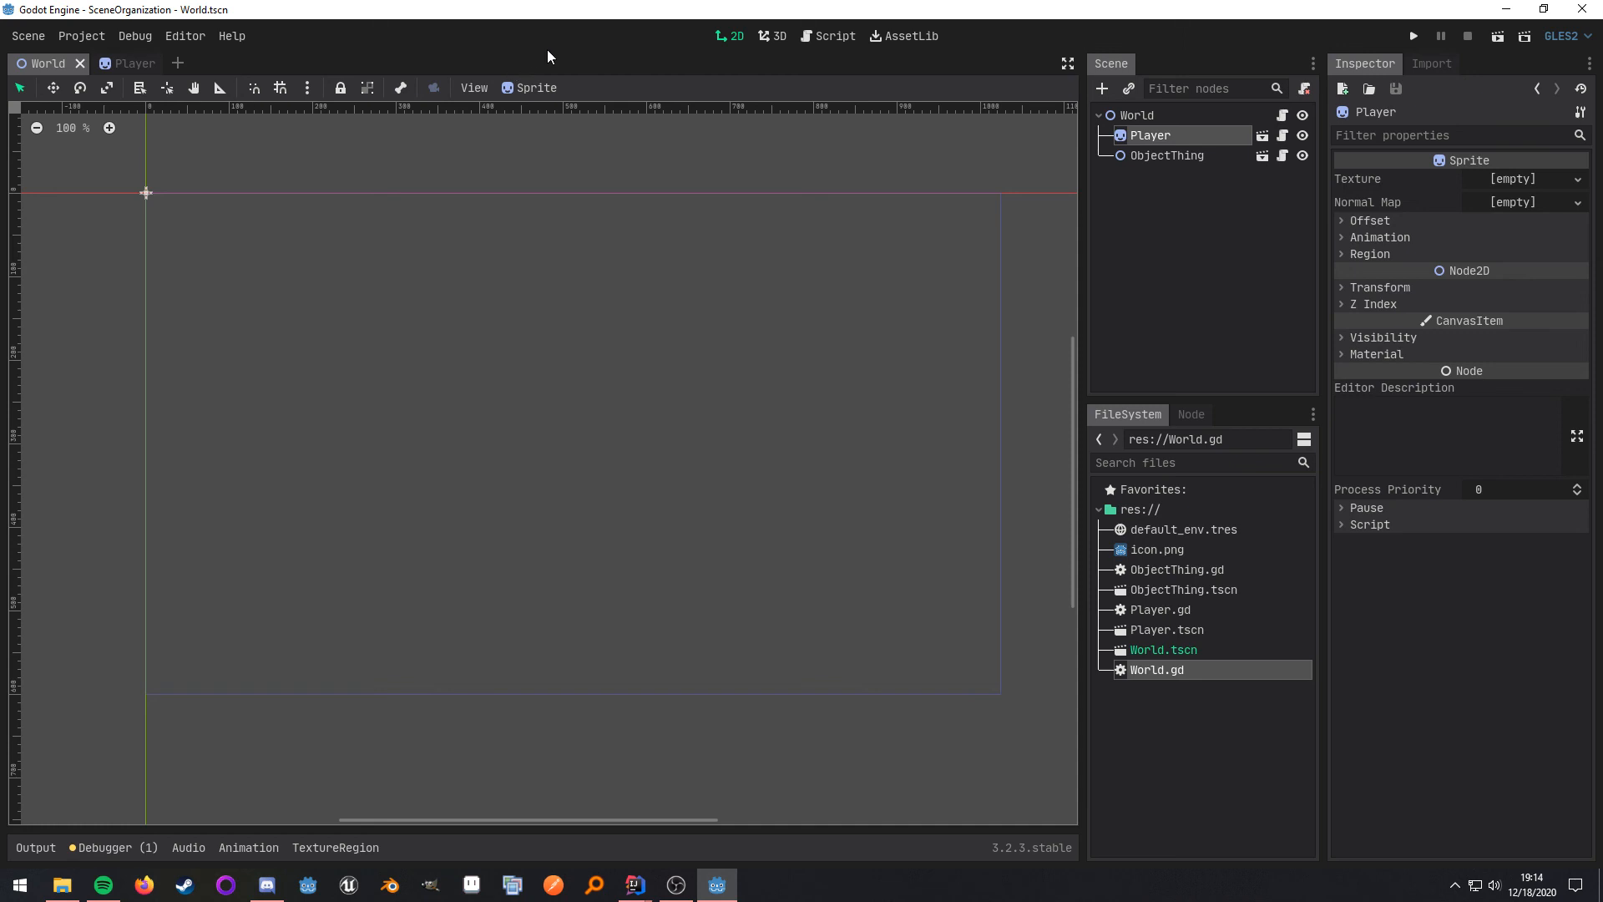